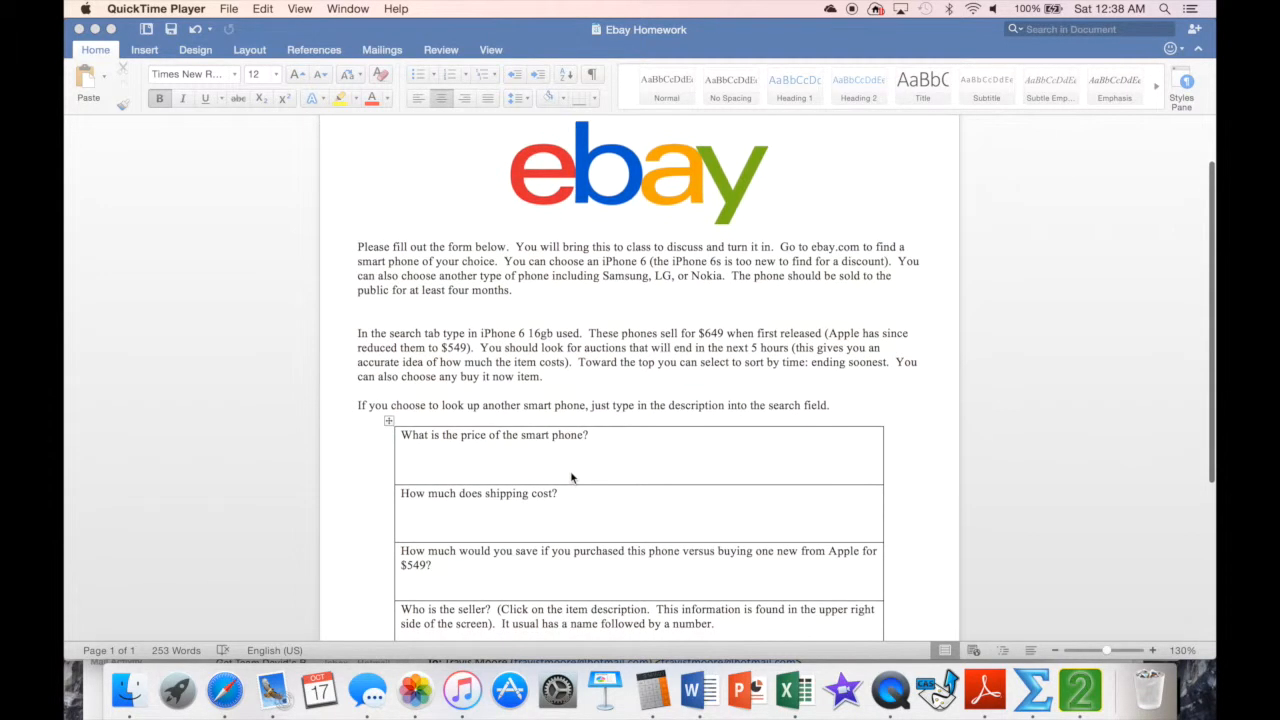
# Step: Load ebay from Safari's address bar, then return to the Ebay Homework worksheet in Word
pyautogui.scroll(-3)
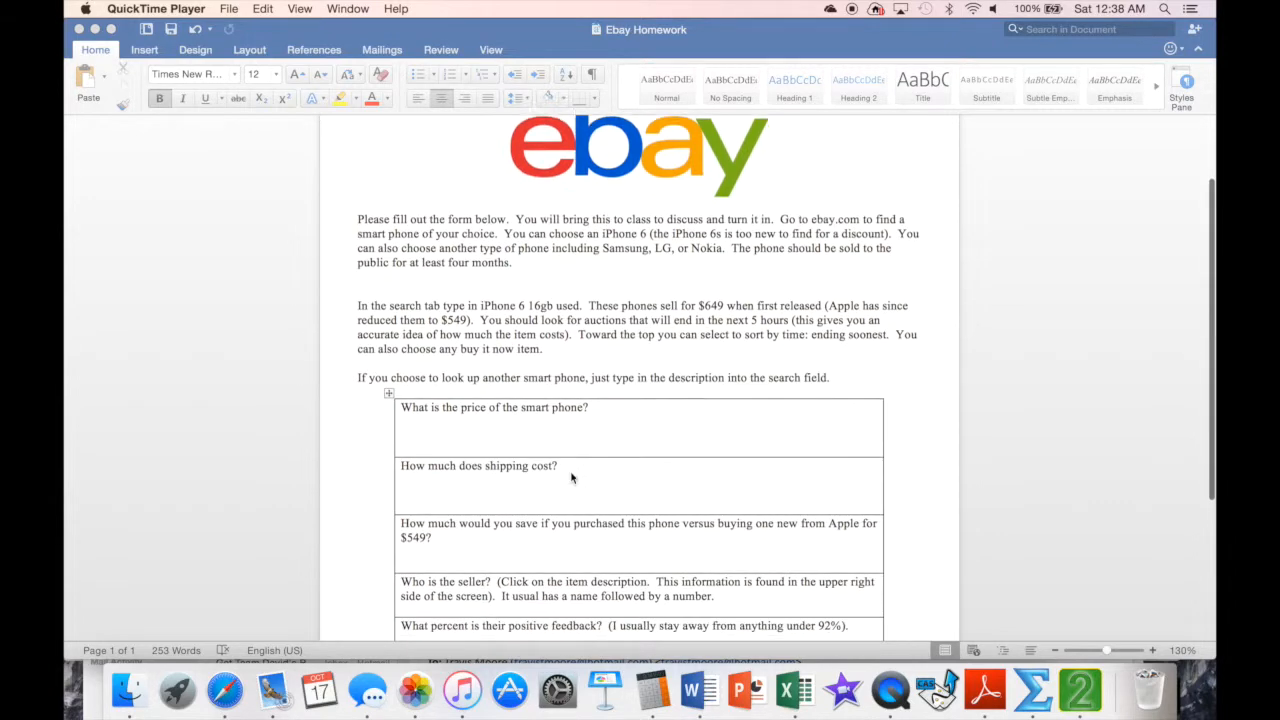
pyautogui.scroll(3)
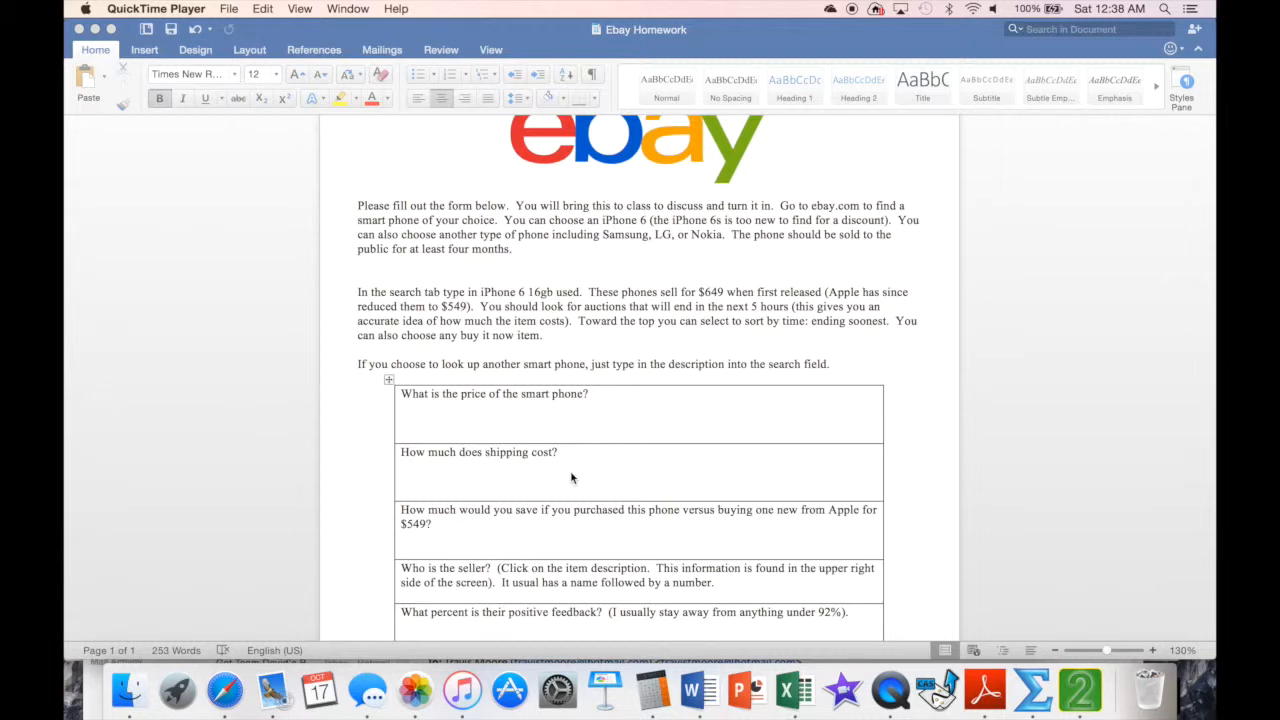
pyautogui.moveTo(508, 276)
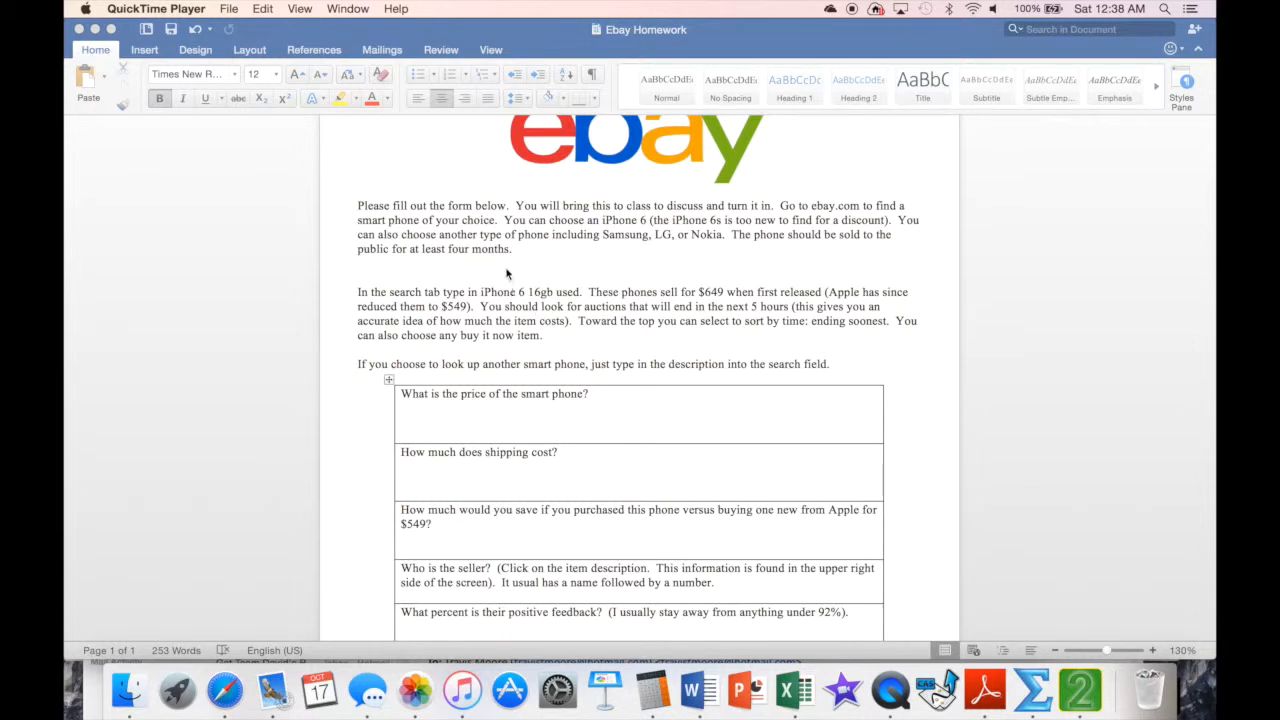
pyautogui.moveTo(696, 240)
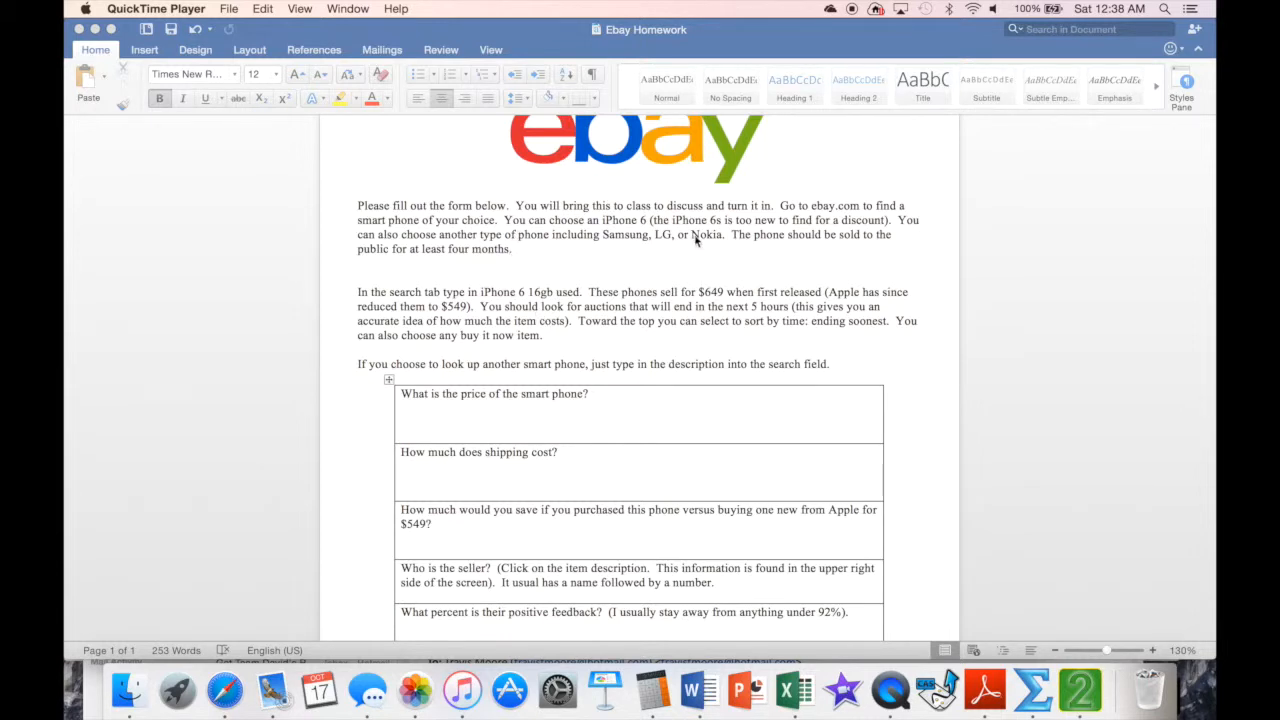
pyautogui.moveTo(650, 230)
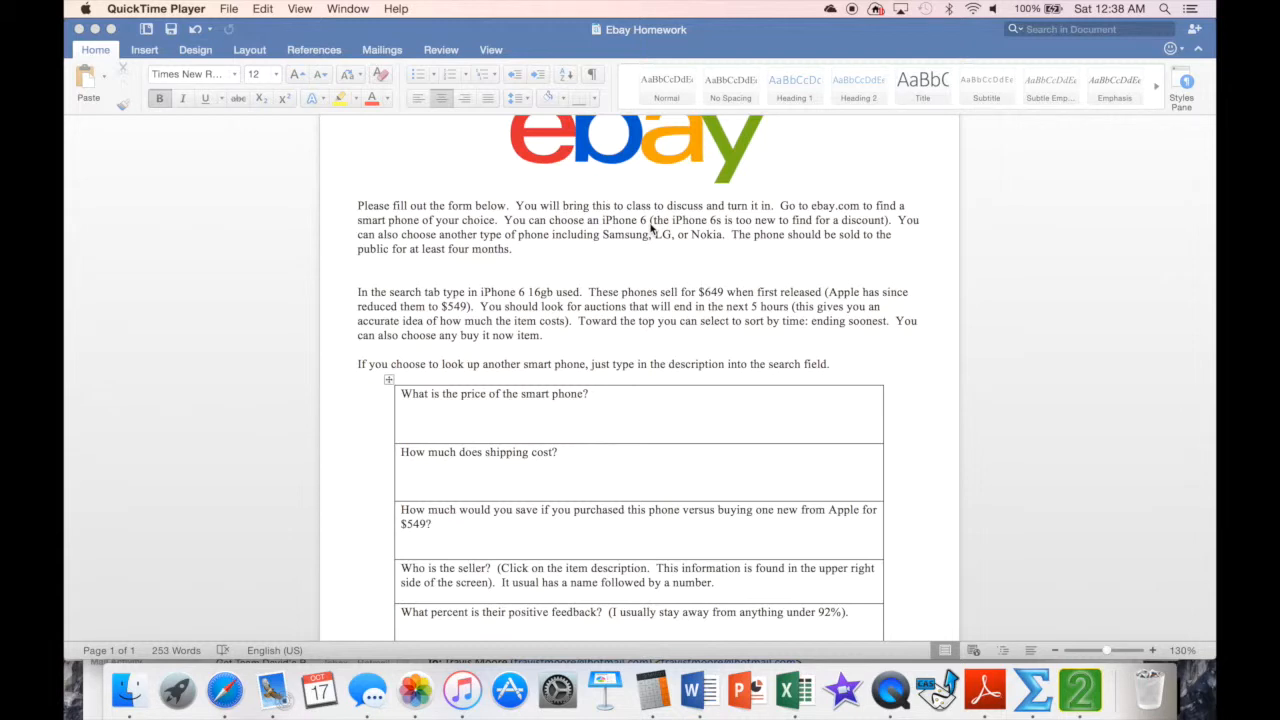
pyautogui.moveTo(628, 500)
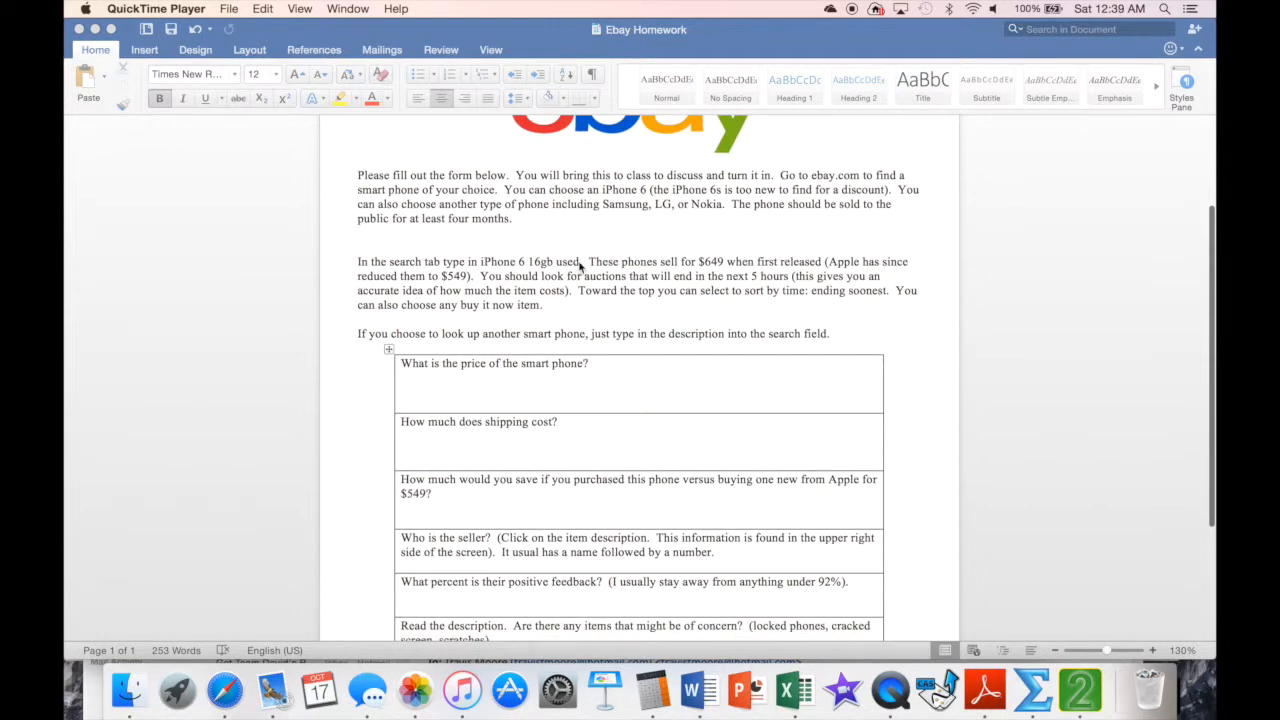
pyautogui.moveTo(740, 238)
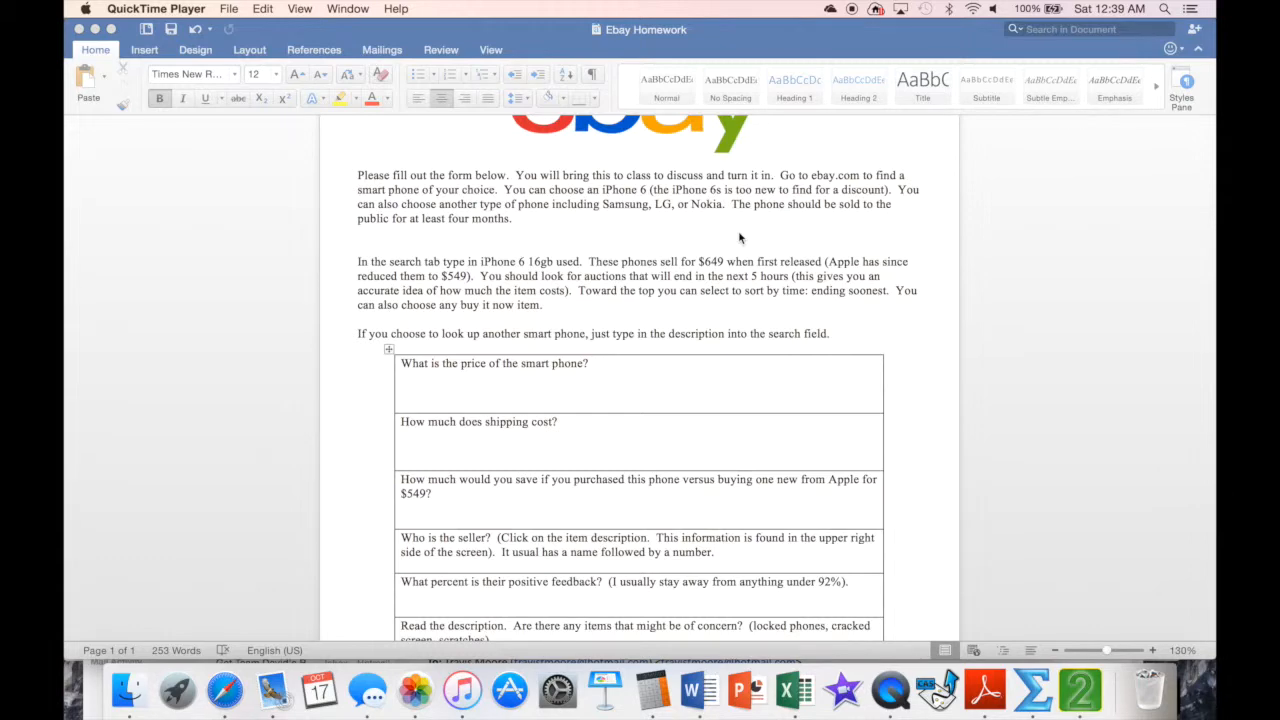
pyautogui.moveTo(224, 690)
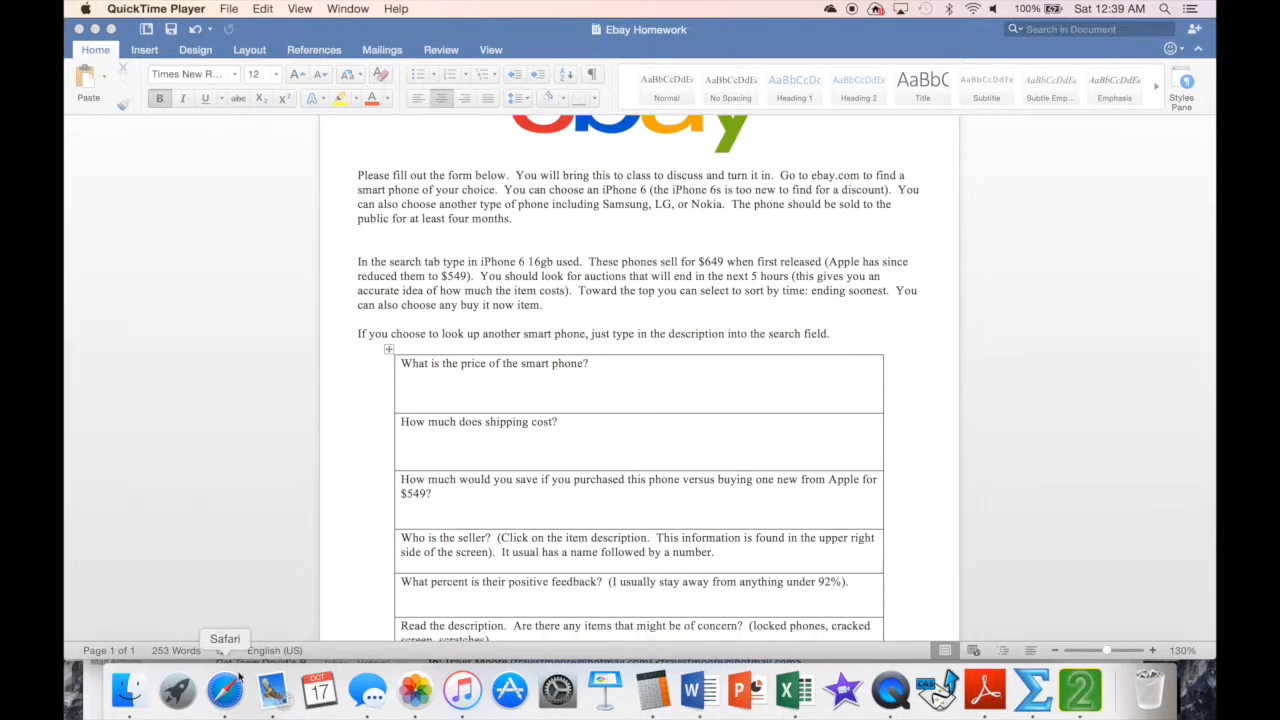
pyautogui.click(224, 690)
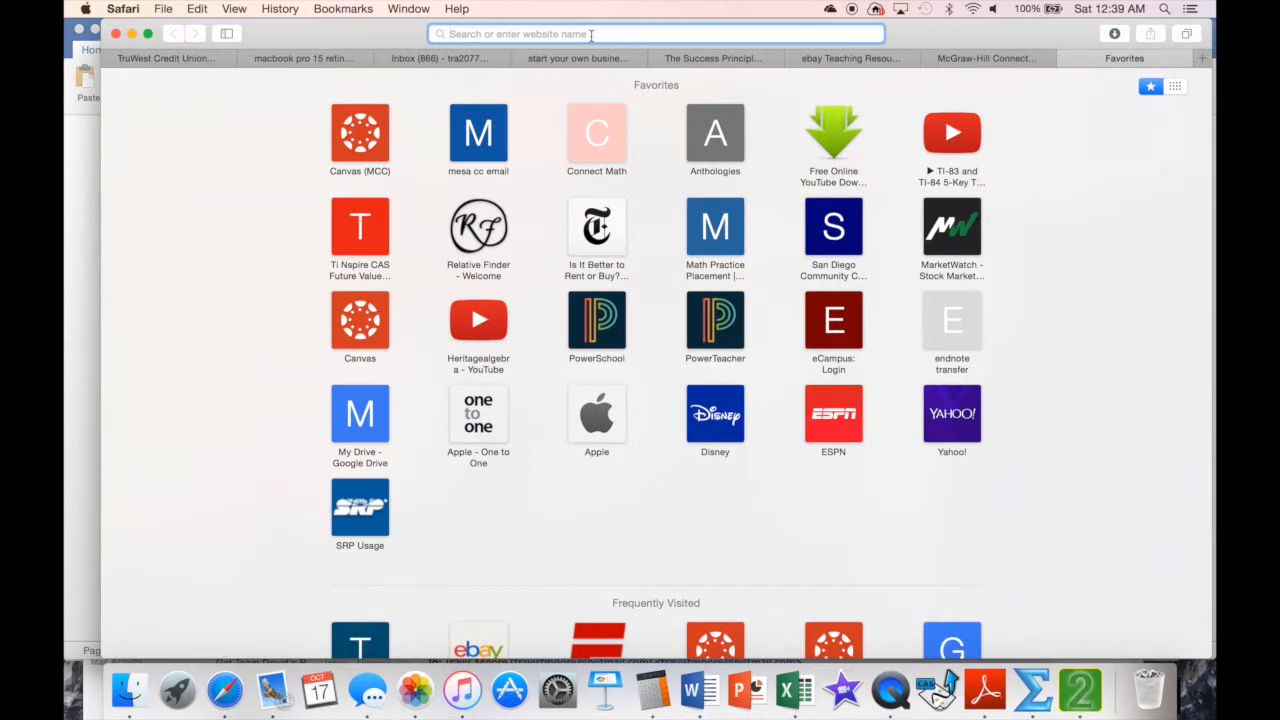
pyautogui.write('eb')
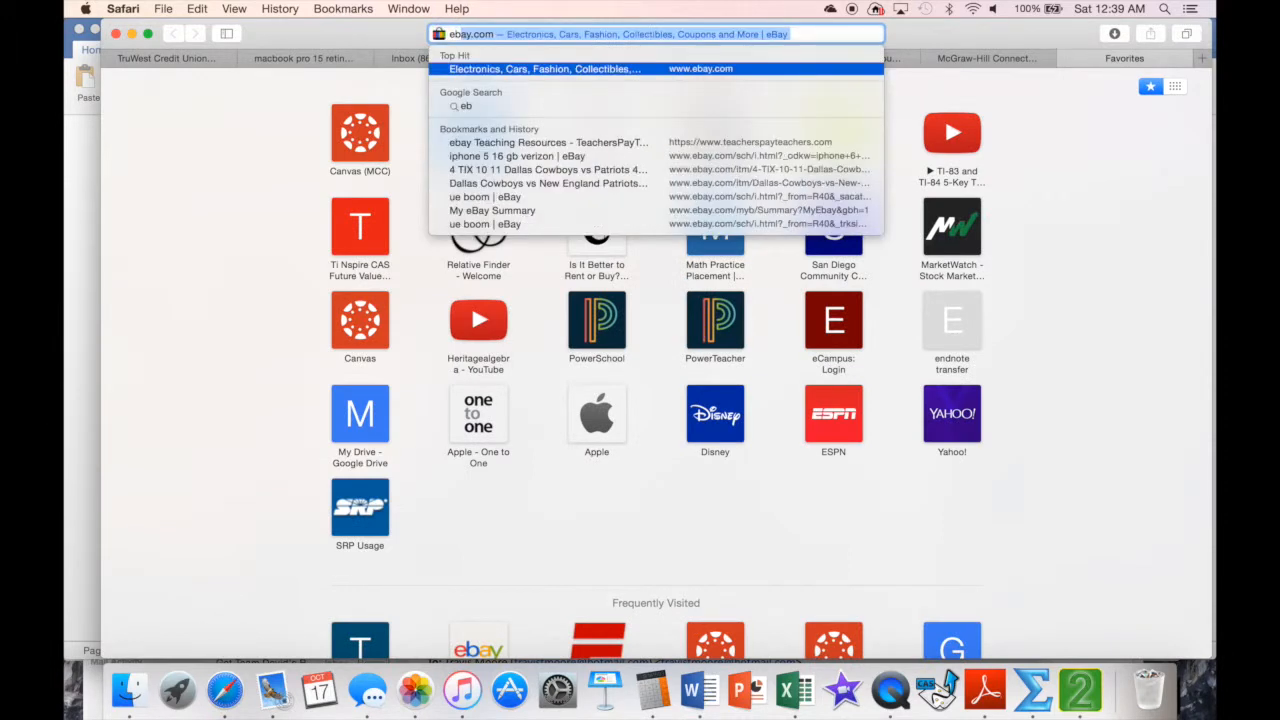
pyautogui.write('ay.com')
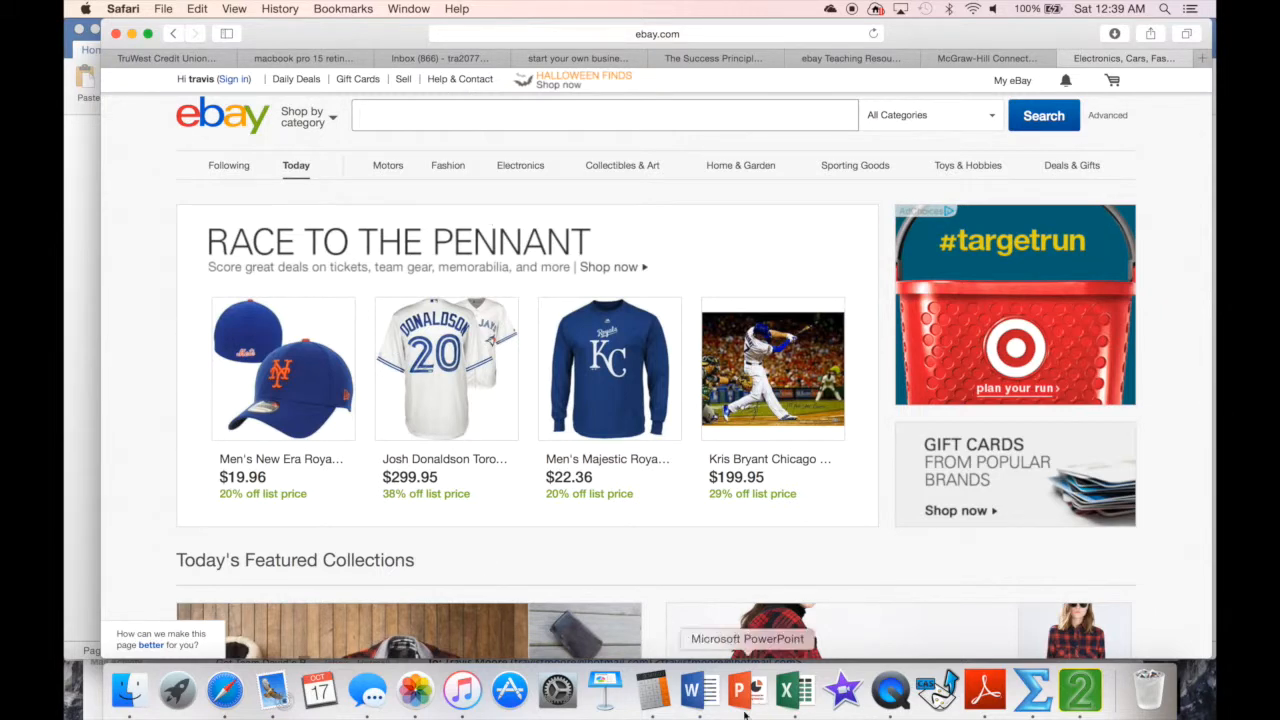
pyautogui.click(740, 690)
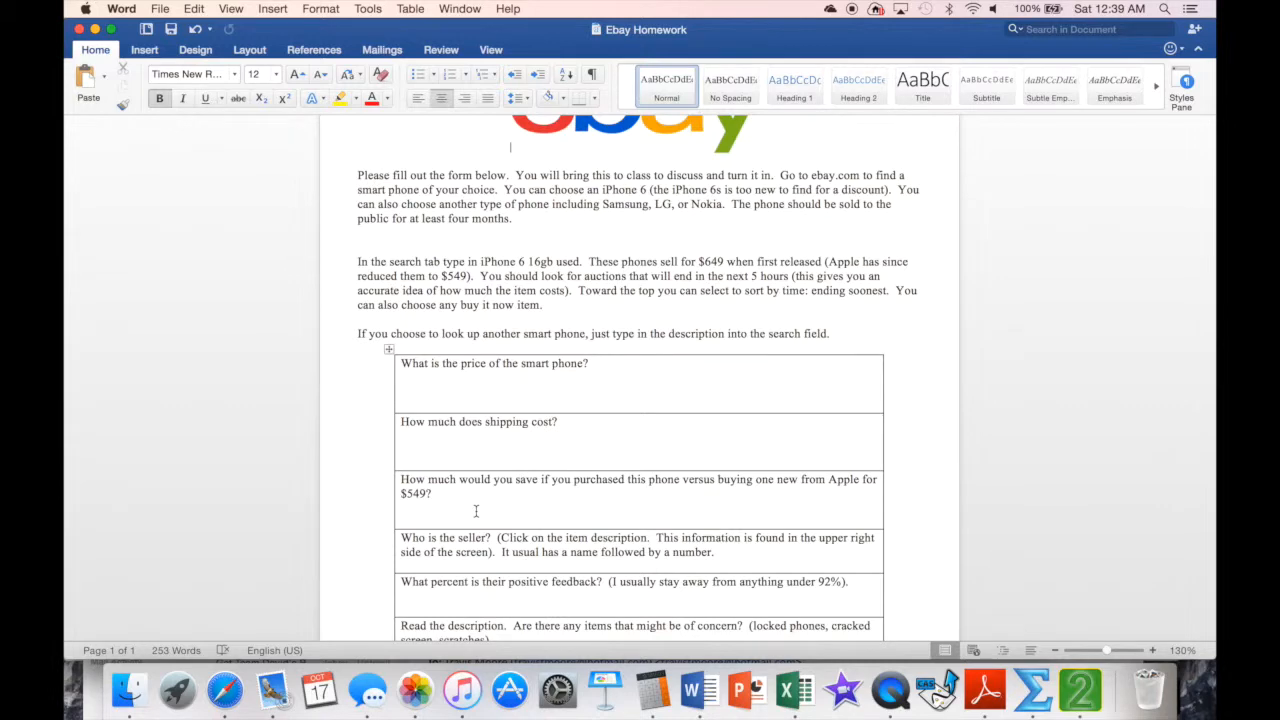
pyautogui.moveTo(224, 690)
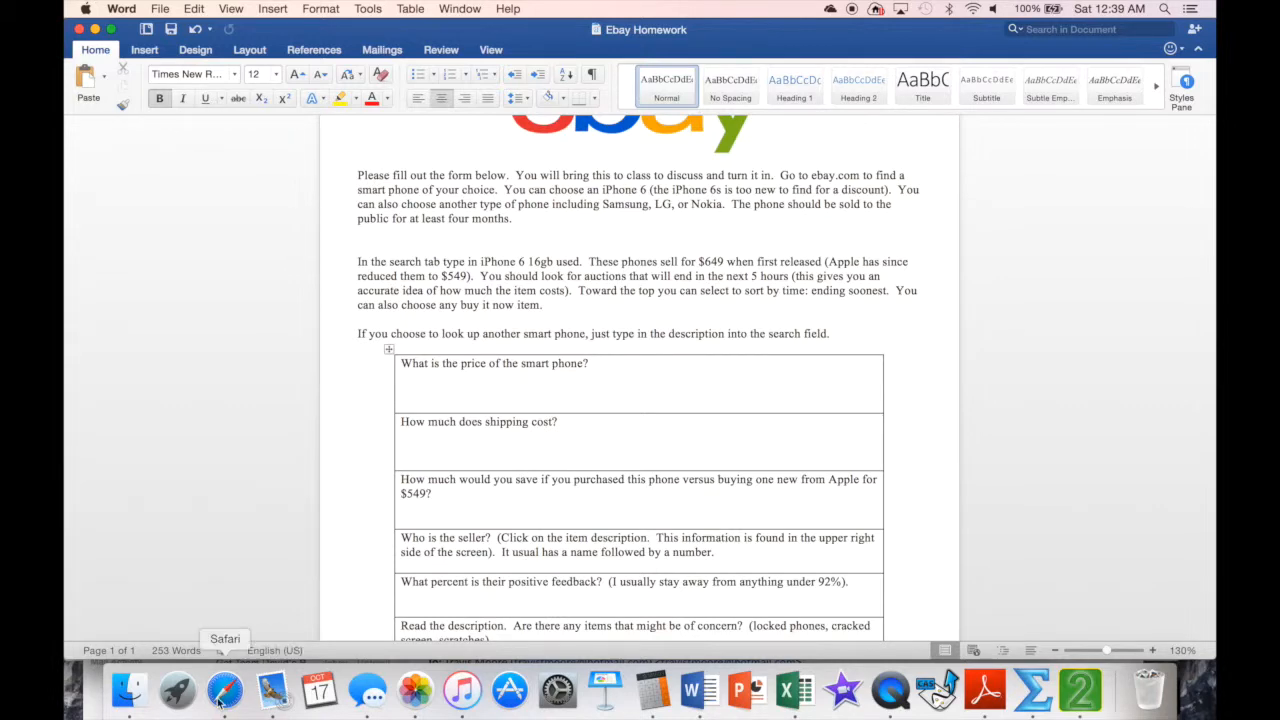
# Step: Search eBay for 'iphone 6' and take the 'iphone 6 16gb used' suggestion to get results
pyautogui.click(224, 688)
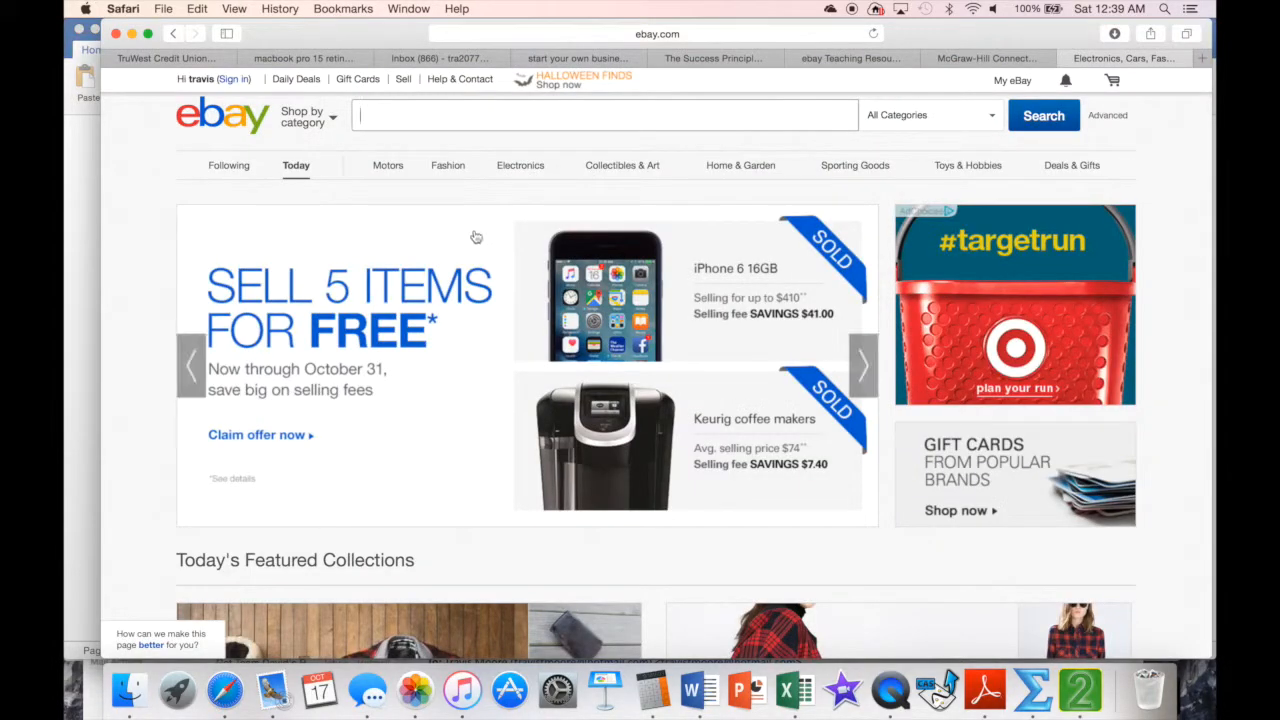
pyautogui.write('i')
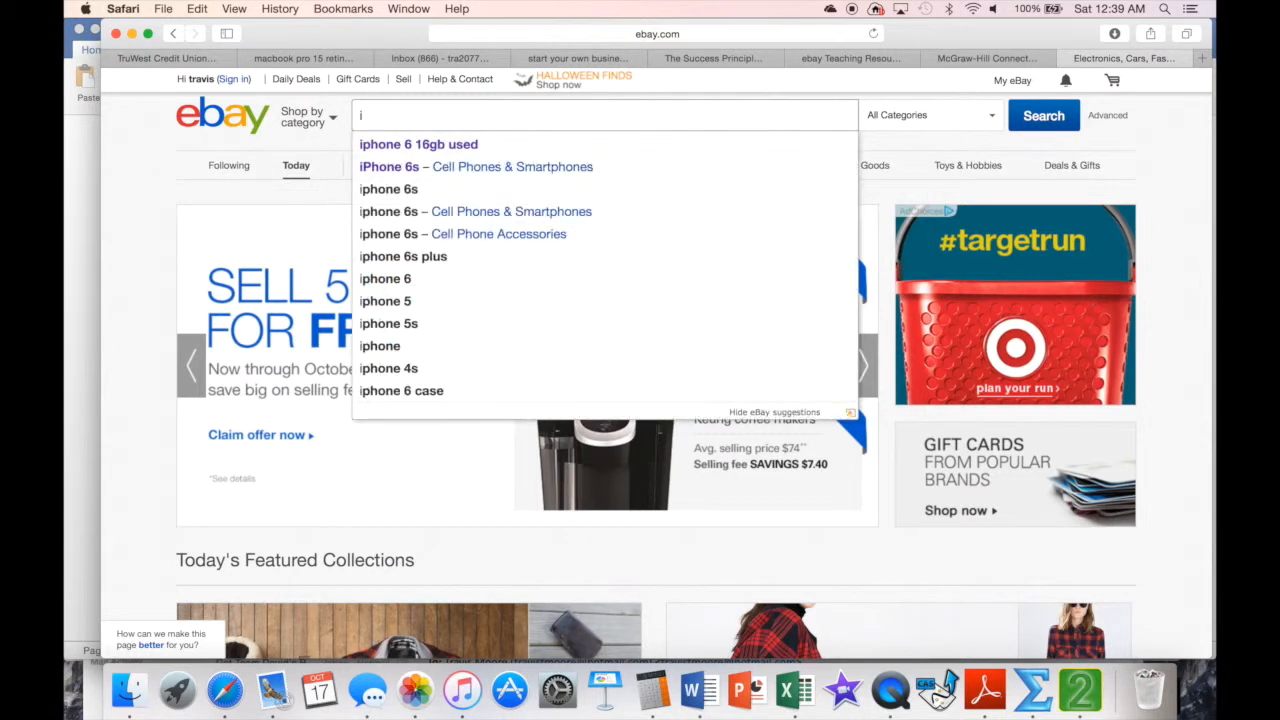
pyautogui.write('phone')
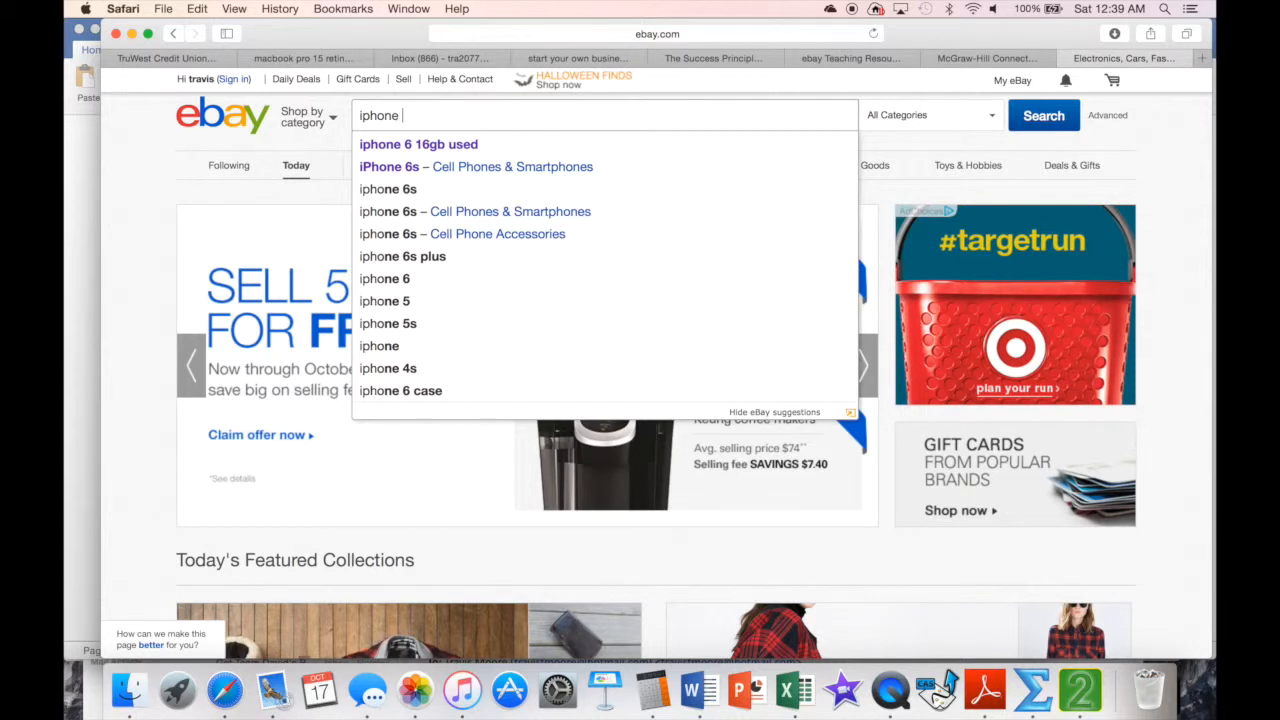
pyautogui.write('6')
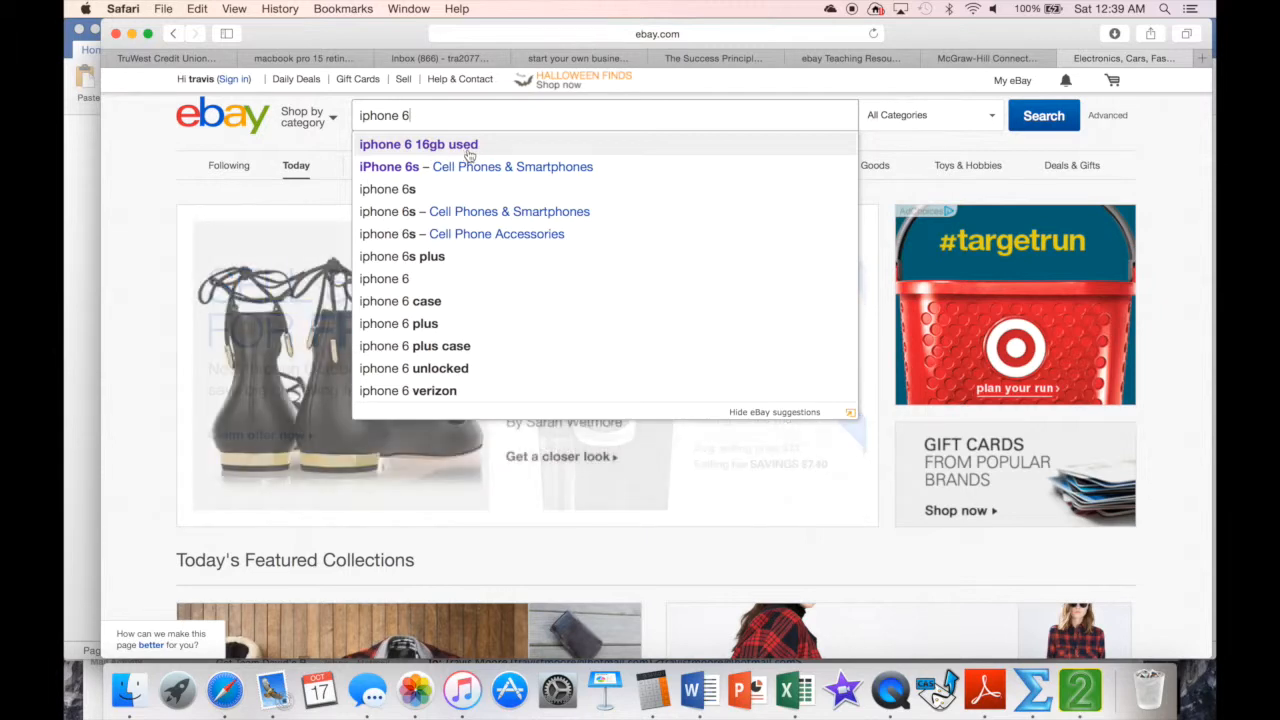
pyautogui.click(418, 144)
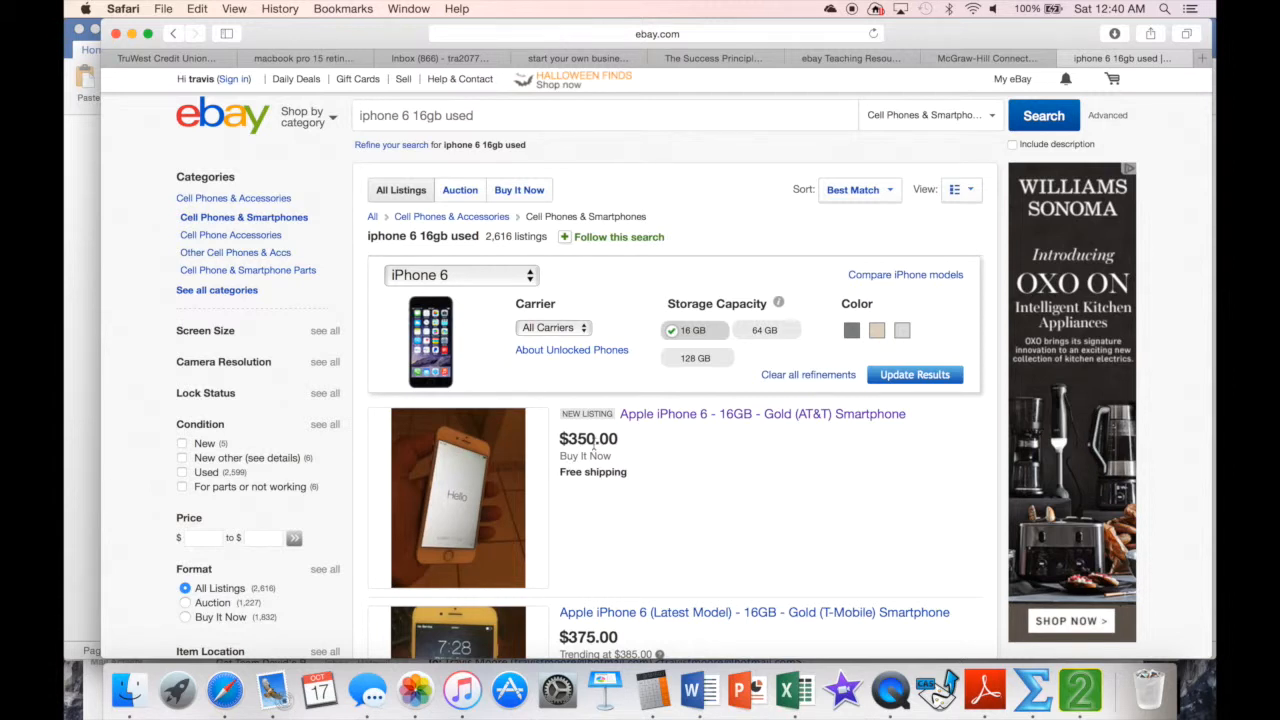
pyautogui.moveTo(650, 516)
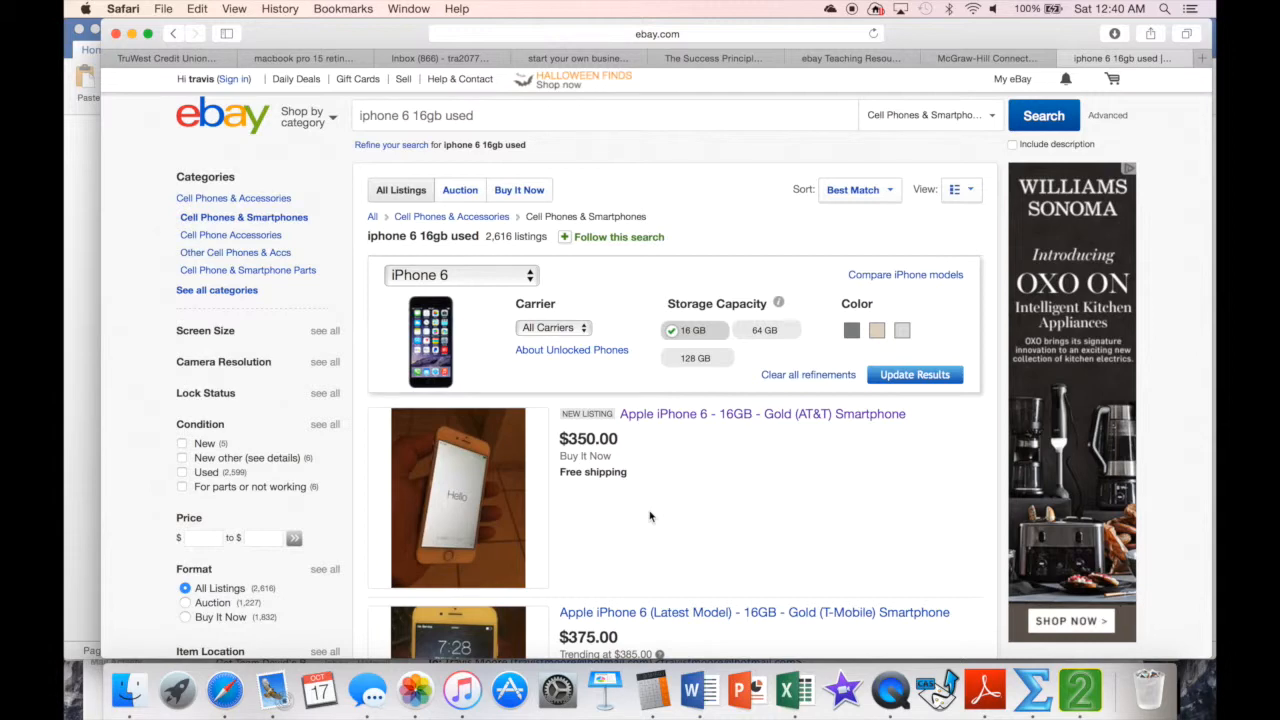
pyautogui.scroll(-3)
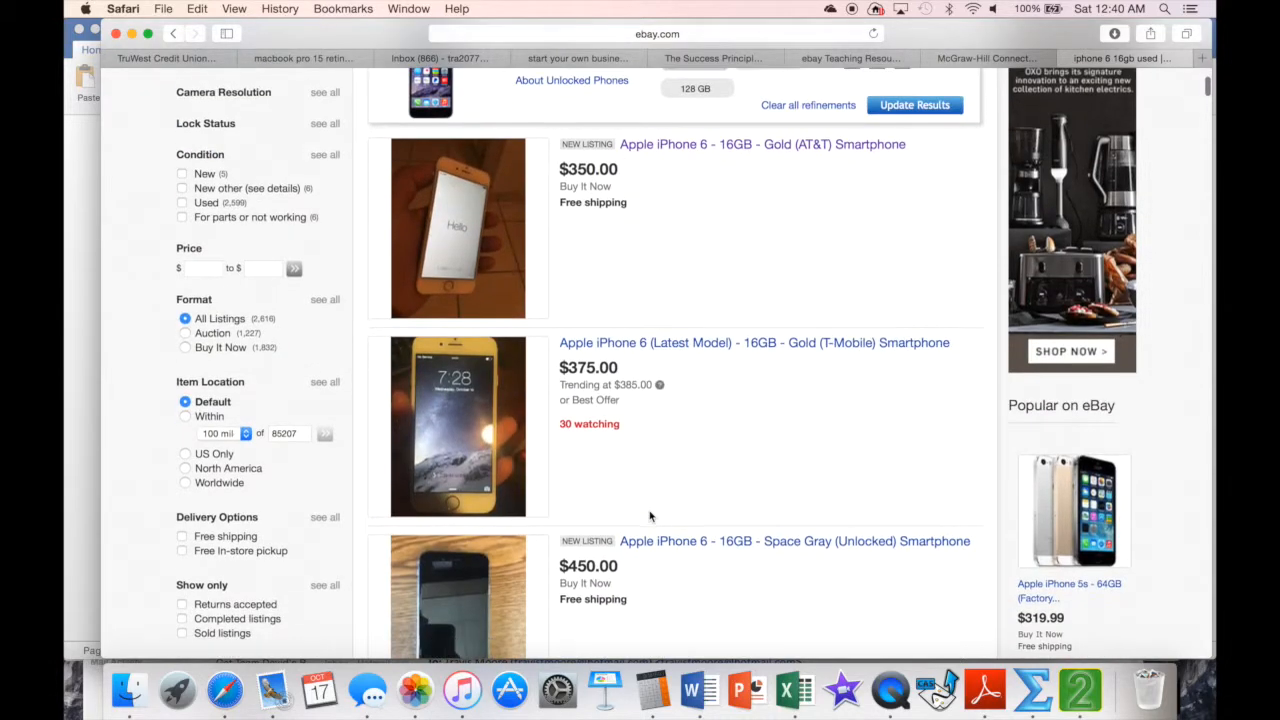
pyautogui.scroll(-3)
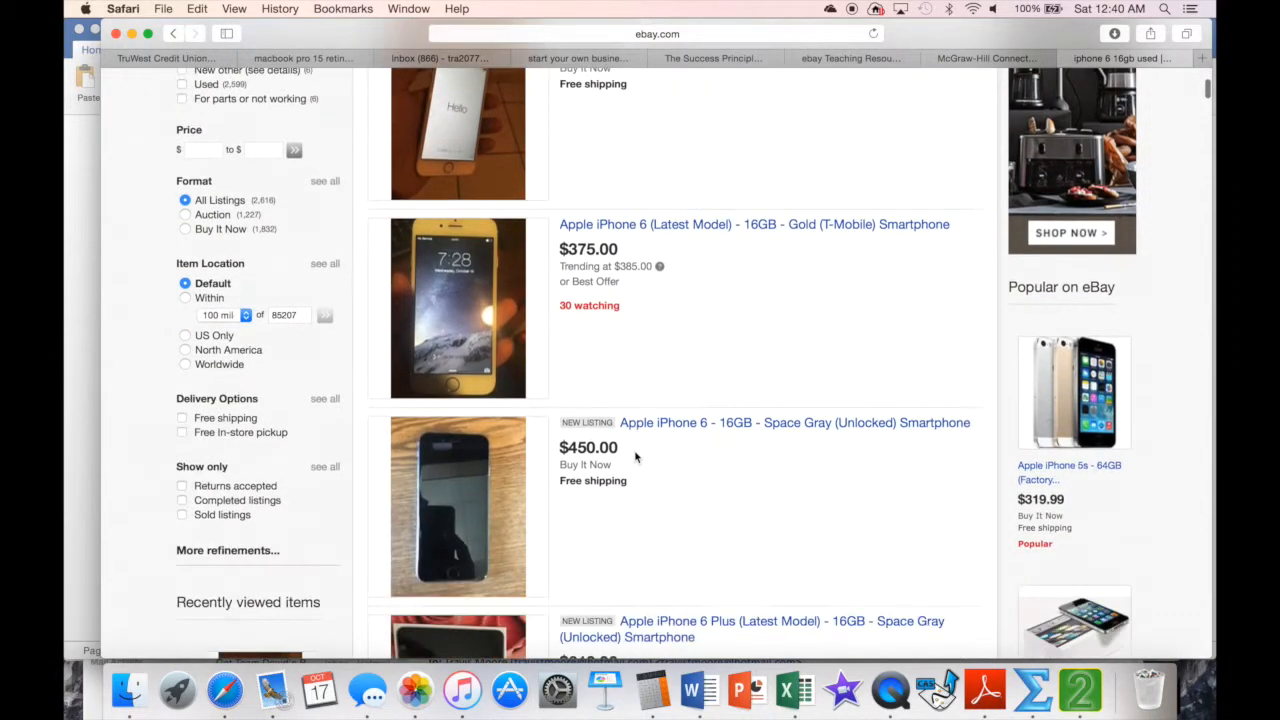
pyautogui.scroll(-3)
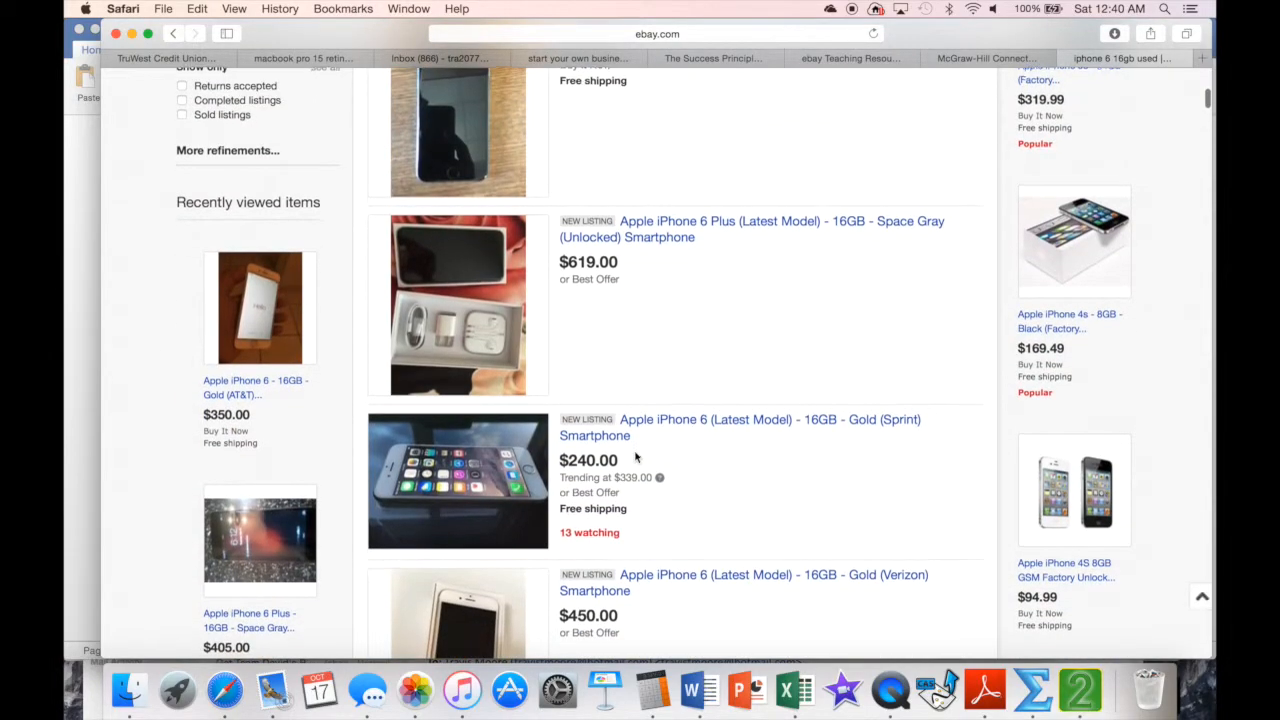
pyautogui.scroll(-3)
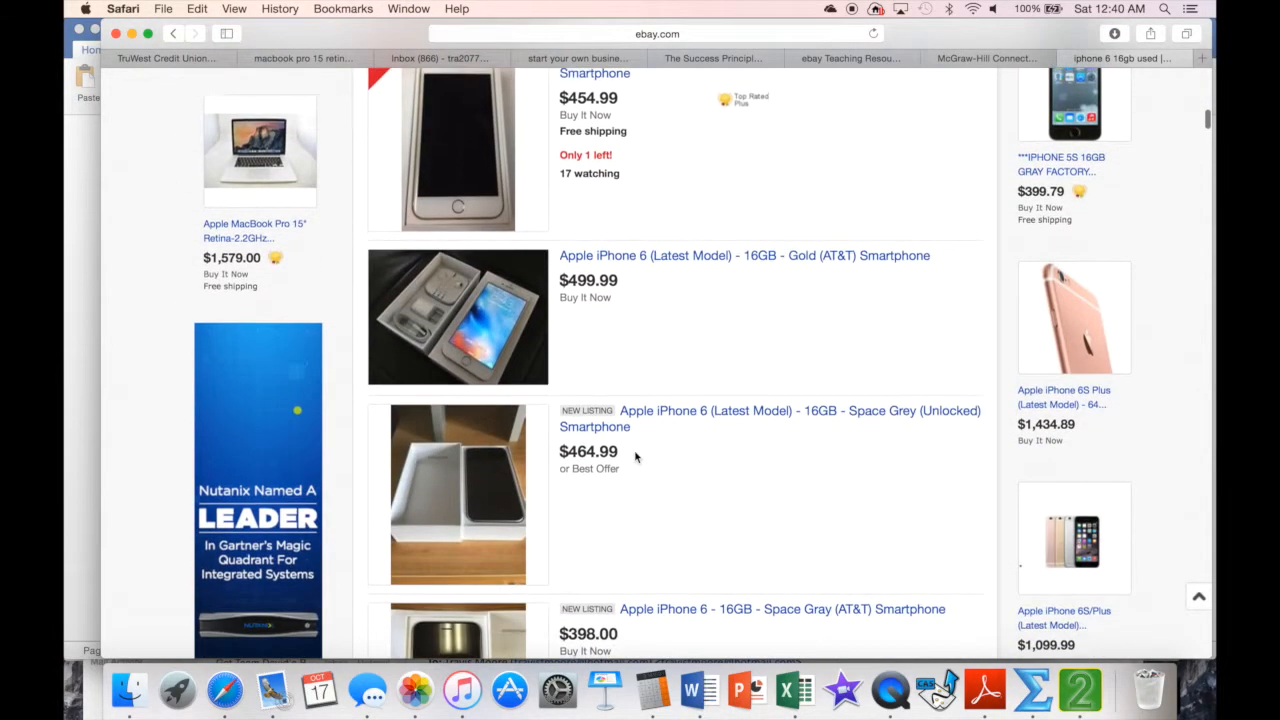
pyautogui.scroll(-3)
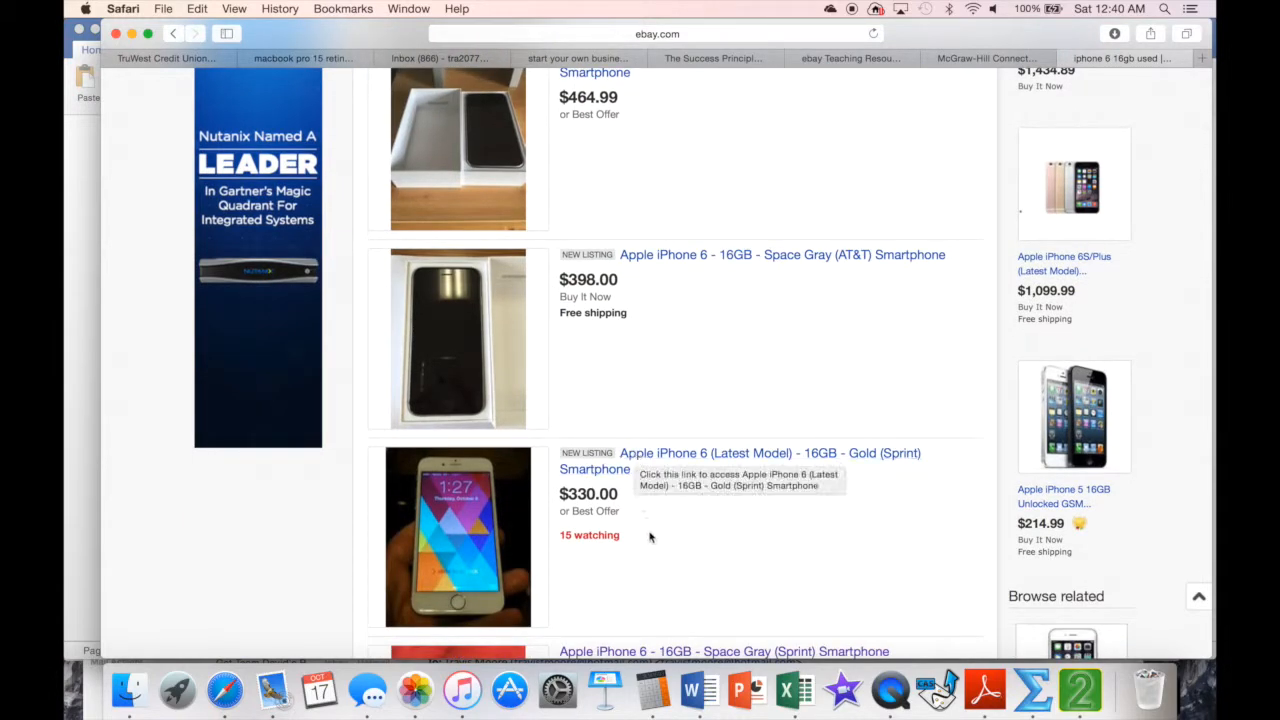
pyautogui.scroll(-3)
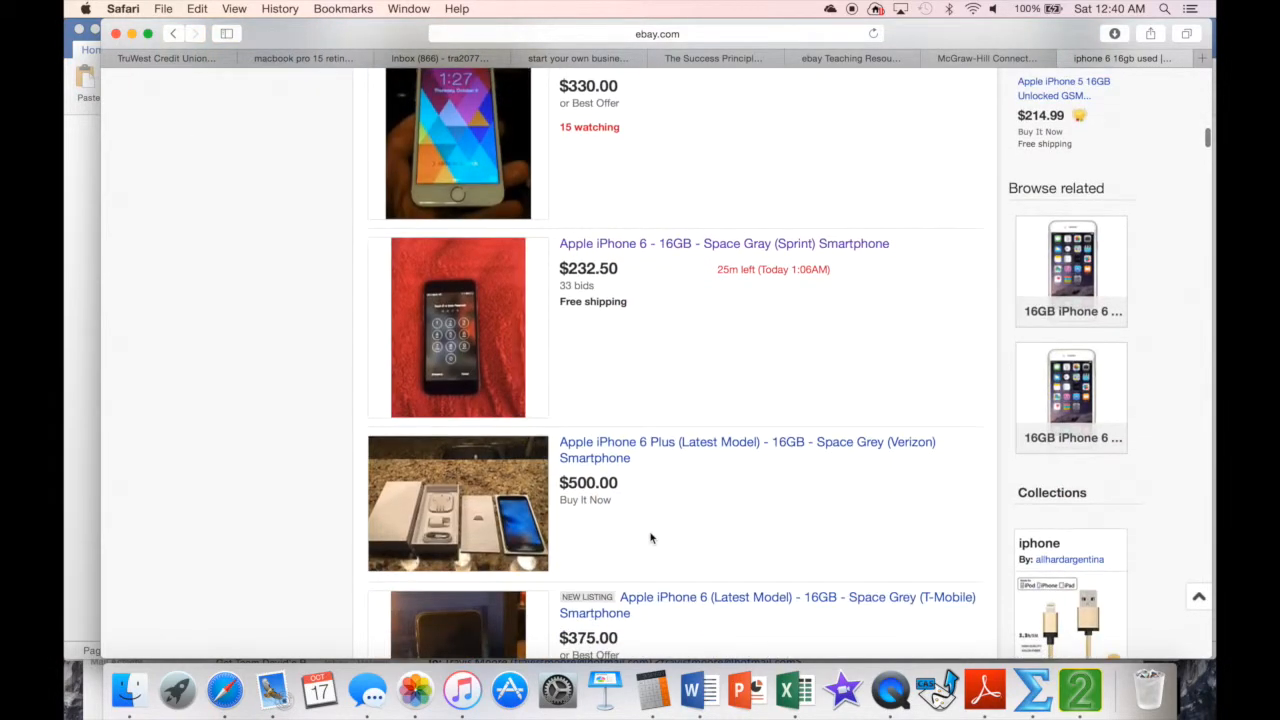
pyautogui.moveTo(740, 290)
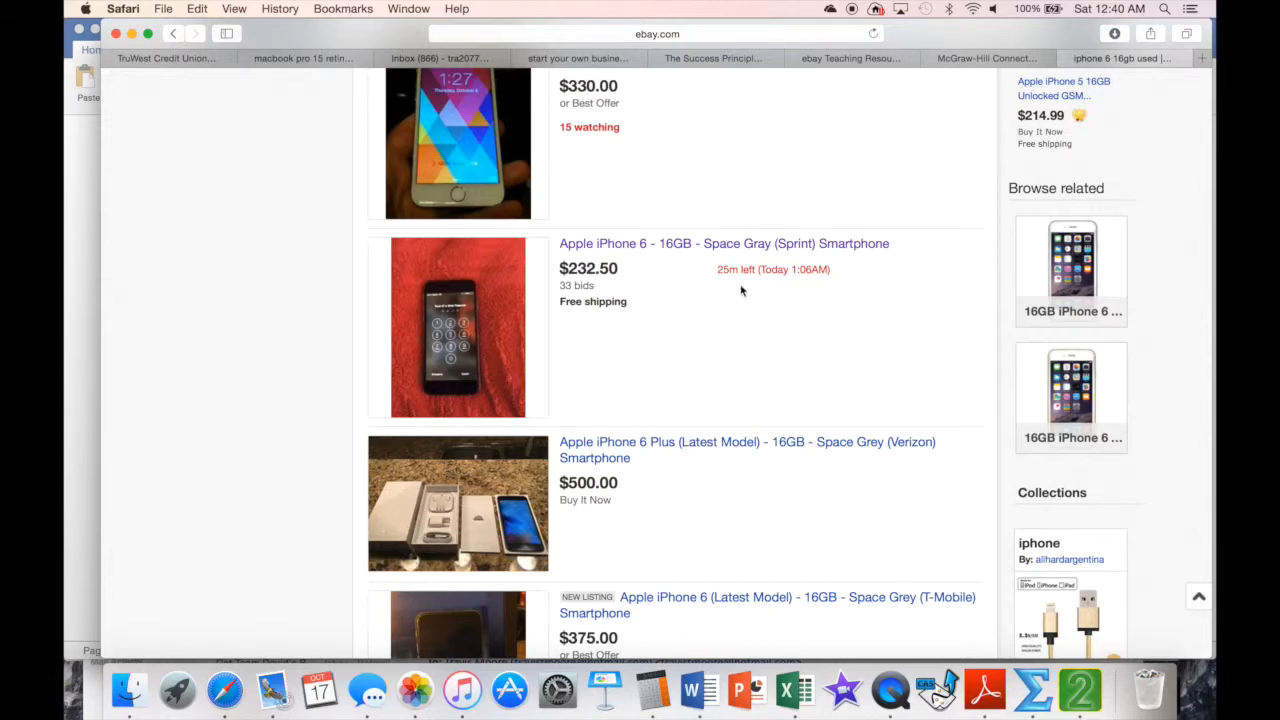
pyautogui.moveTo(756, 288)
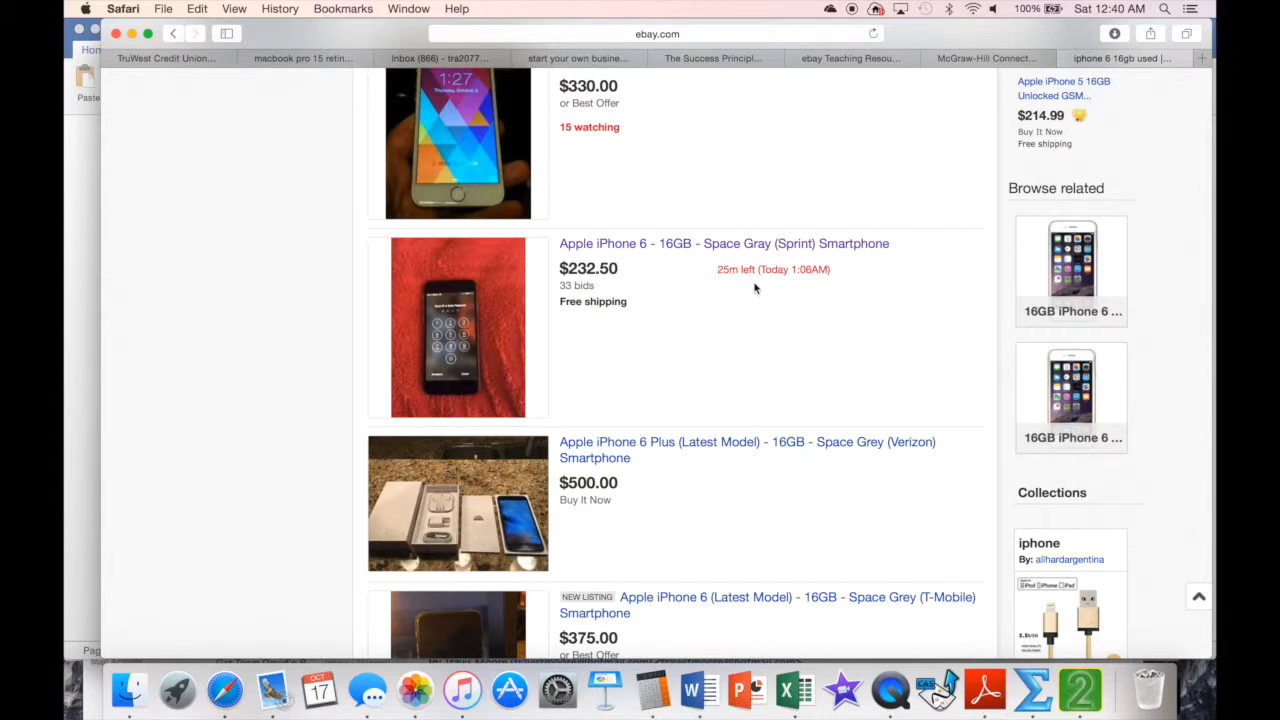
pyautogui.scroll(3)
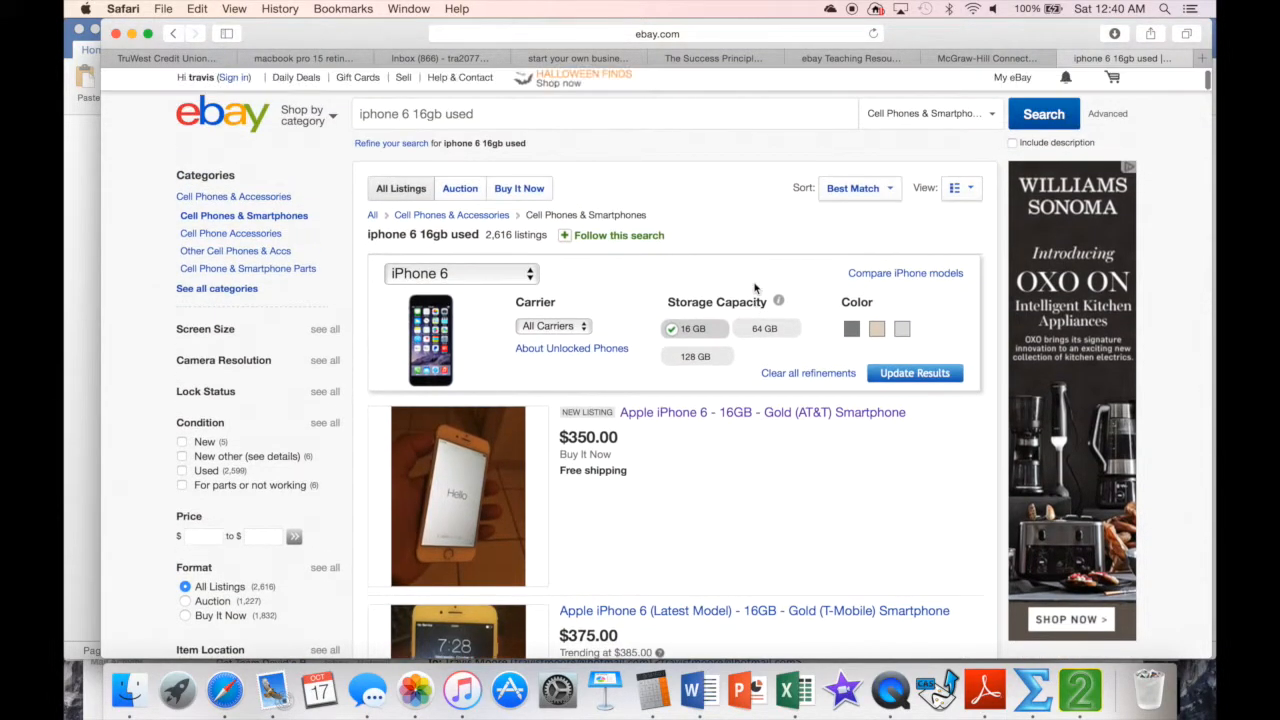
# Step: Sort the results by 'Time: ending soonest' and glance through the top auctions
pyautogui.click(858, 188)
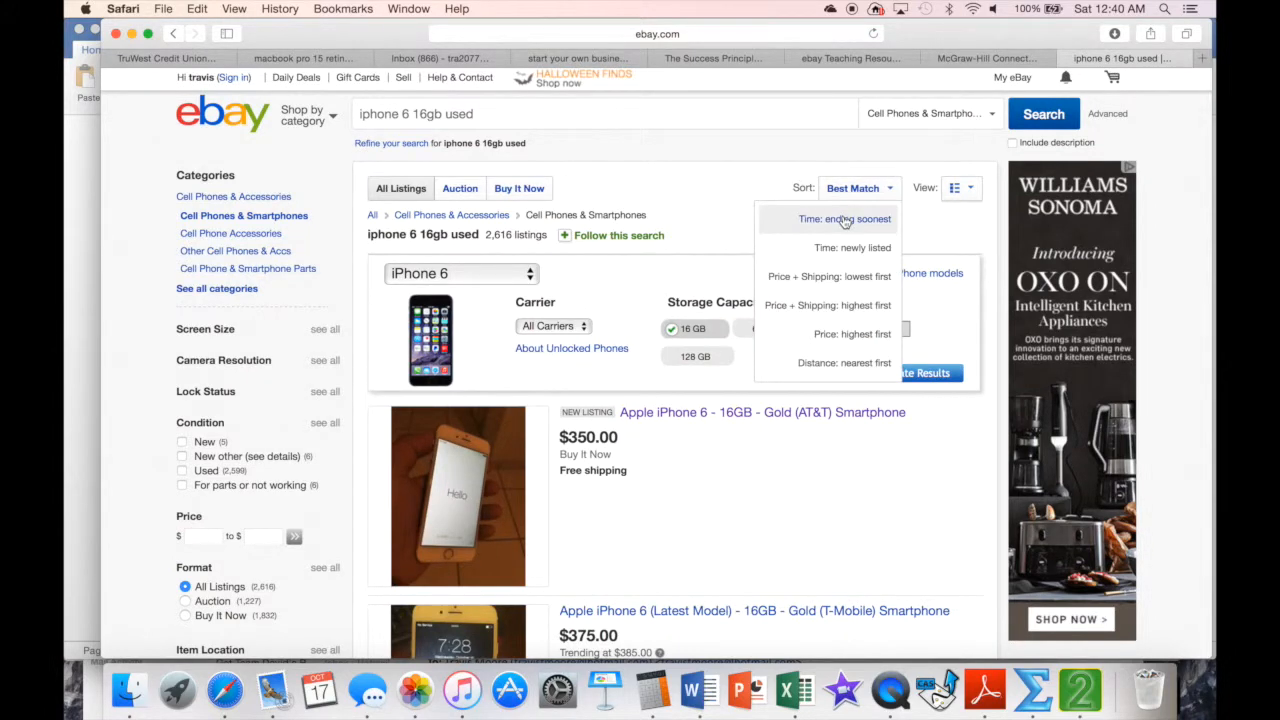
pyautogui.moveTo(782, 542)
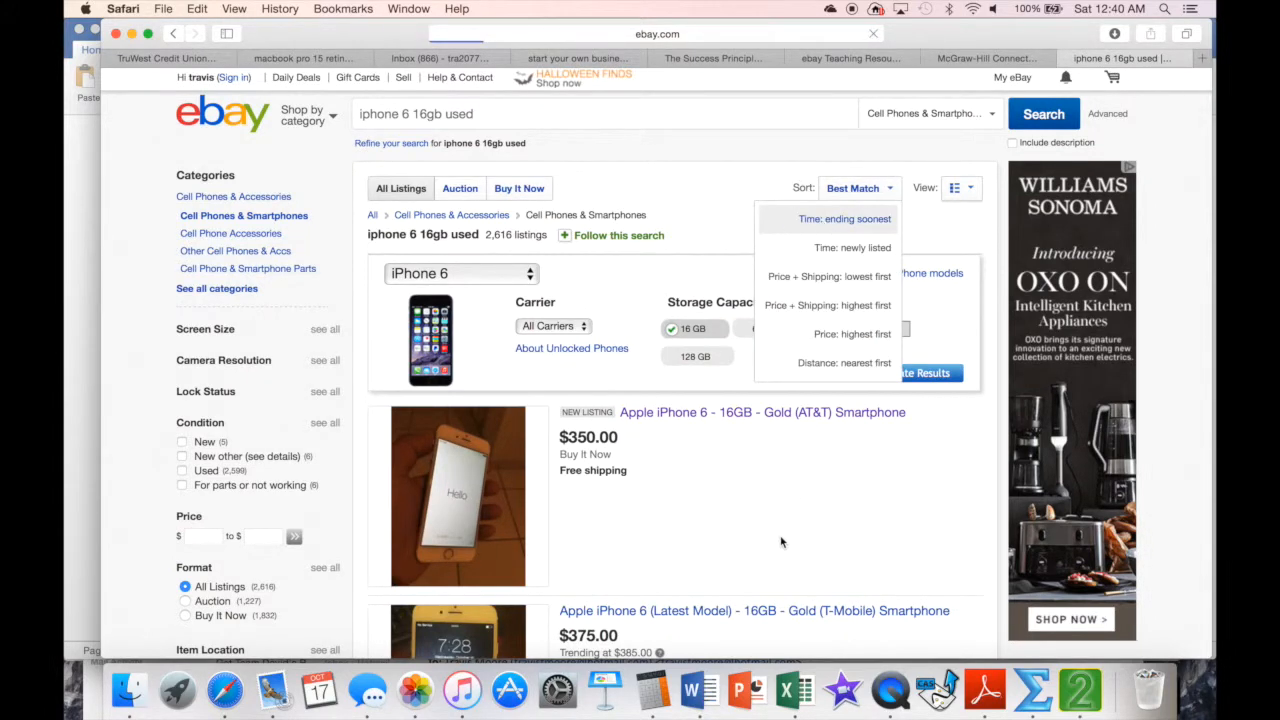
pyautogui.click(844, 218)
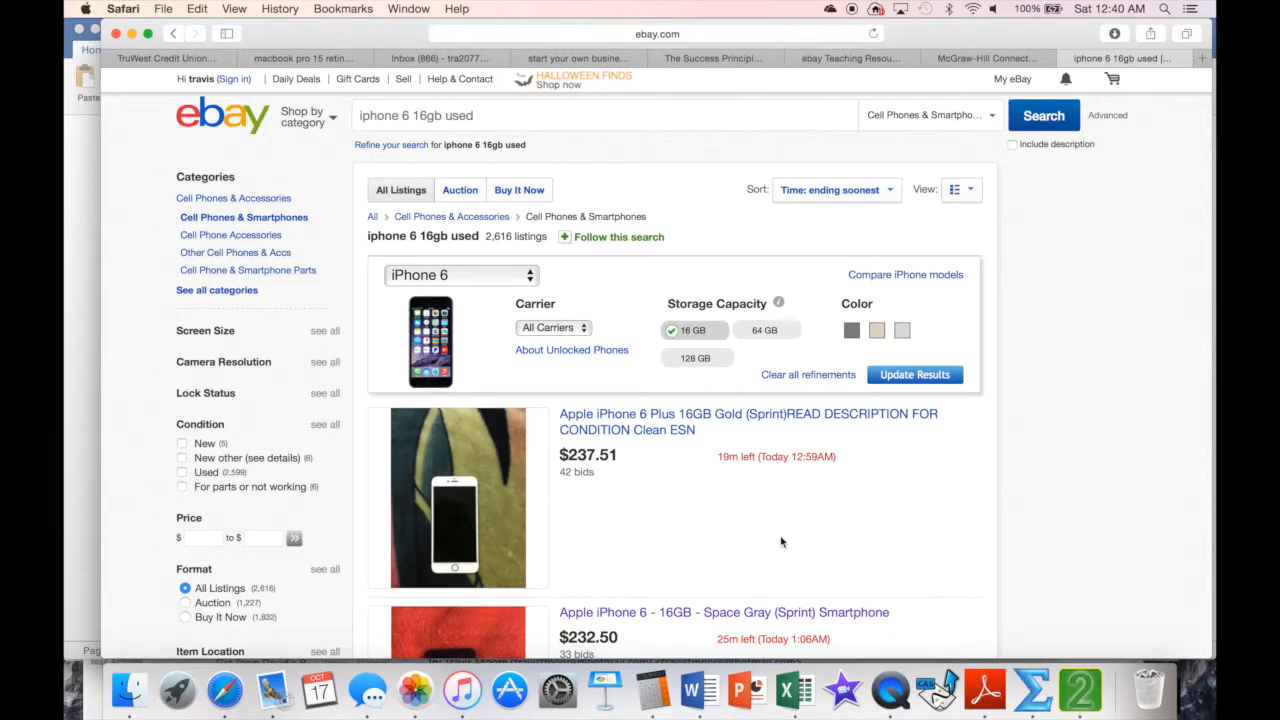
pyautogui.scroll(-3)
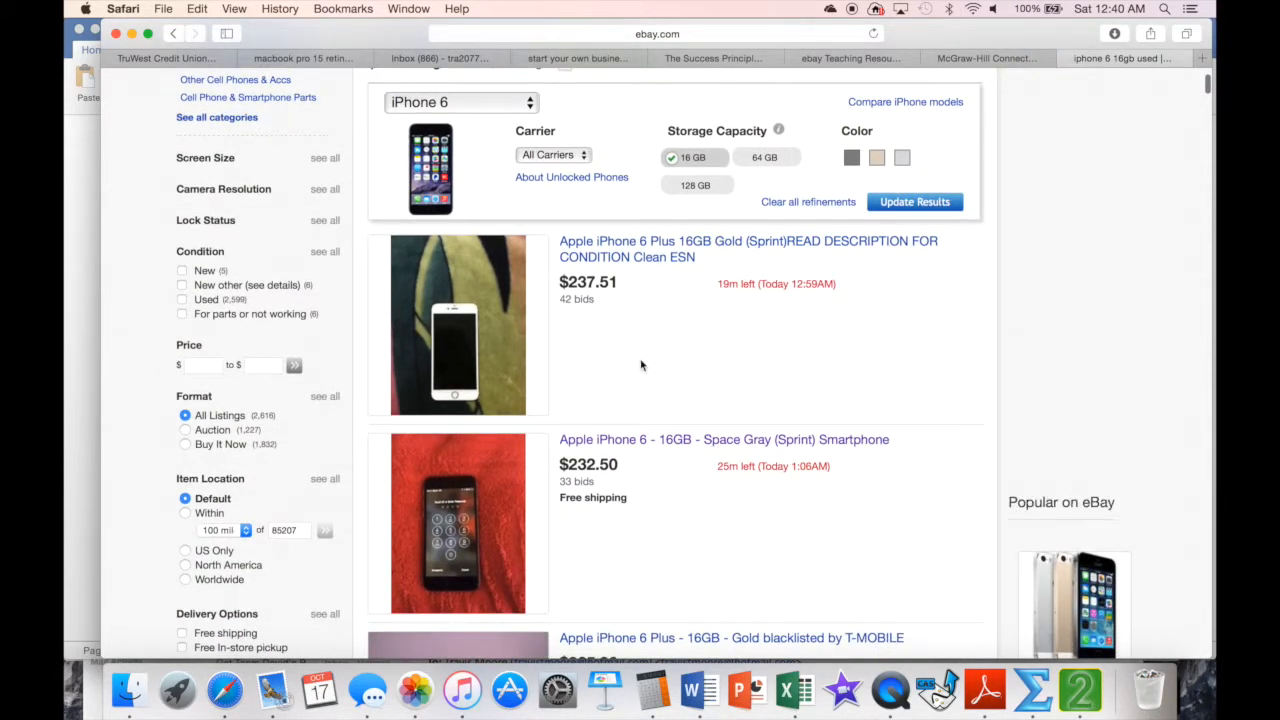
pyautogui.scroll(3)
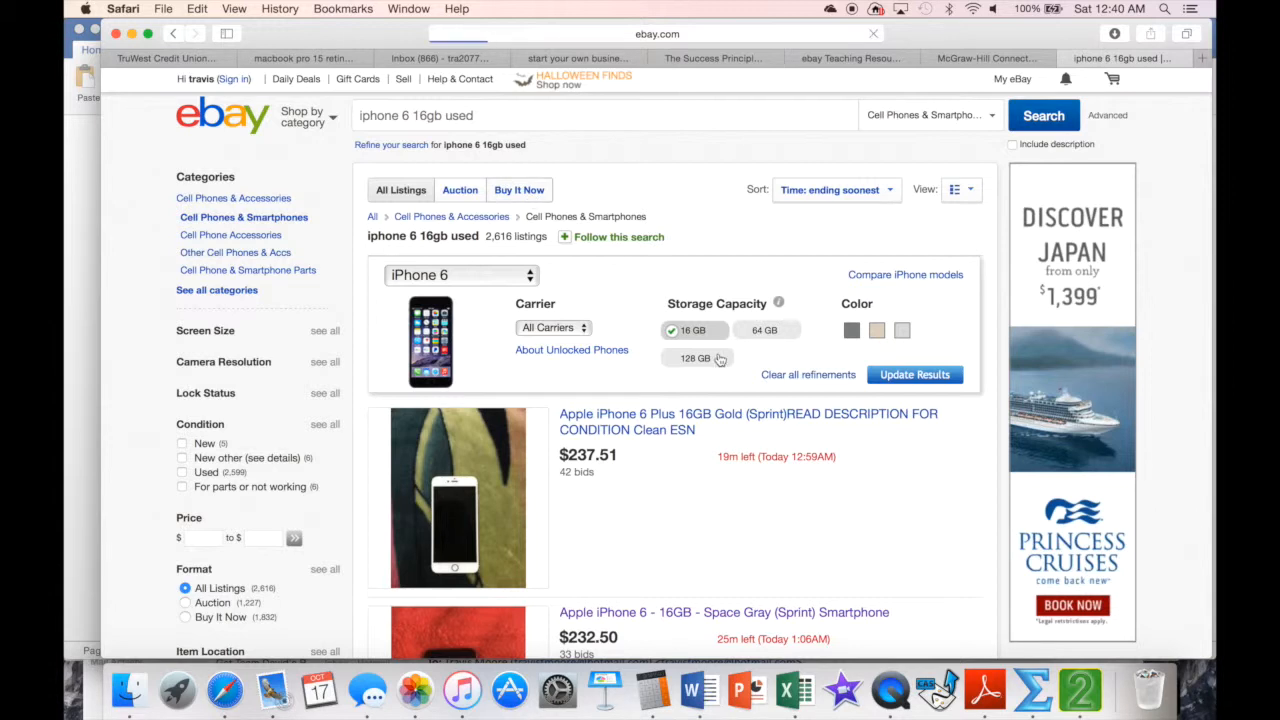
pyautogui.click(520, 188)
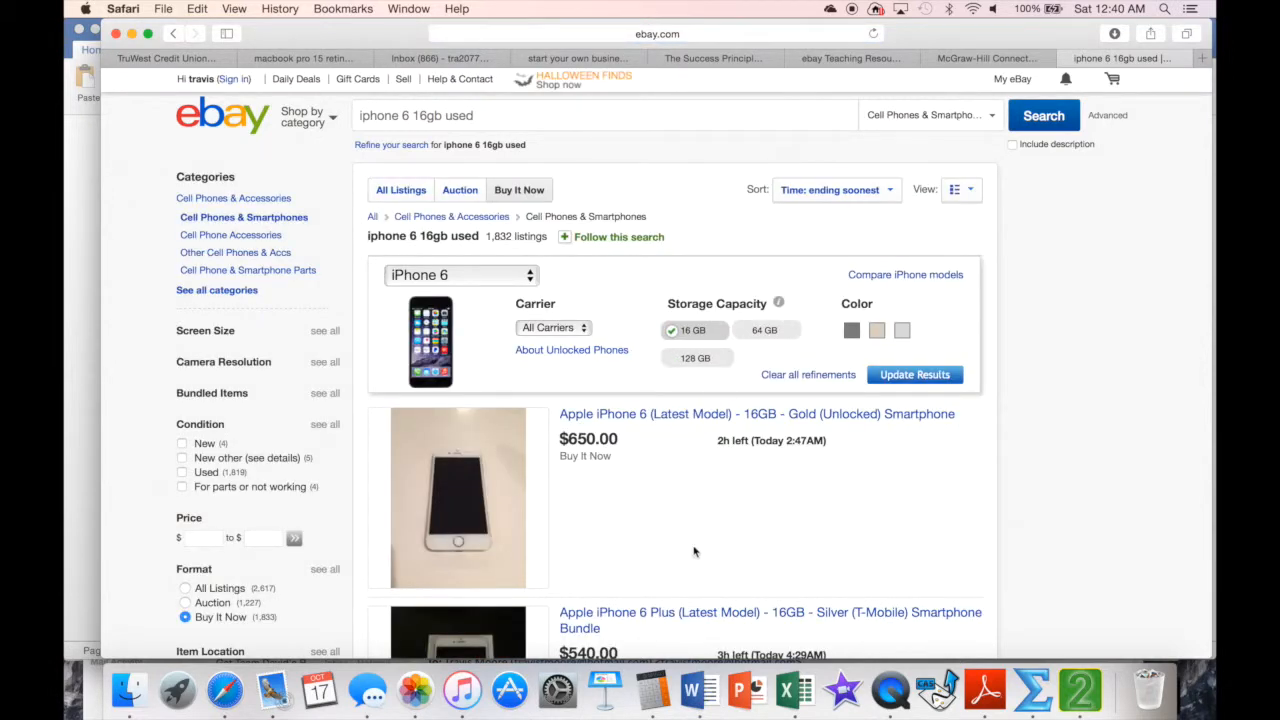
pyautogui.scroll(-3)
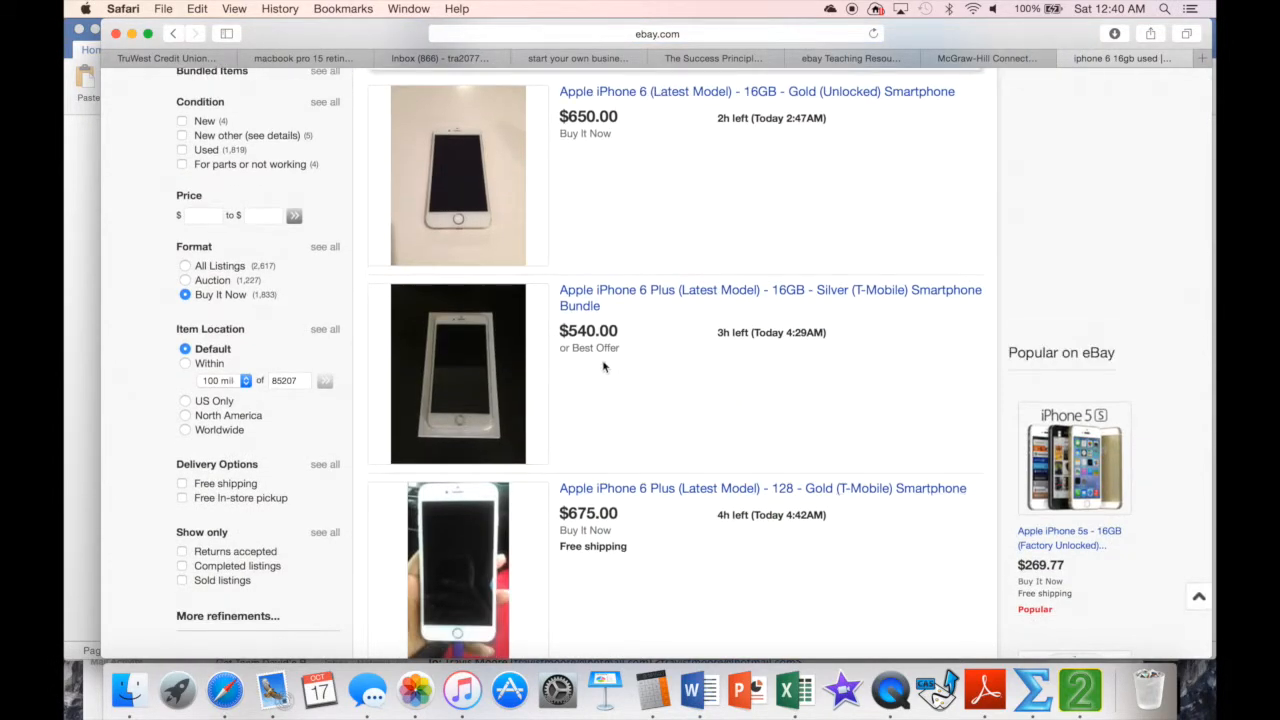
pyautogui.scroll(3)
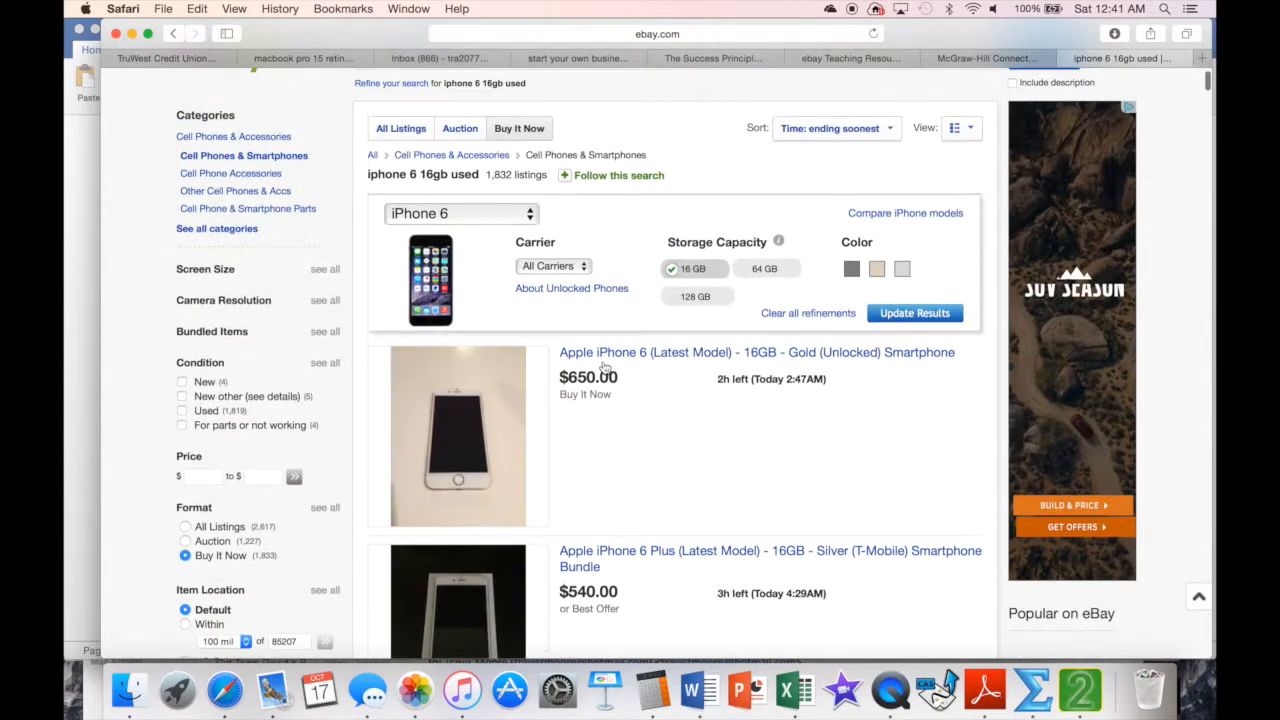
pyautogui.scroll(3)
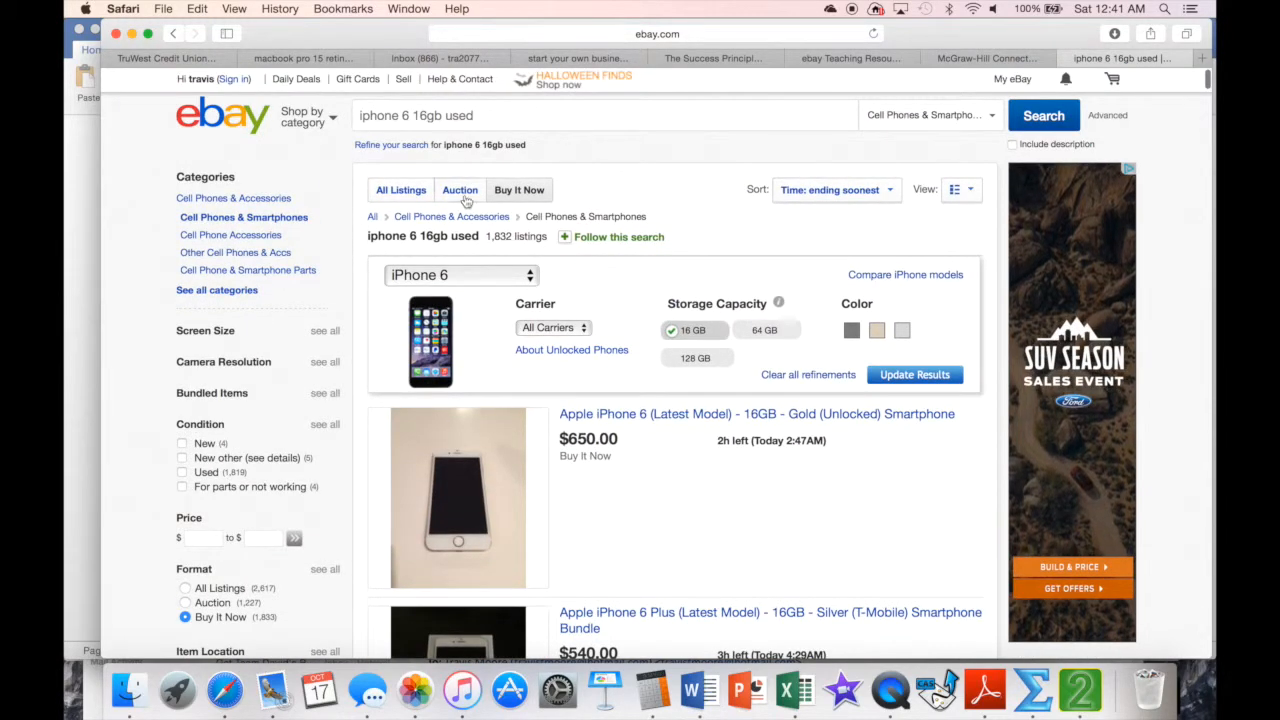
pyautogui.moveTo(824, 460)
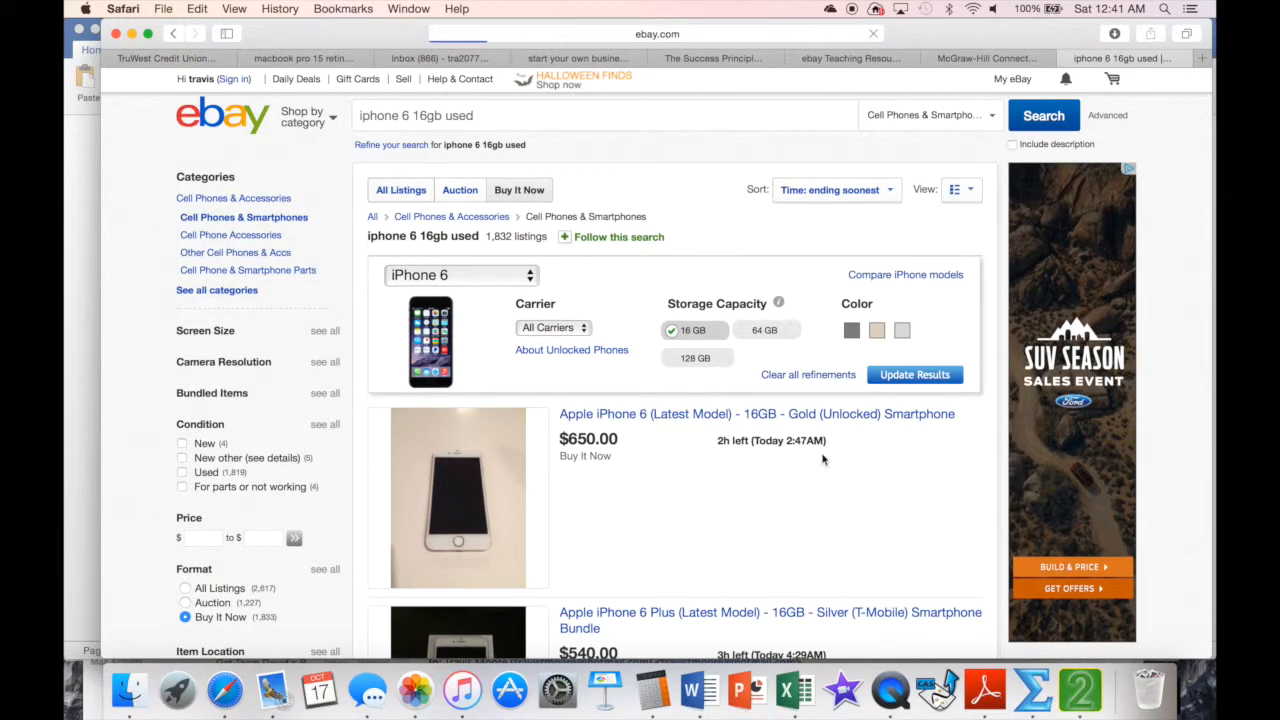
pyautogui.click(400, 190)
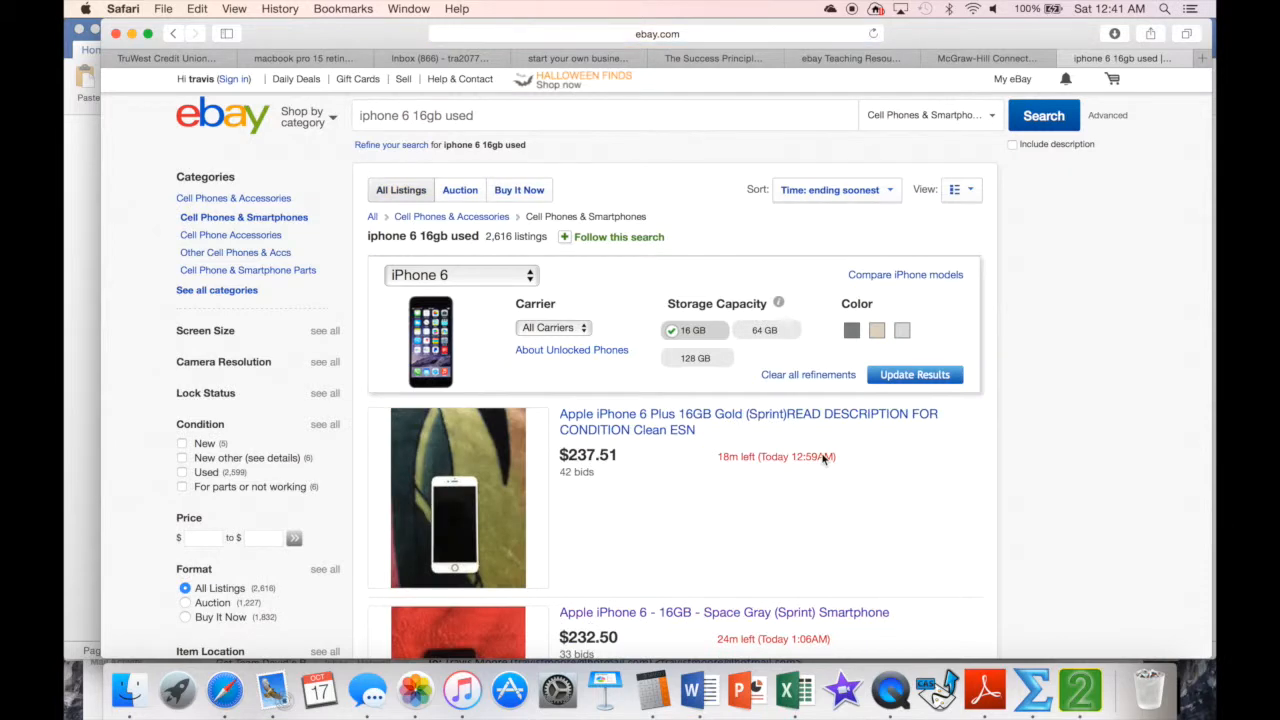
pyautogui.scroll(-3)
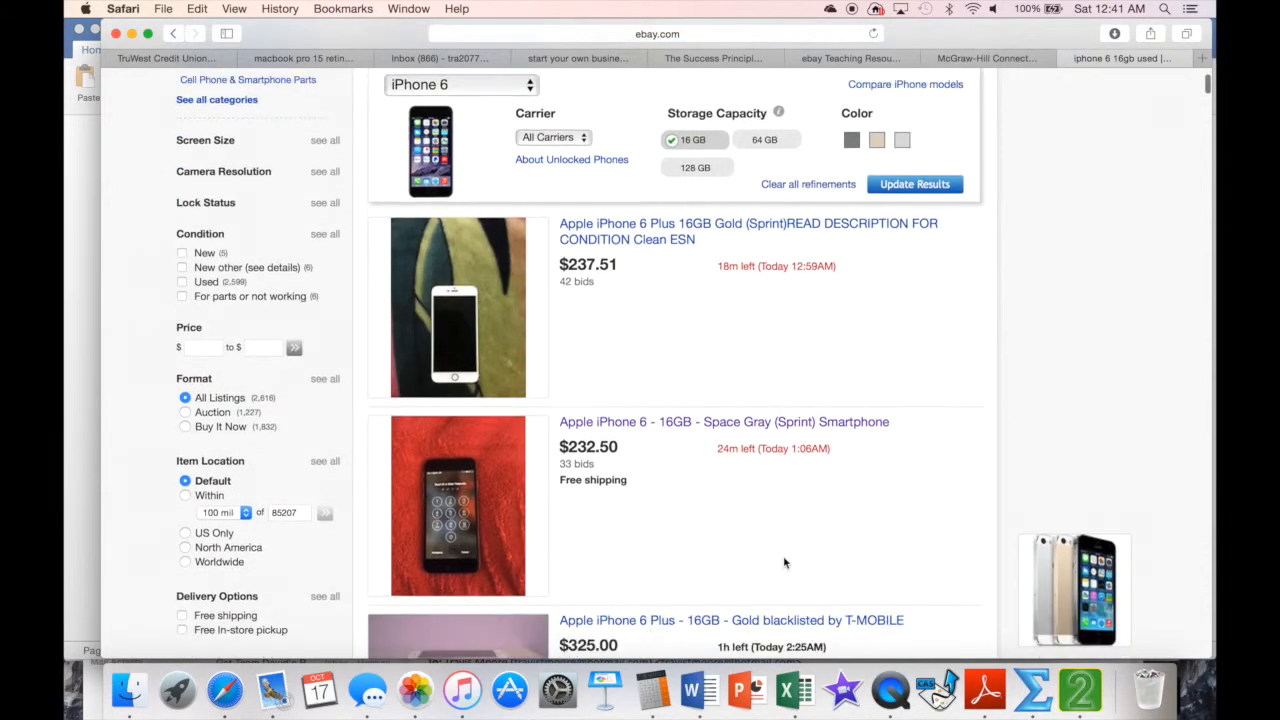
pyautogui.scroll(-3)
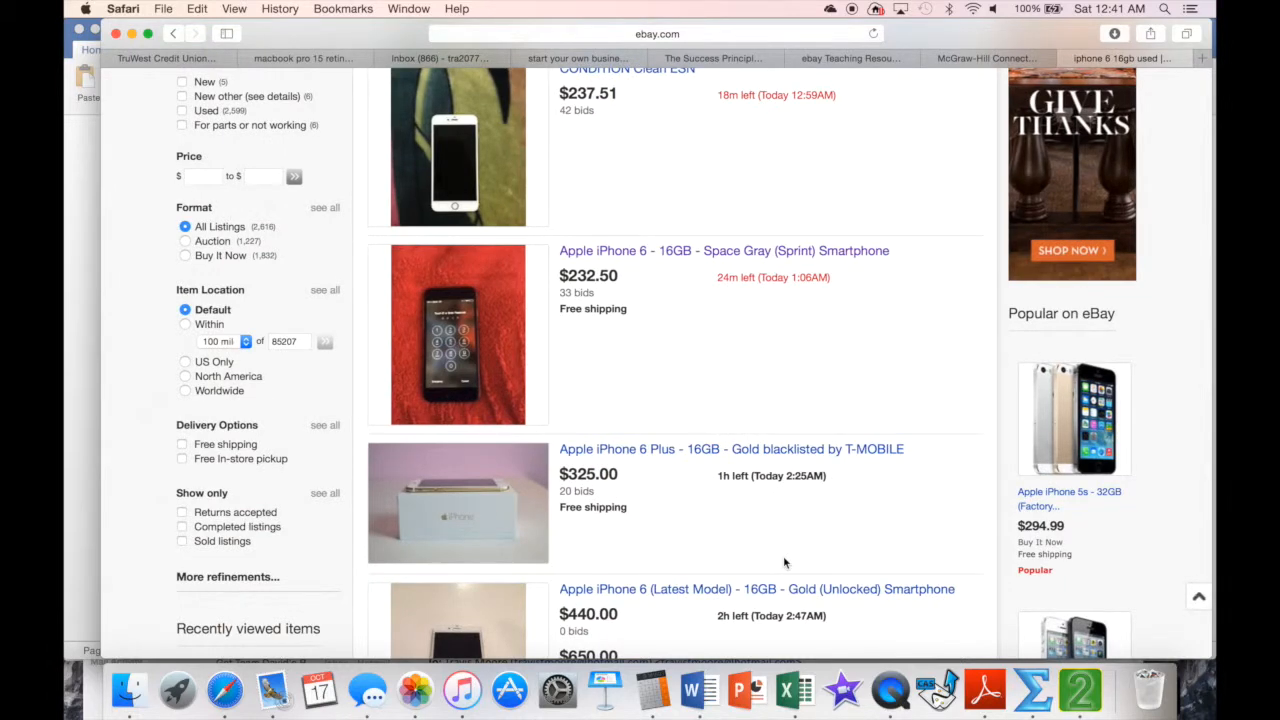
pyautogui.scroll(-3)
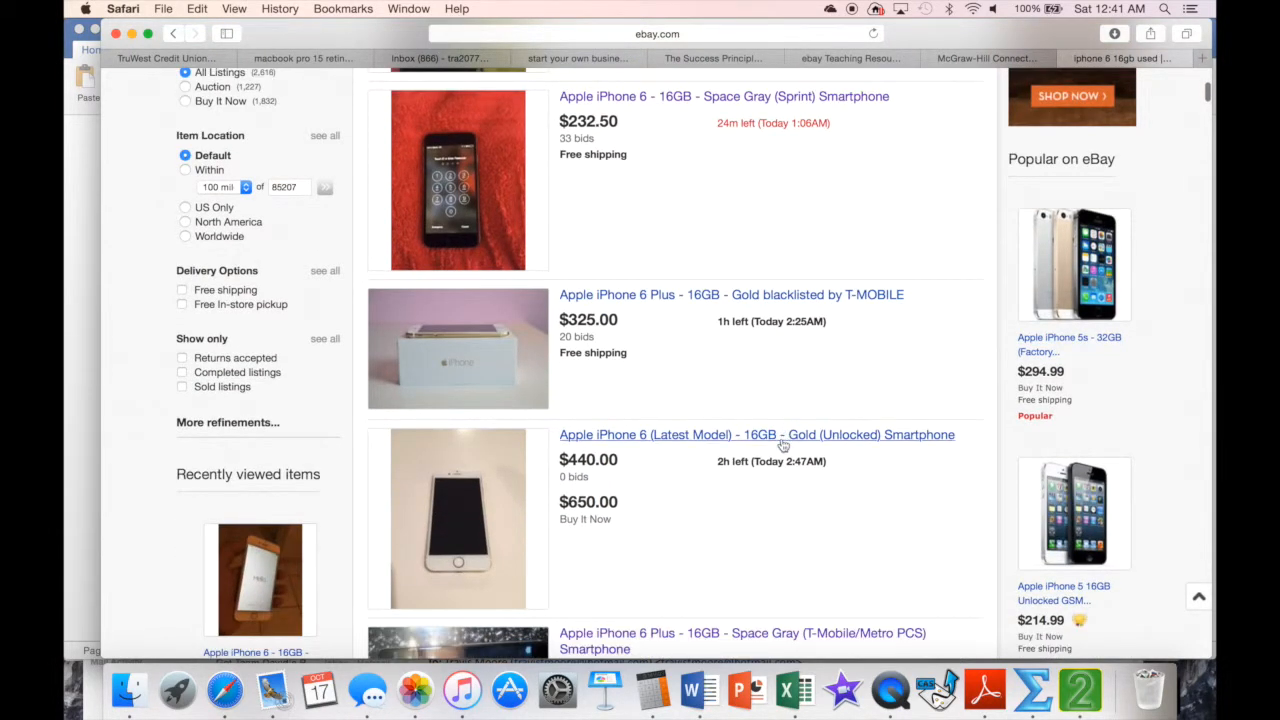
pyautogui.moveTo(784, 442)
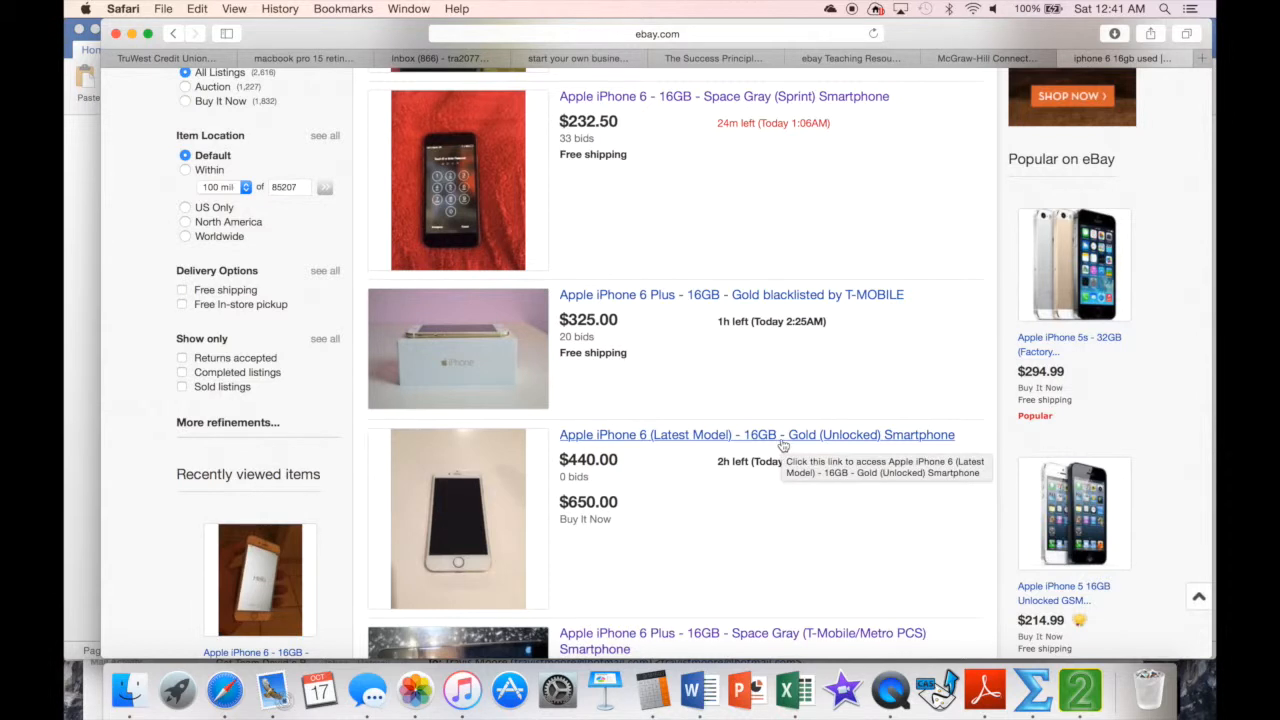
pyautogui.moveTo(700, 474)
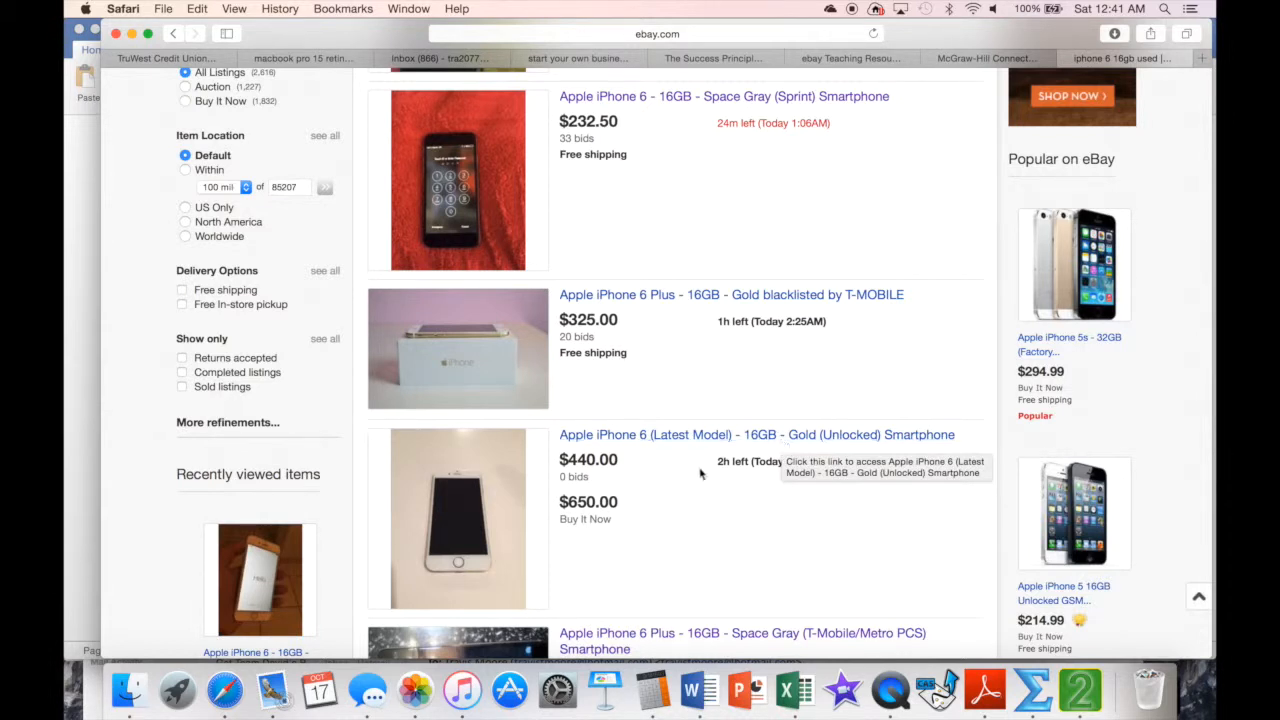
pyautogui.moveTo(756, 444)
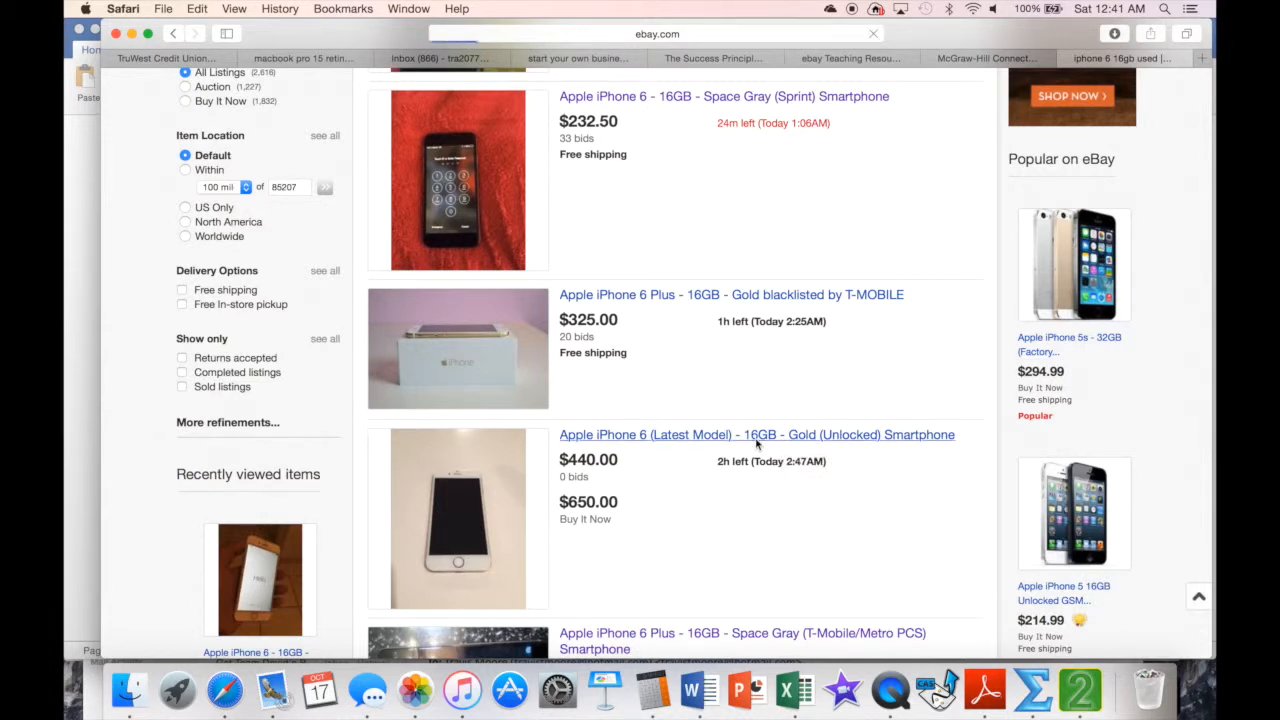
# Step: Open the 'Apple iPhone 6 - 16GB - Gold (Unlocked)' listing, view another photo, and return to Word
pyautogui.click(756, 434)
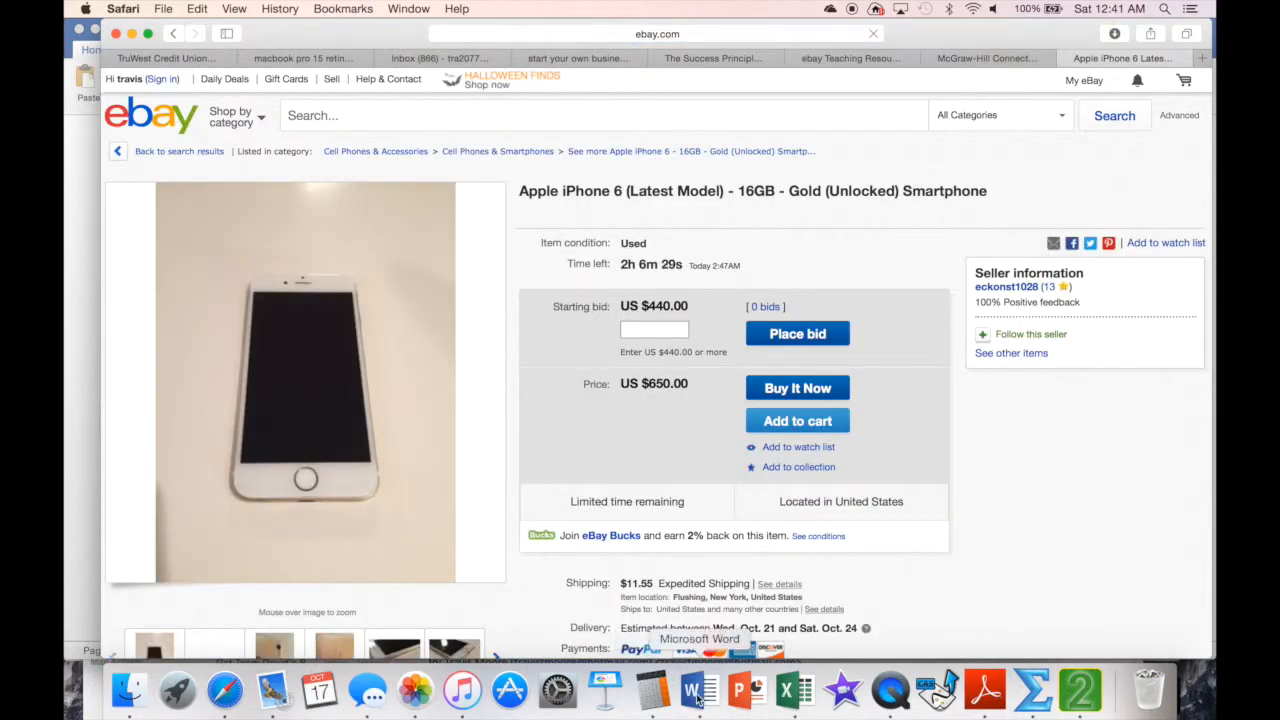
pyautogui.click(692, 690)
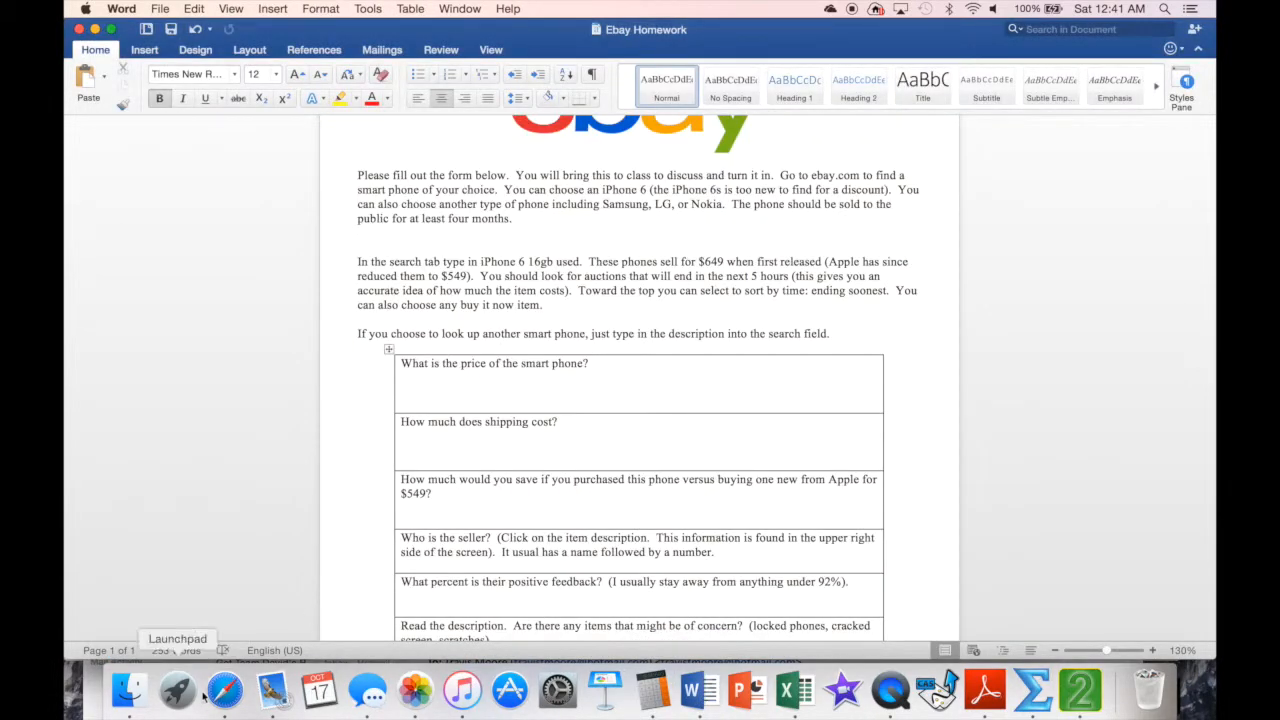
pyautogui.click(224, 688)
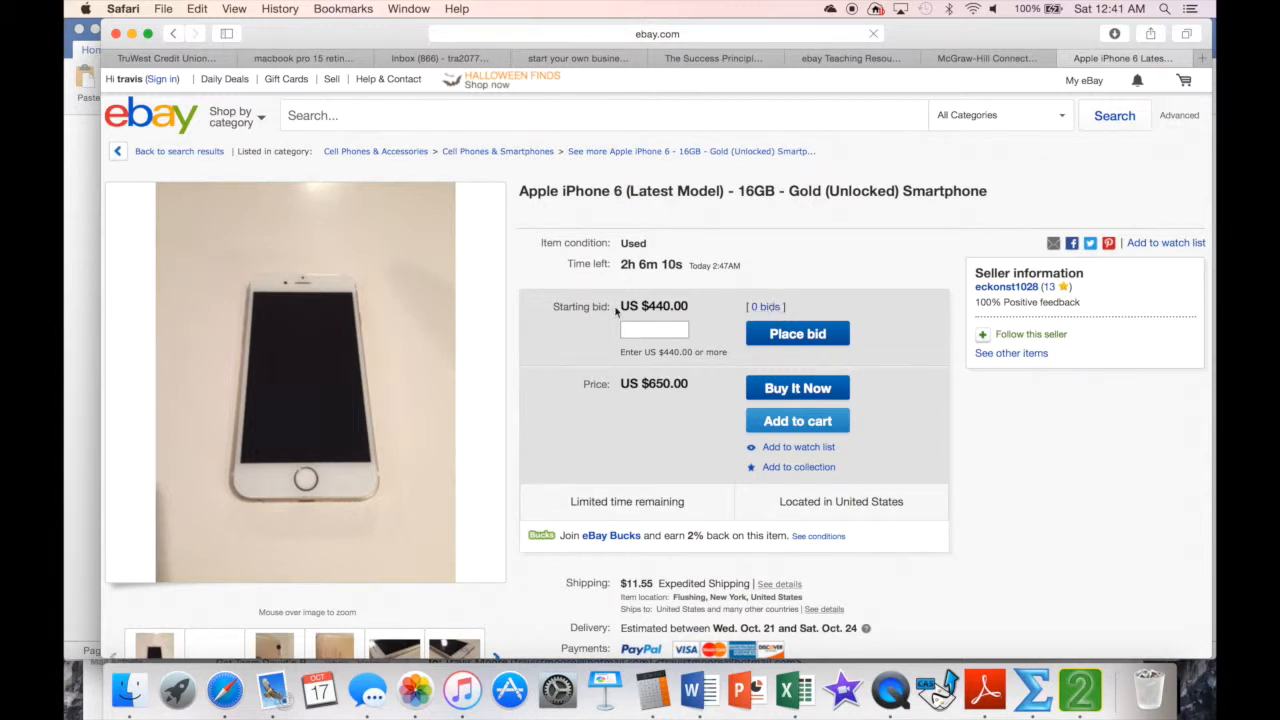
pyautogui.click(456, 644)
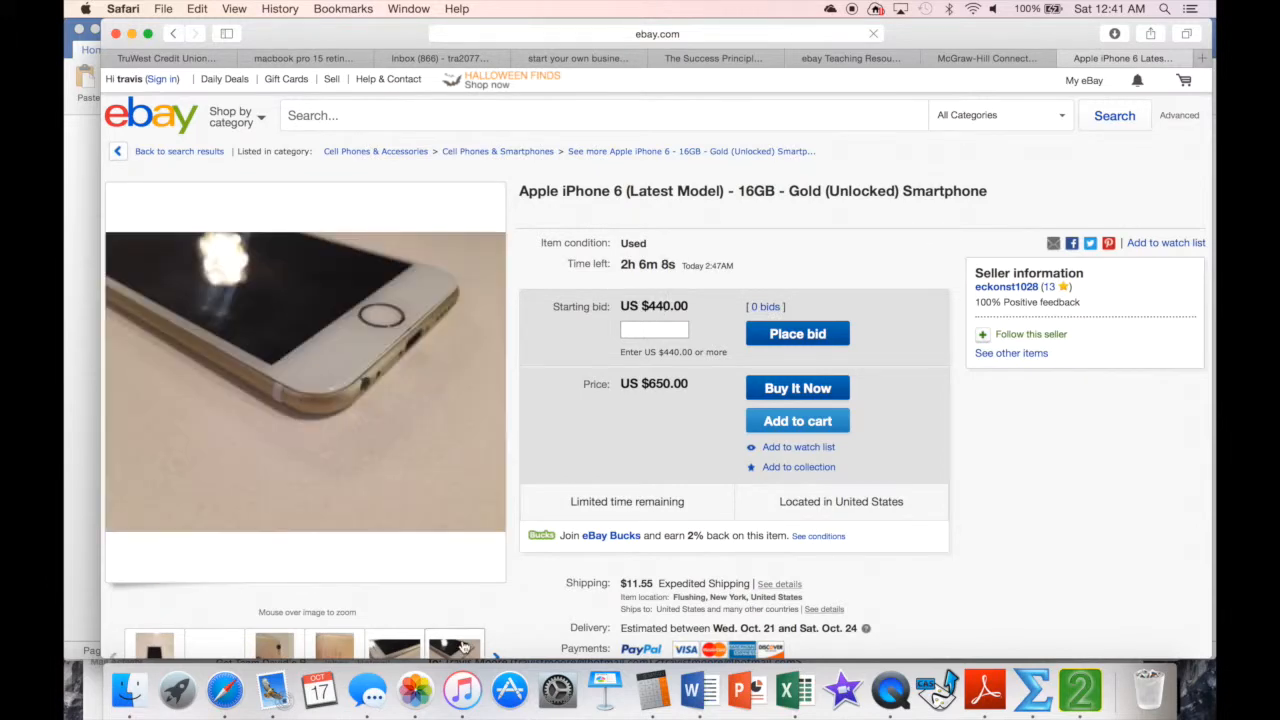
pyautogui.click(698, 688)
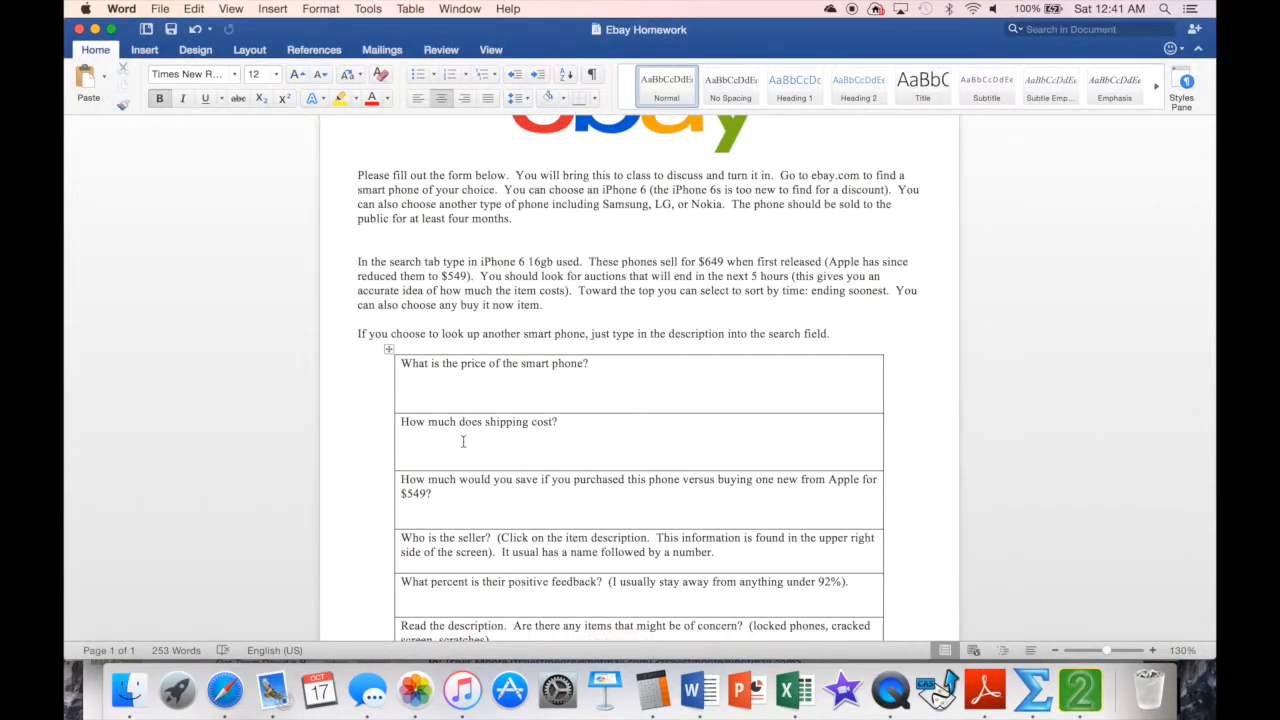
pyautogui.moveTo(224, 690)
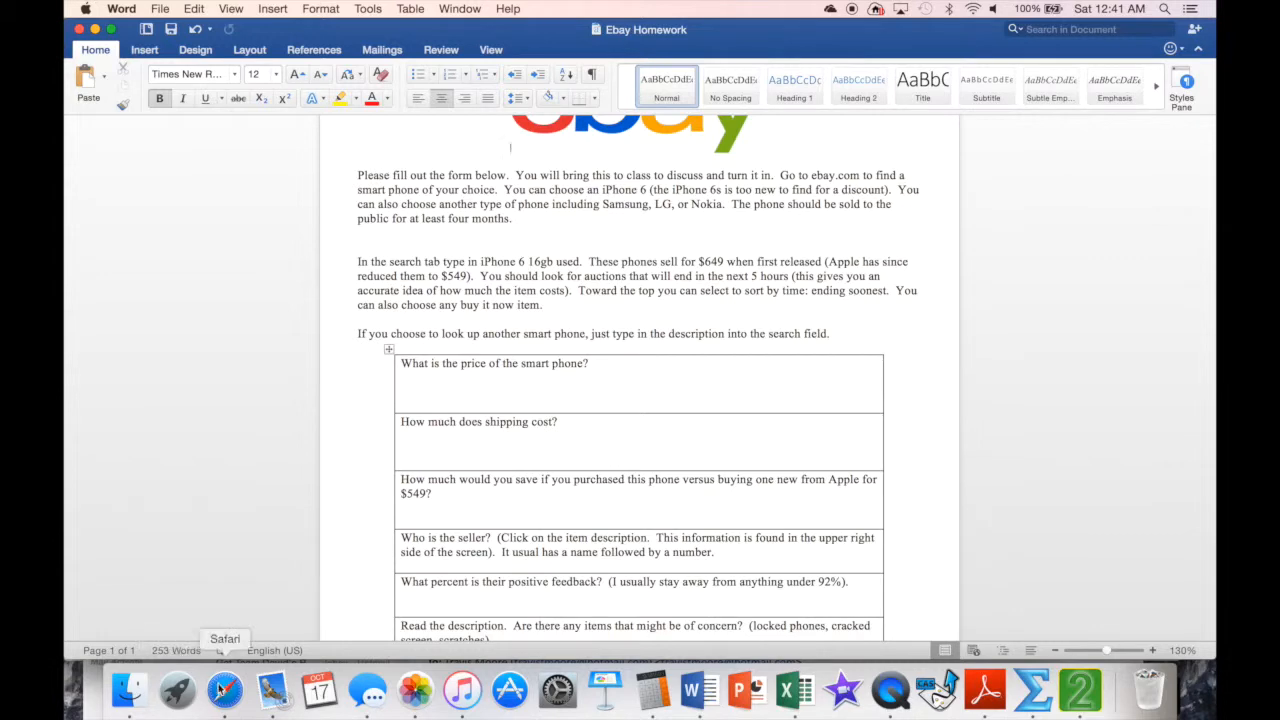
pyautogui.click(224, 688)
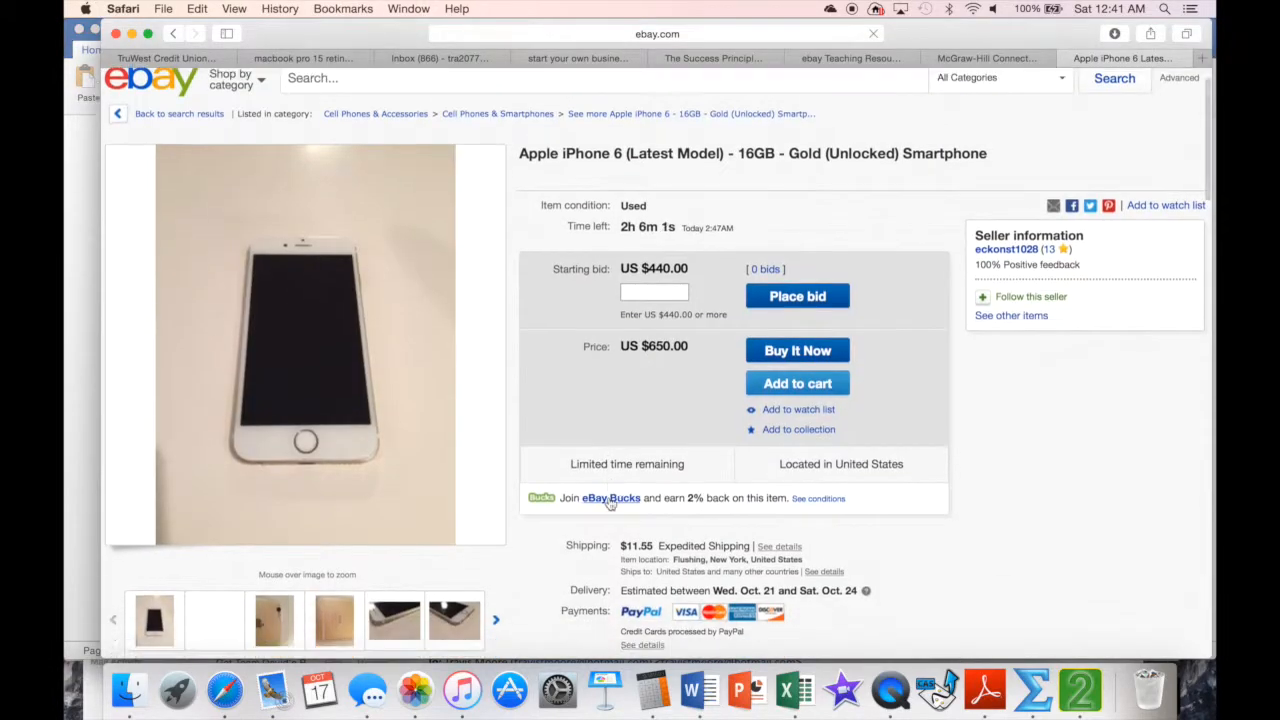
pyautogui.moveTo(618, 566)
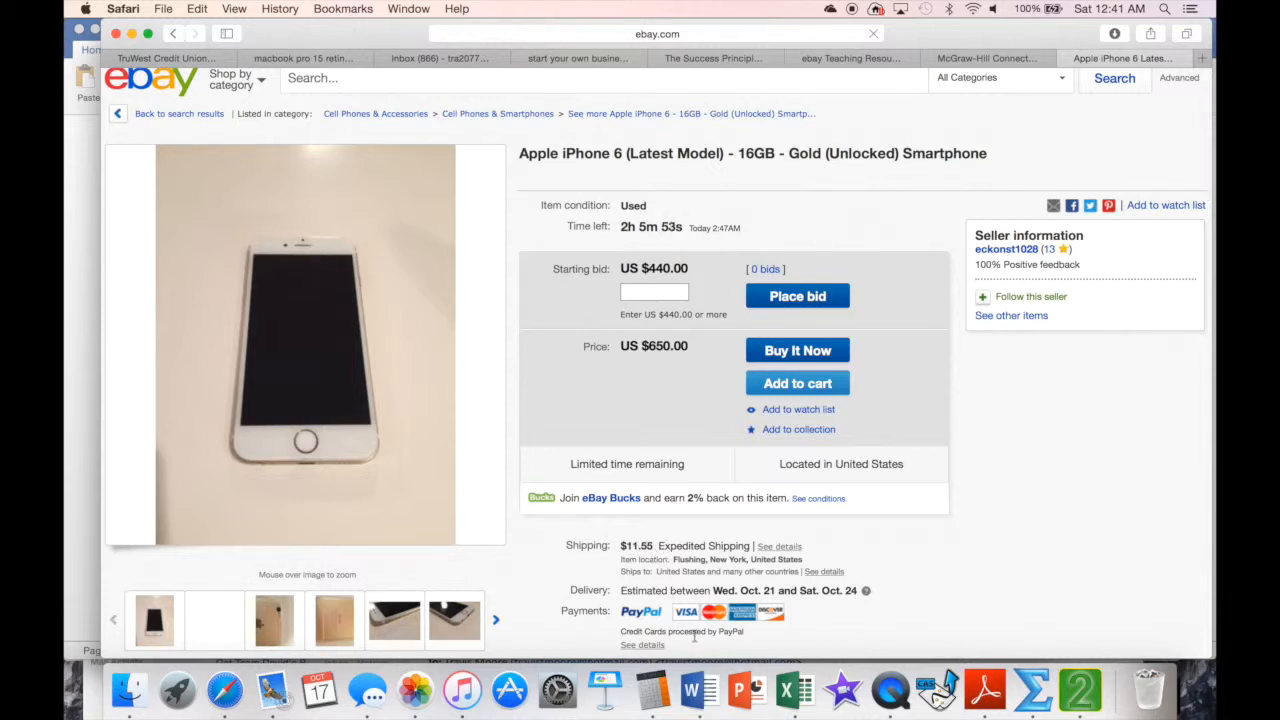
pyautogui.moveTo(224, 690)
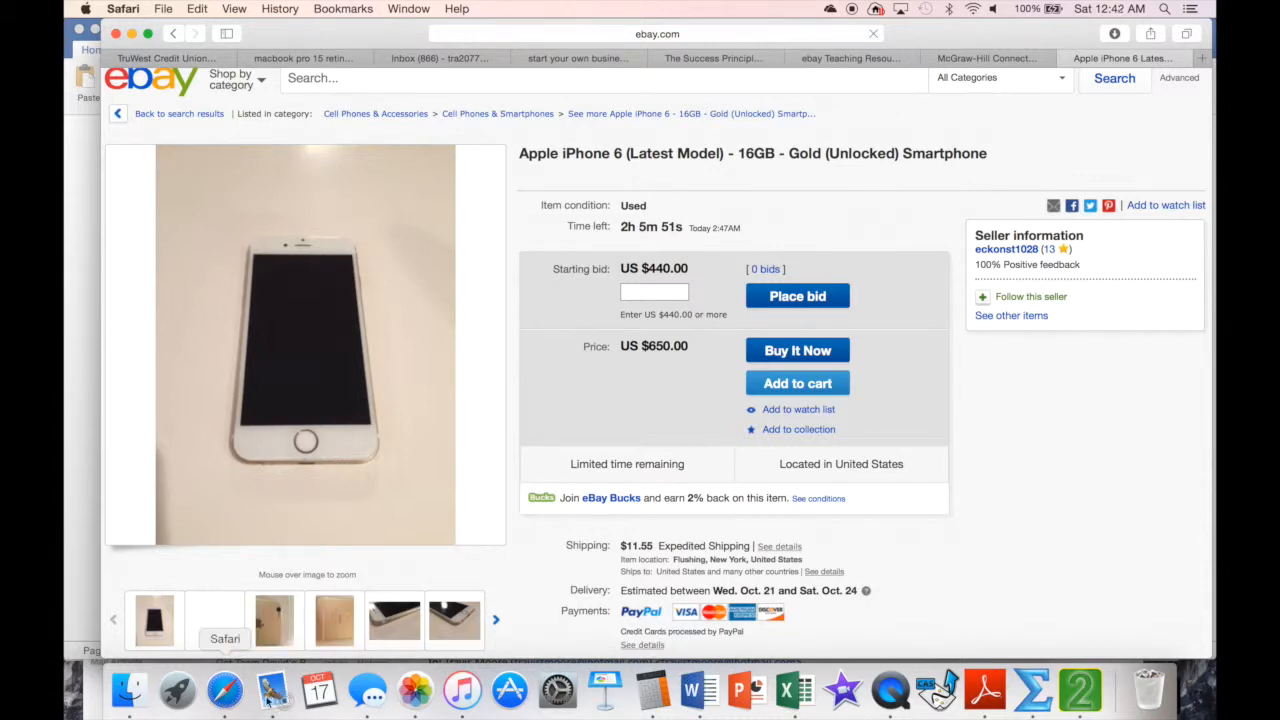
pyautogui.click(688, 688)
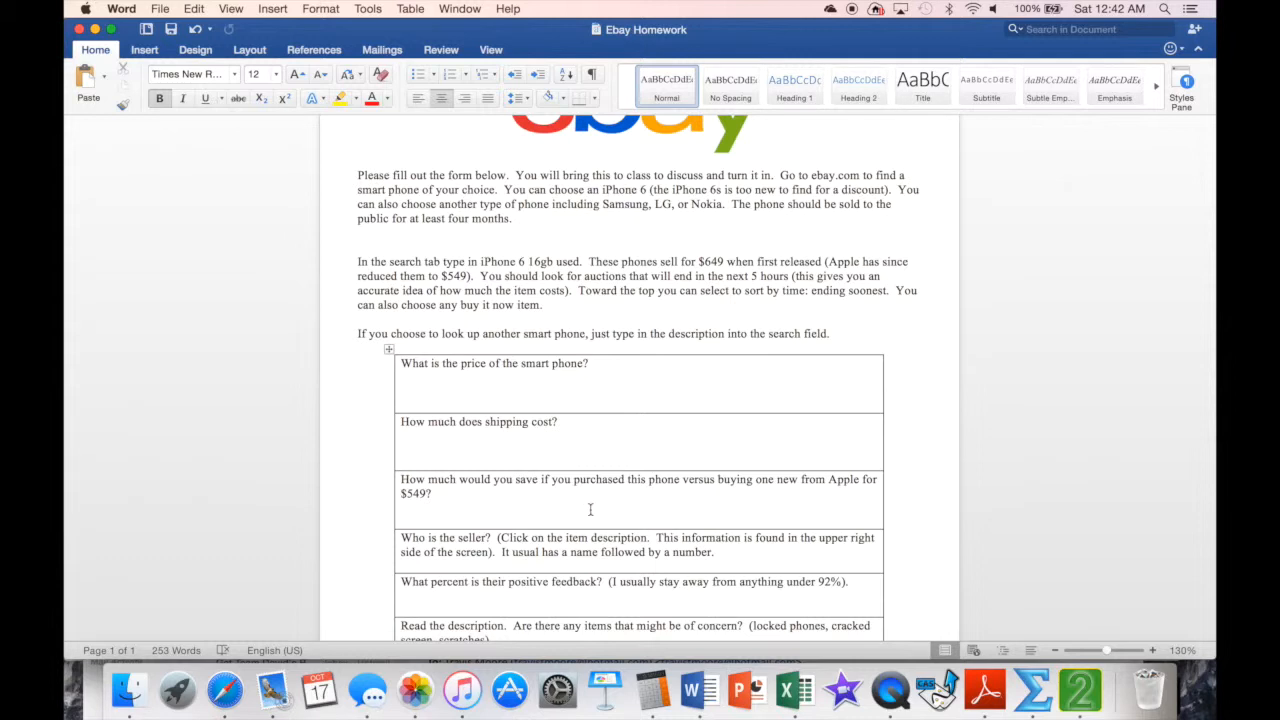
pyautogui.click(510, 148)
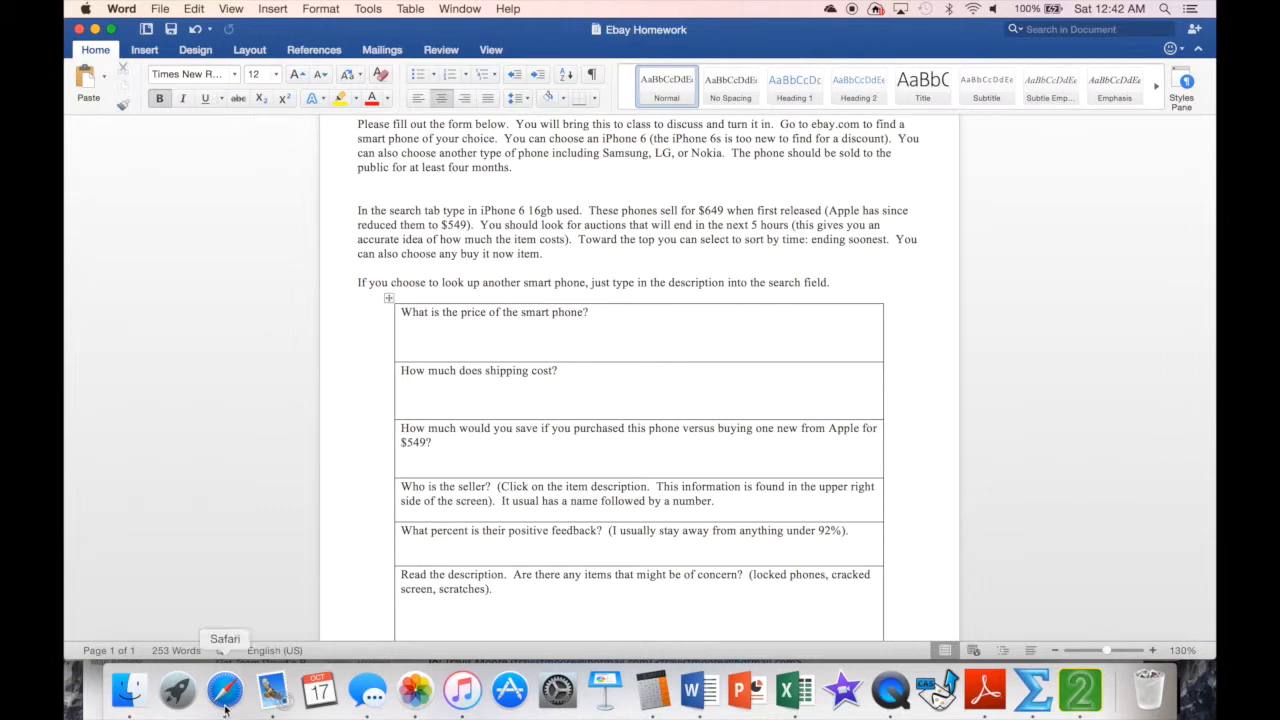
pyautogui.click(224, 690)
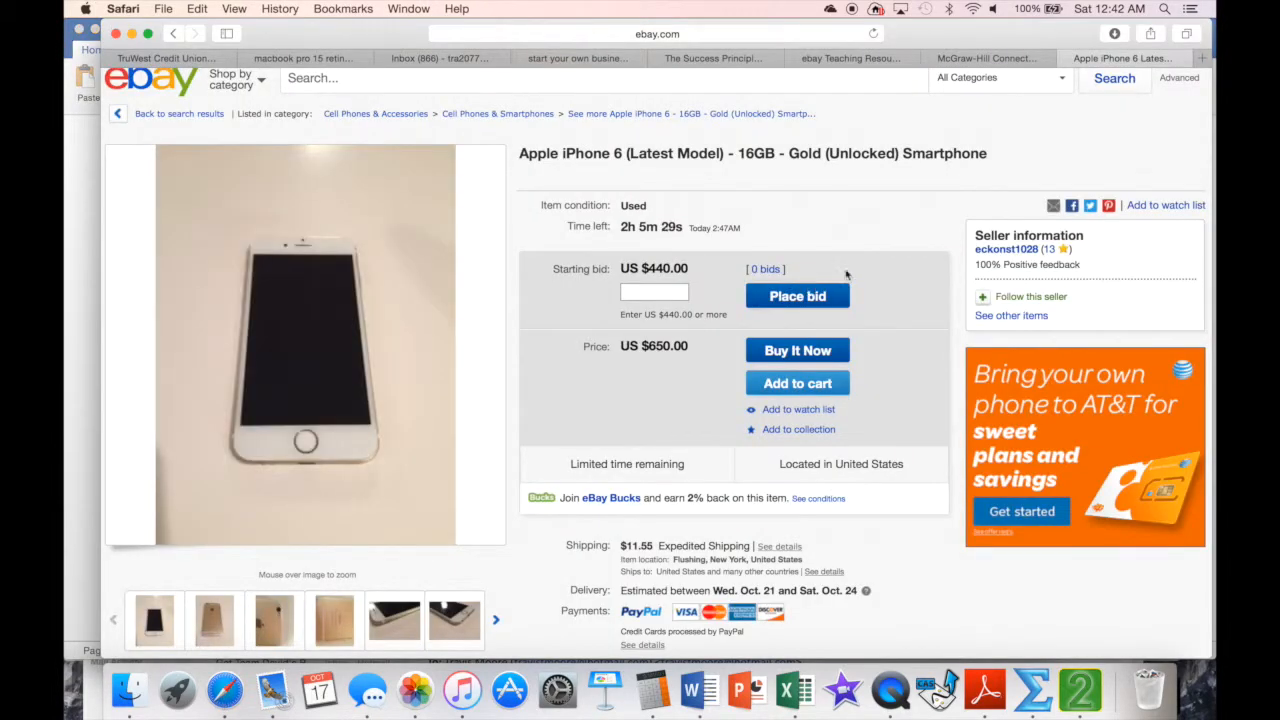
pyautogui.moveTo(992, 260)
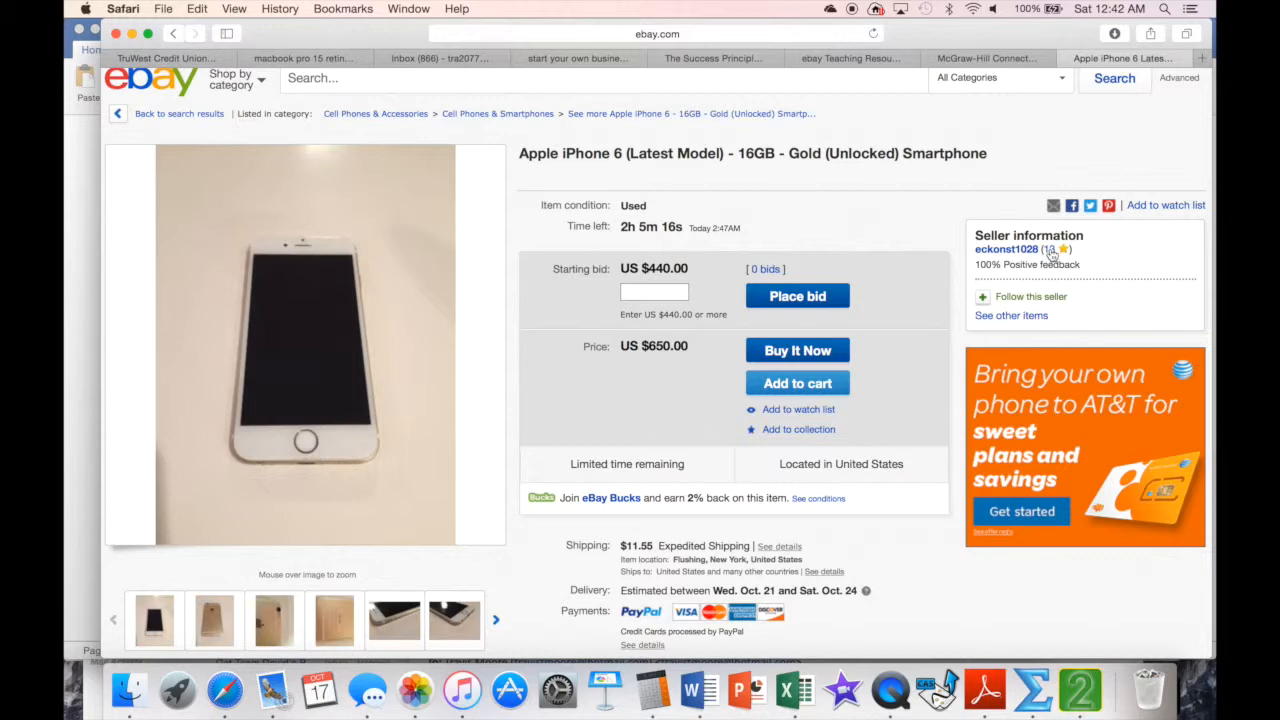
pyautogui.click(1048, 248)
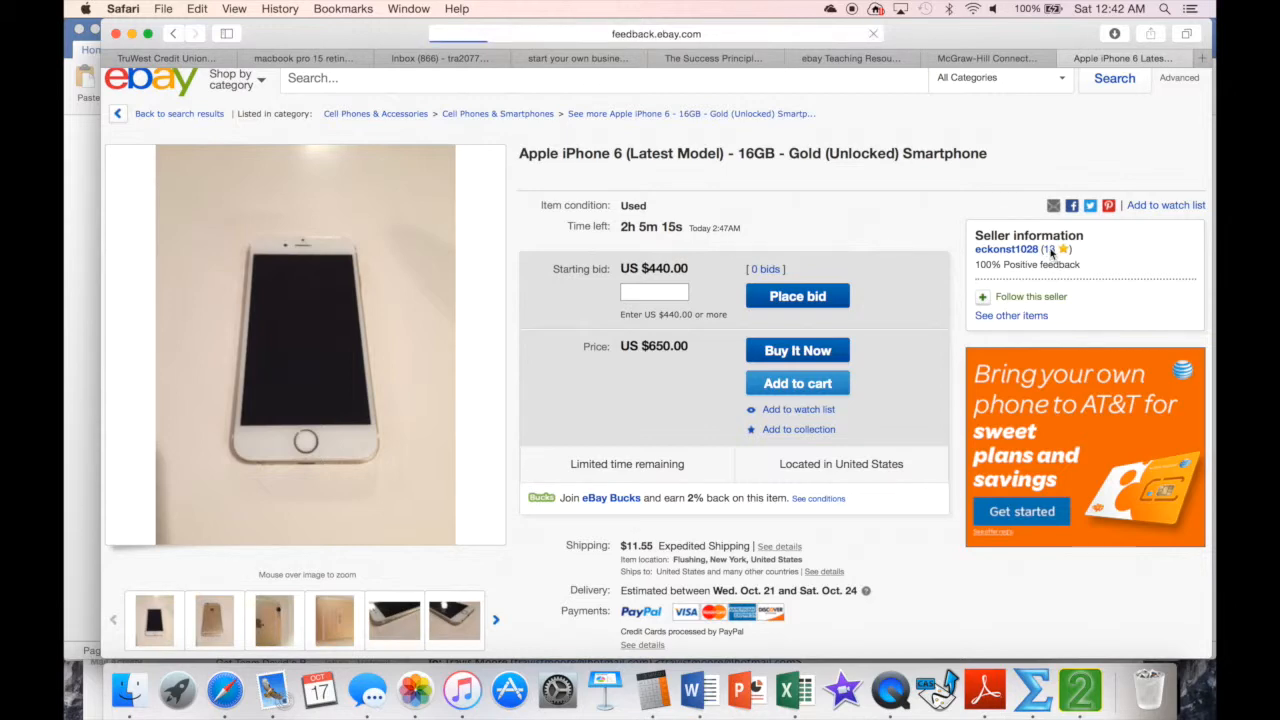
pyautogui.click(1006, 248)
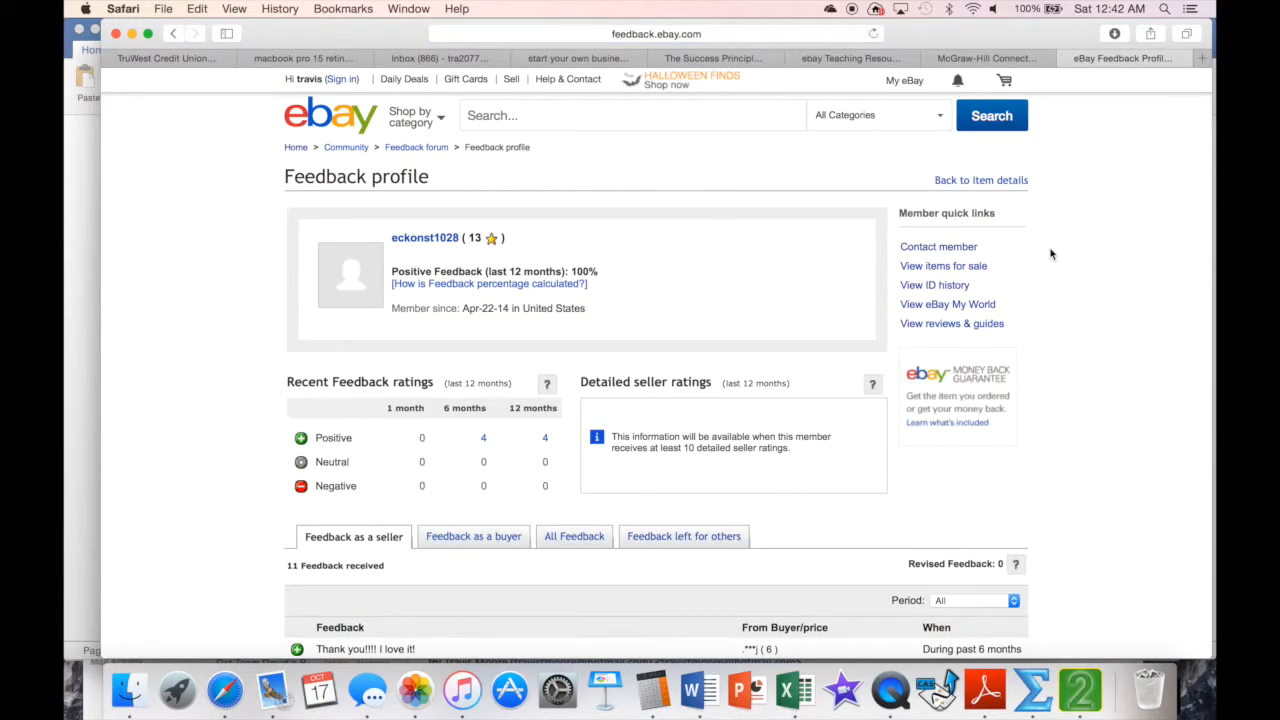
pyautogui.moveTo(344, 448)
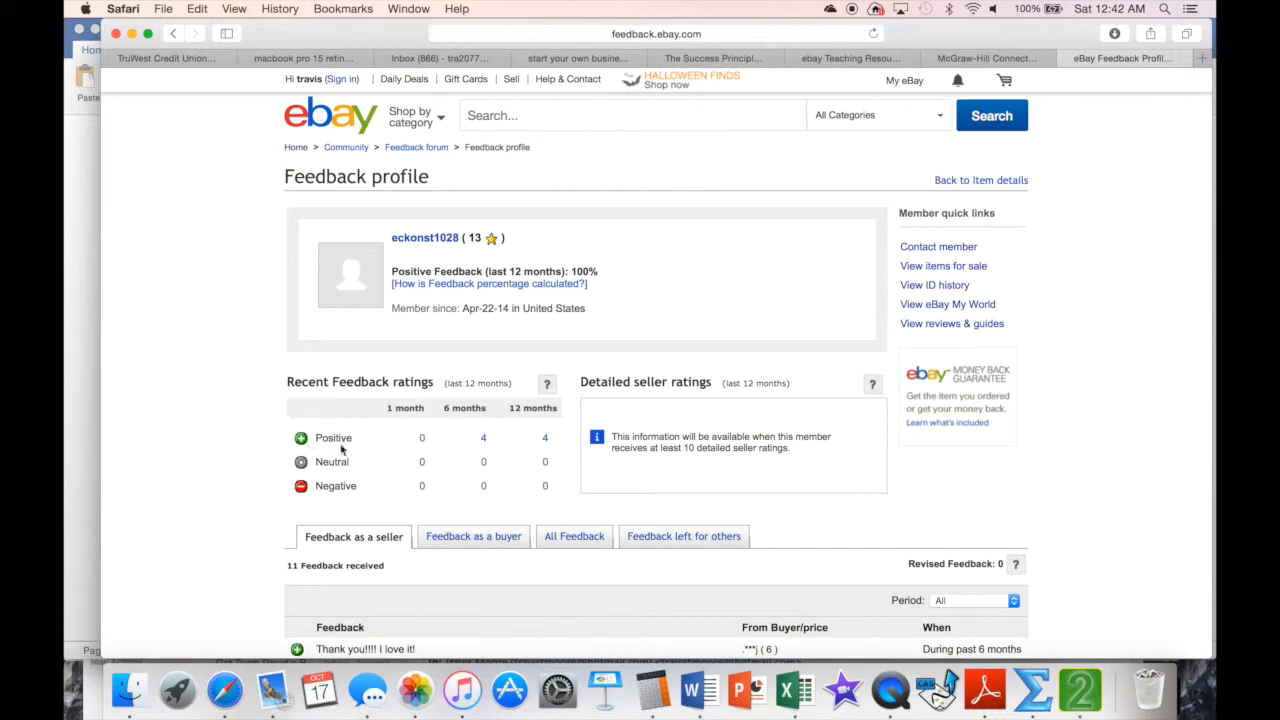
pyautogui.moveTo(372, 500)
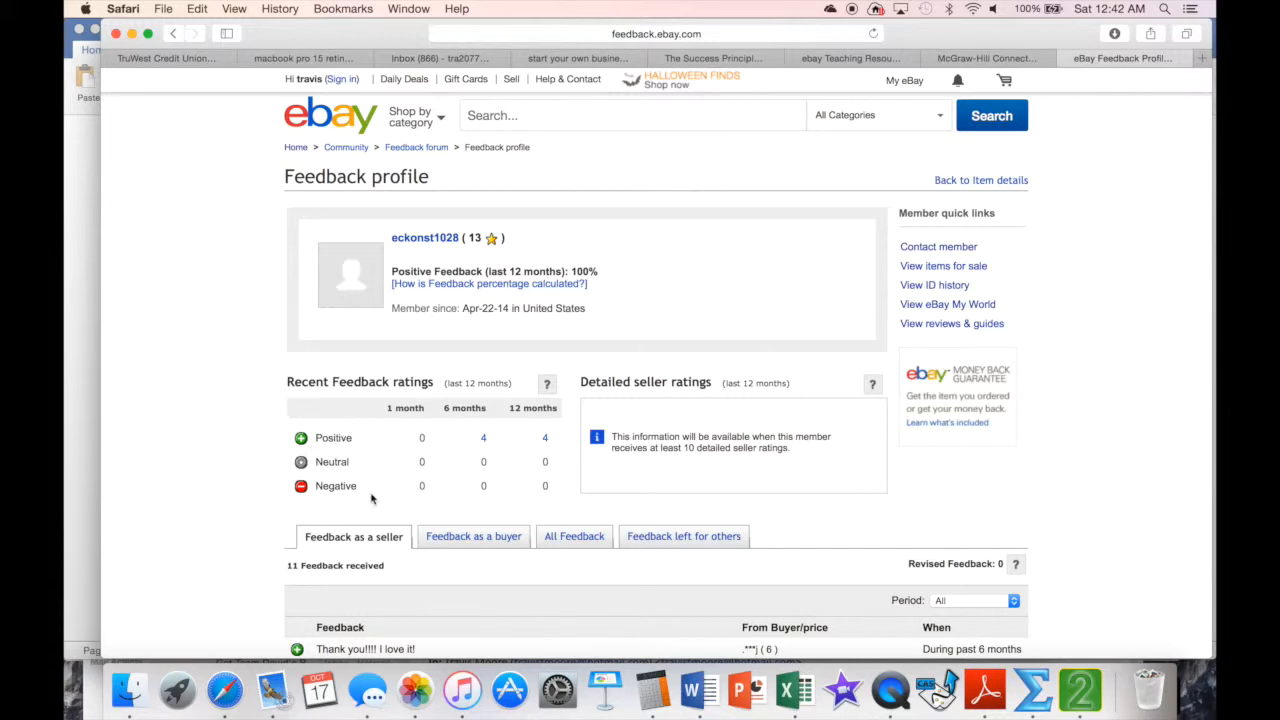
pyautogui.scroll(-3)
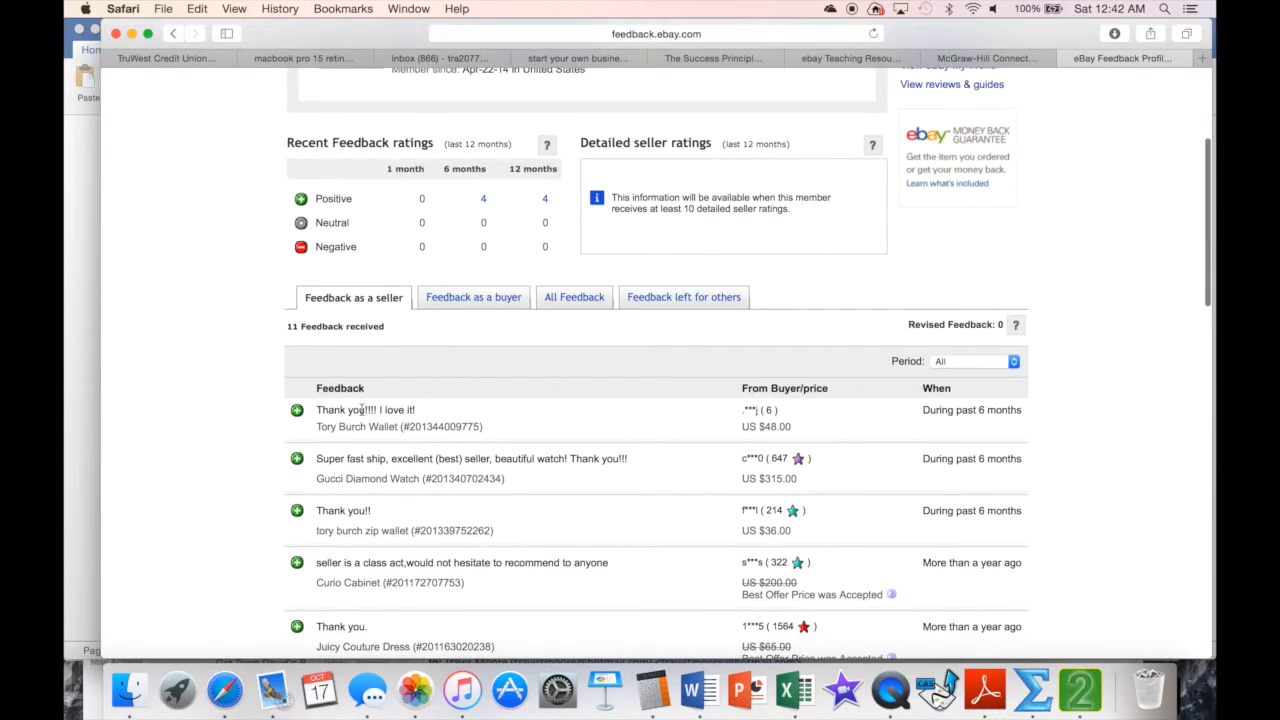
pyautogui.scroll(-3)
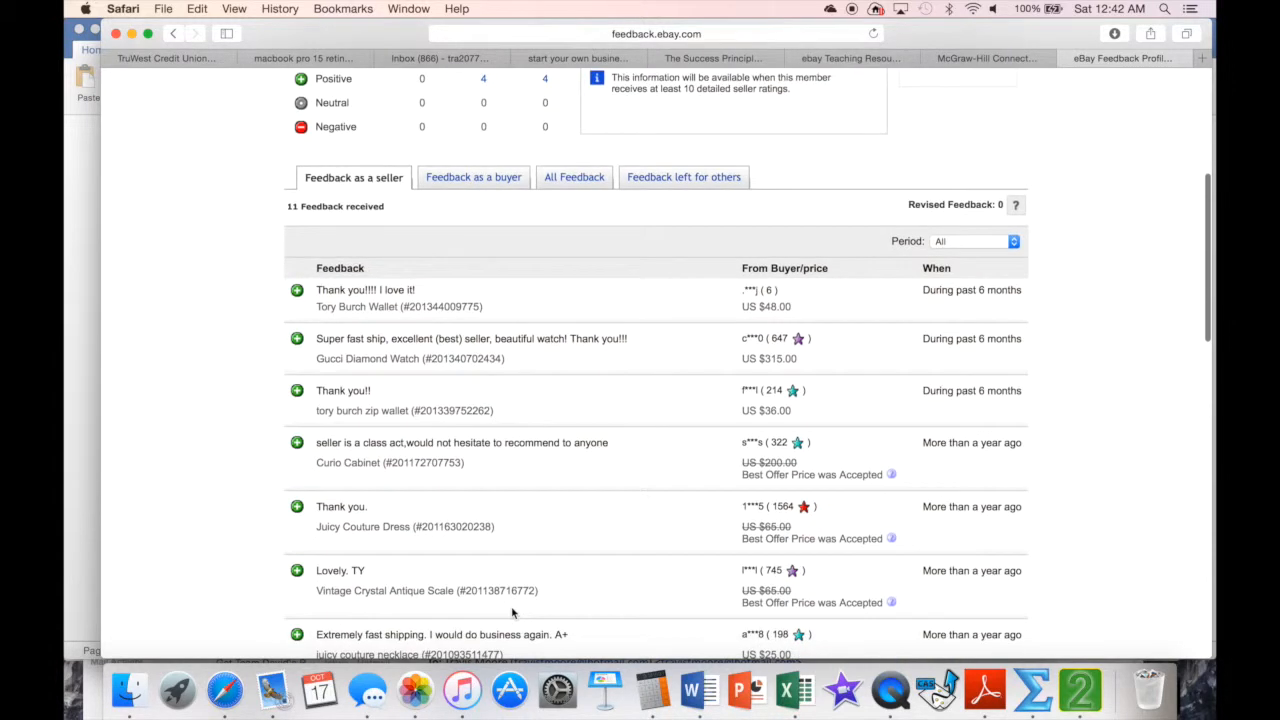
pyautogui.scroll(-3)
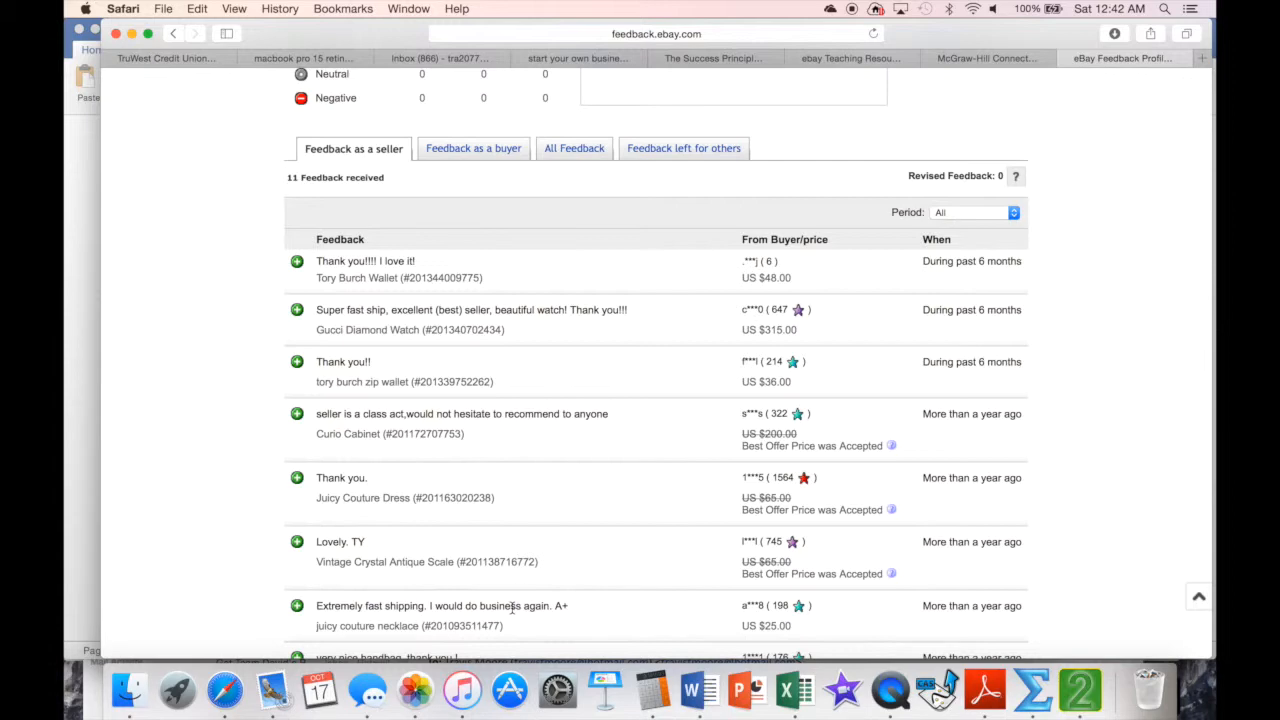
pyautogui.scroll(3)
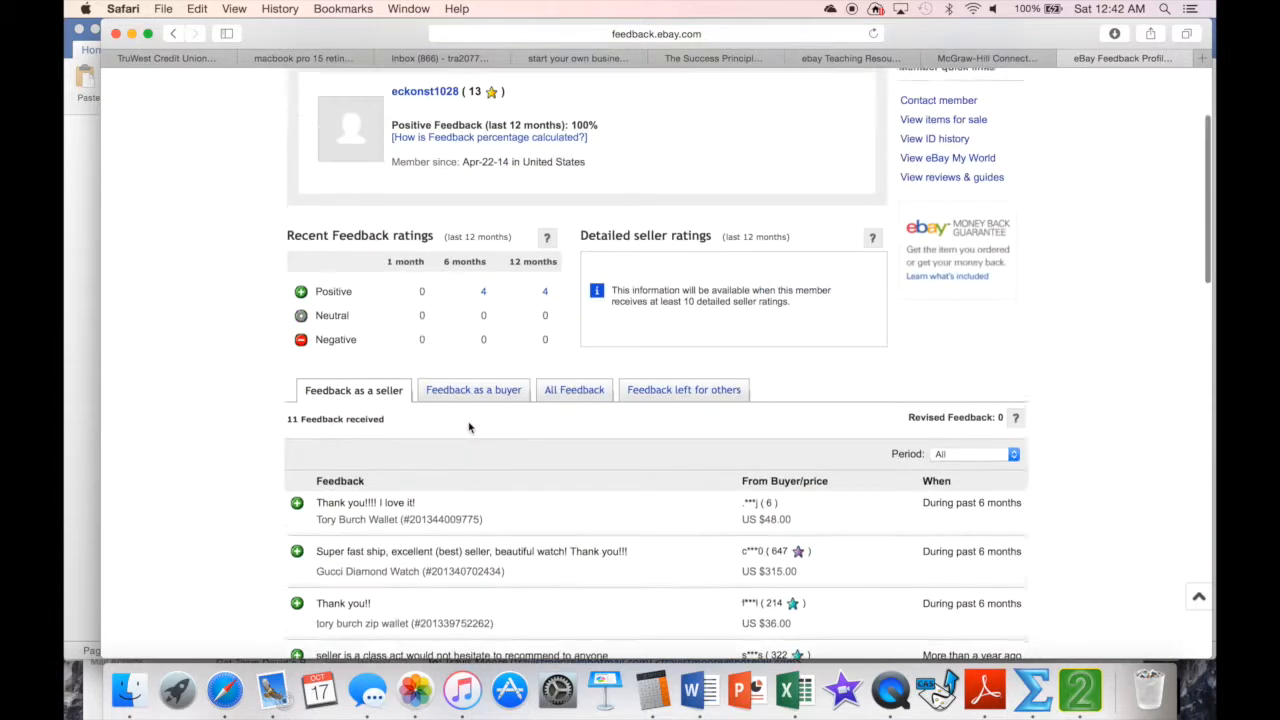
pyautogui.scroll(3)
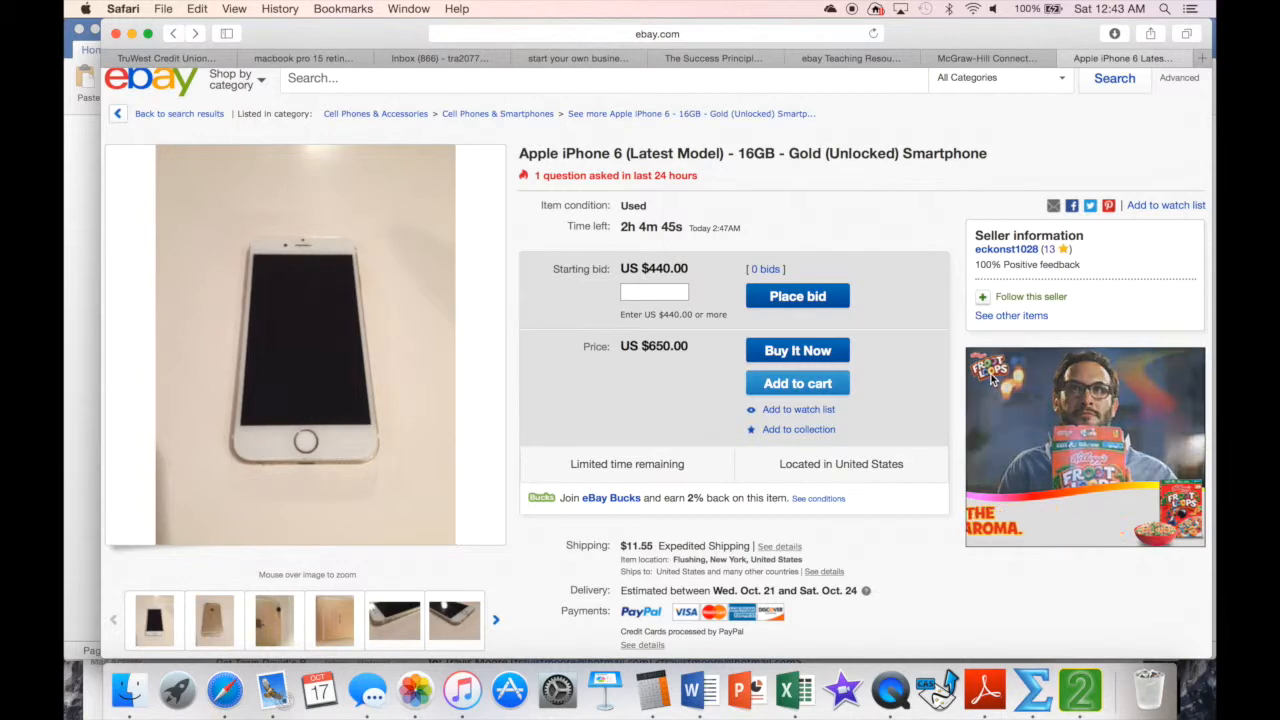
pyautogui.moveTo(740, 478)
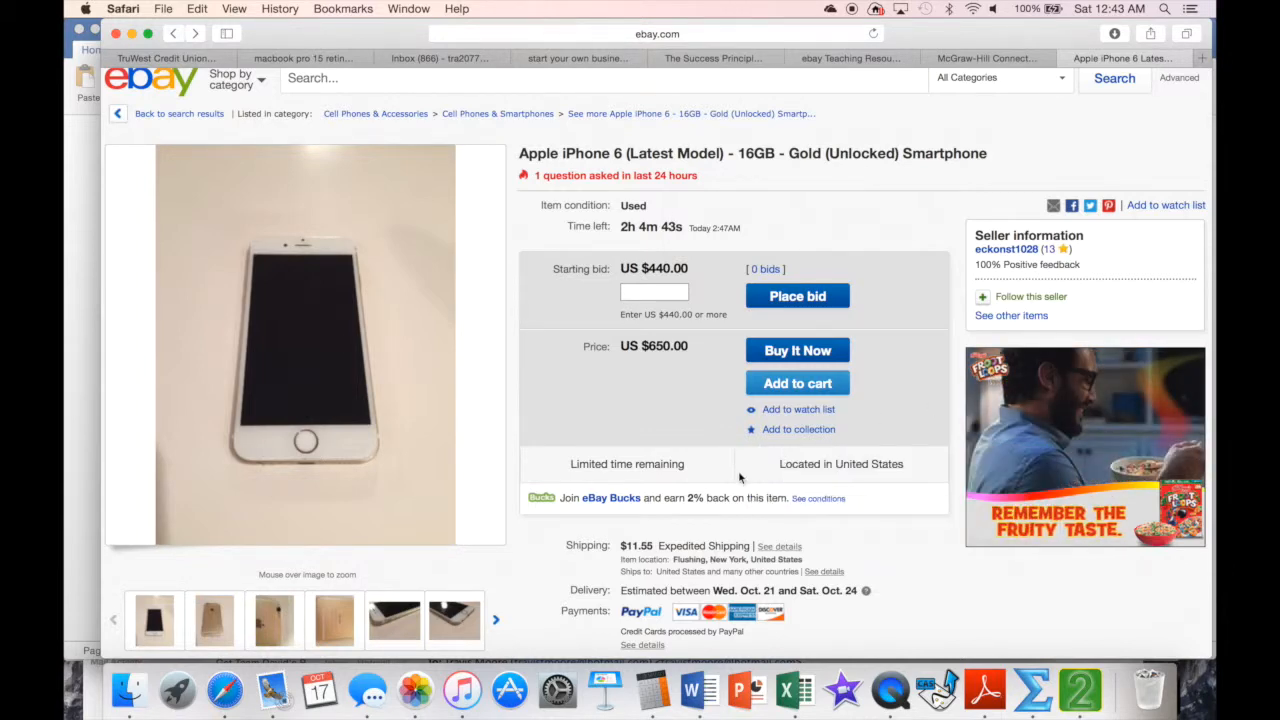
pyautogui.moveTo(698, 690)
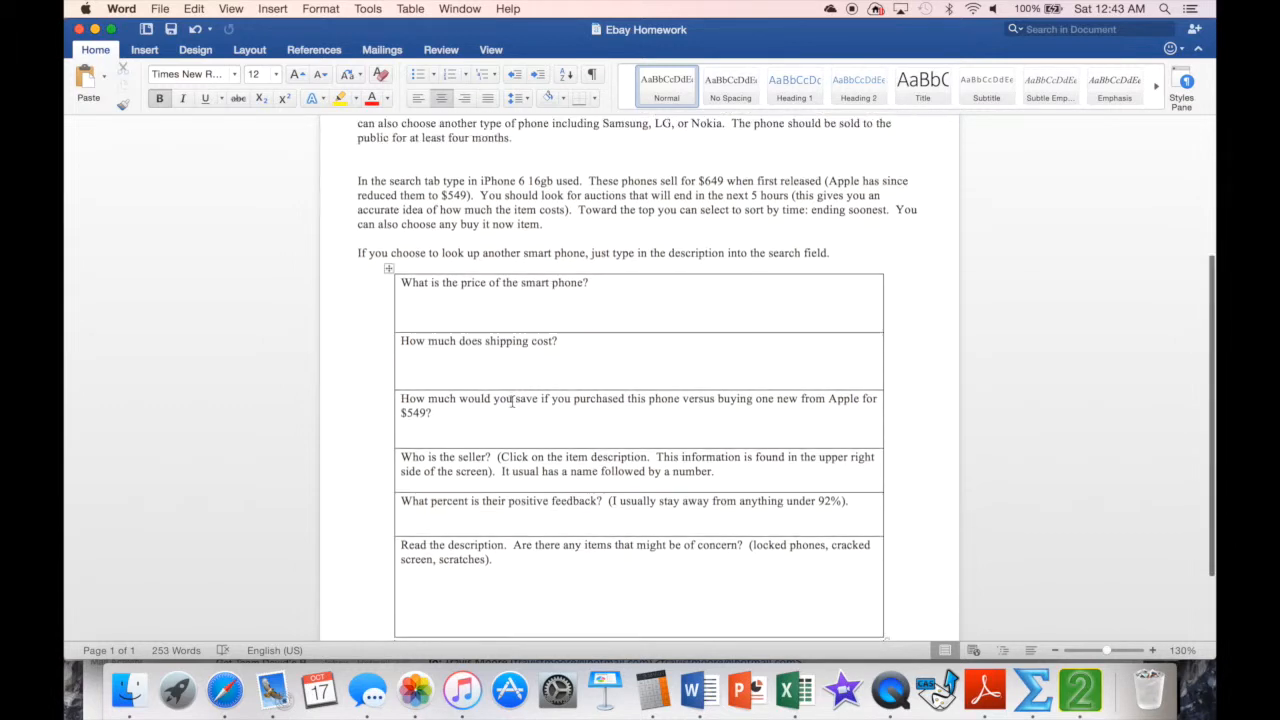
pyautogui.scroll(-3)
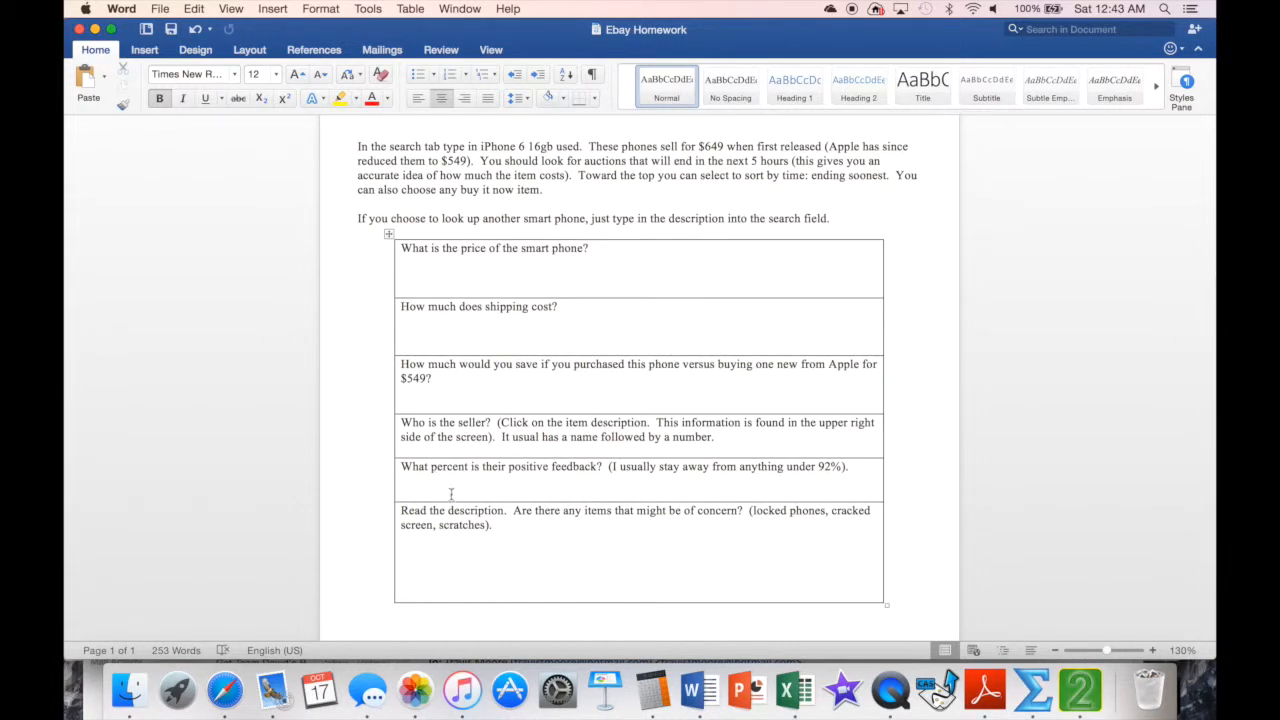
pyautogui.moveTo(224, 690)
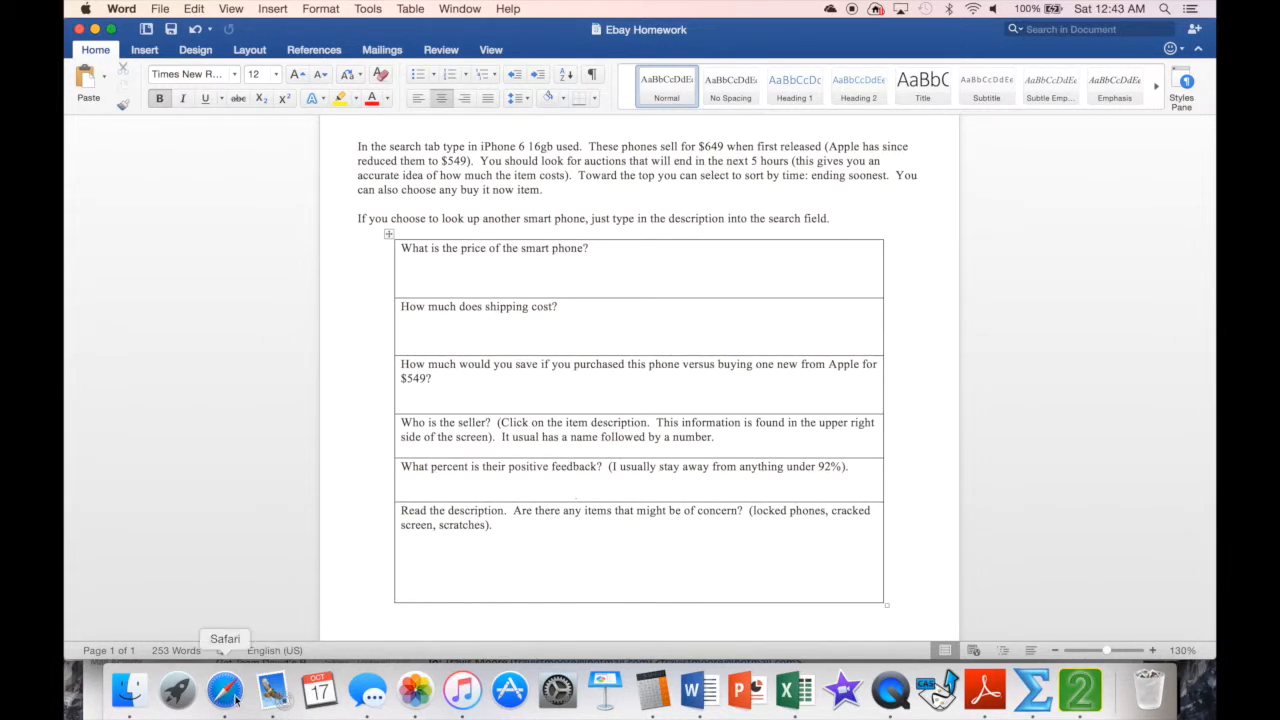
pyautogui.click(224, 688)
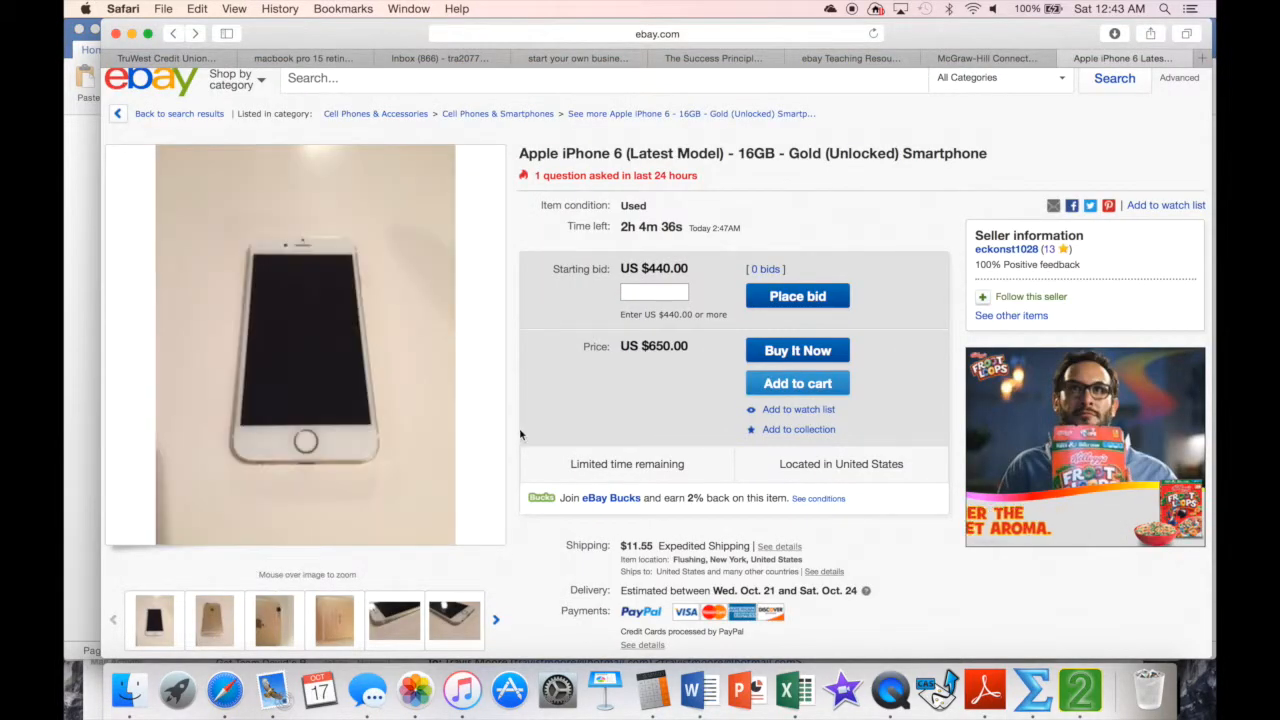
pyautogui.moveTo(328, 236)
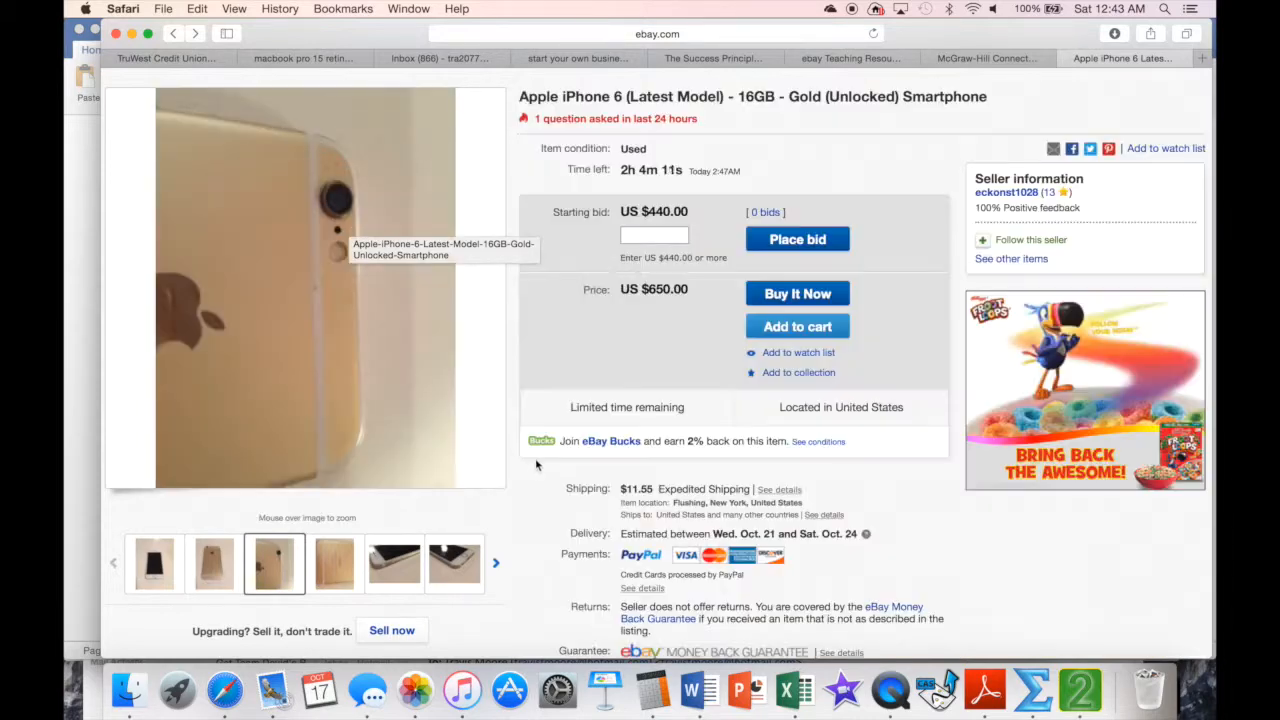
# Step: Scroll the listing down to its Item specifics and Description section
pyautogui.scroll(-3)
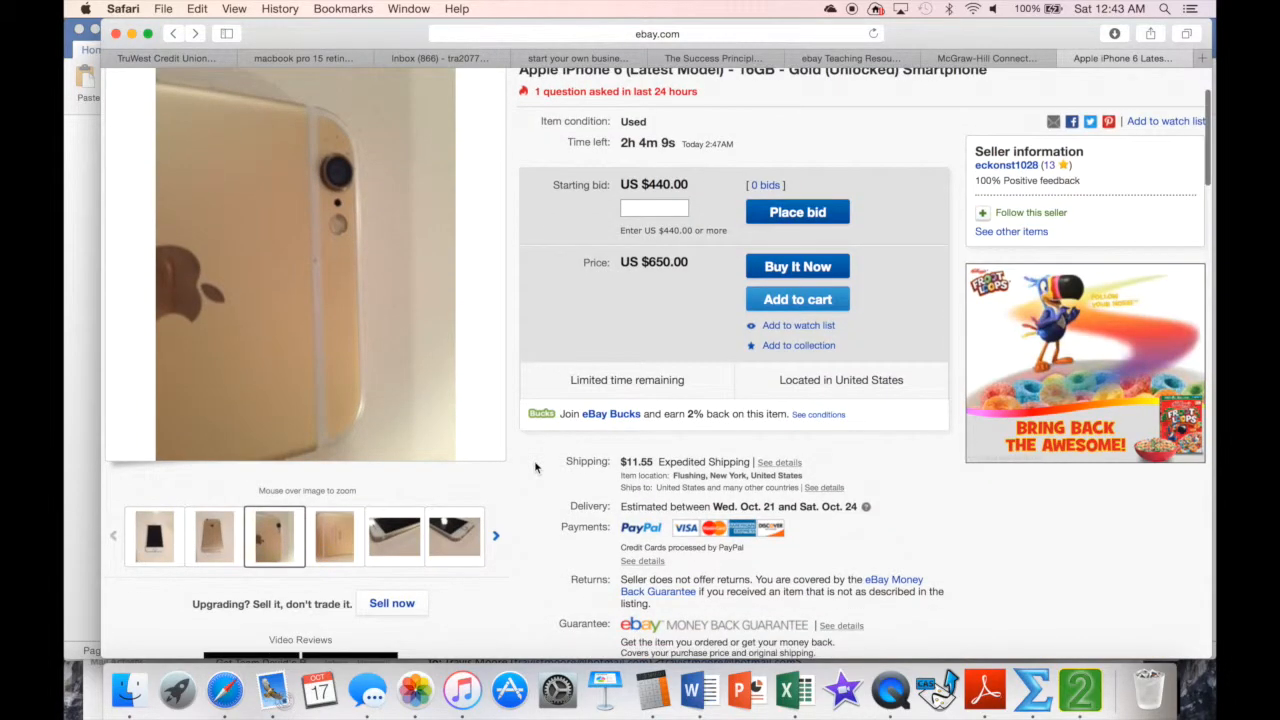
pyautogui.scroll(-3)
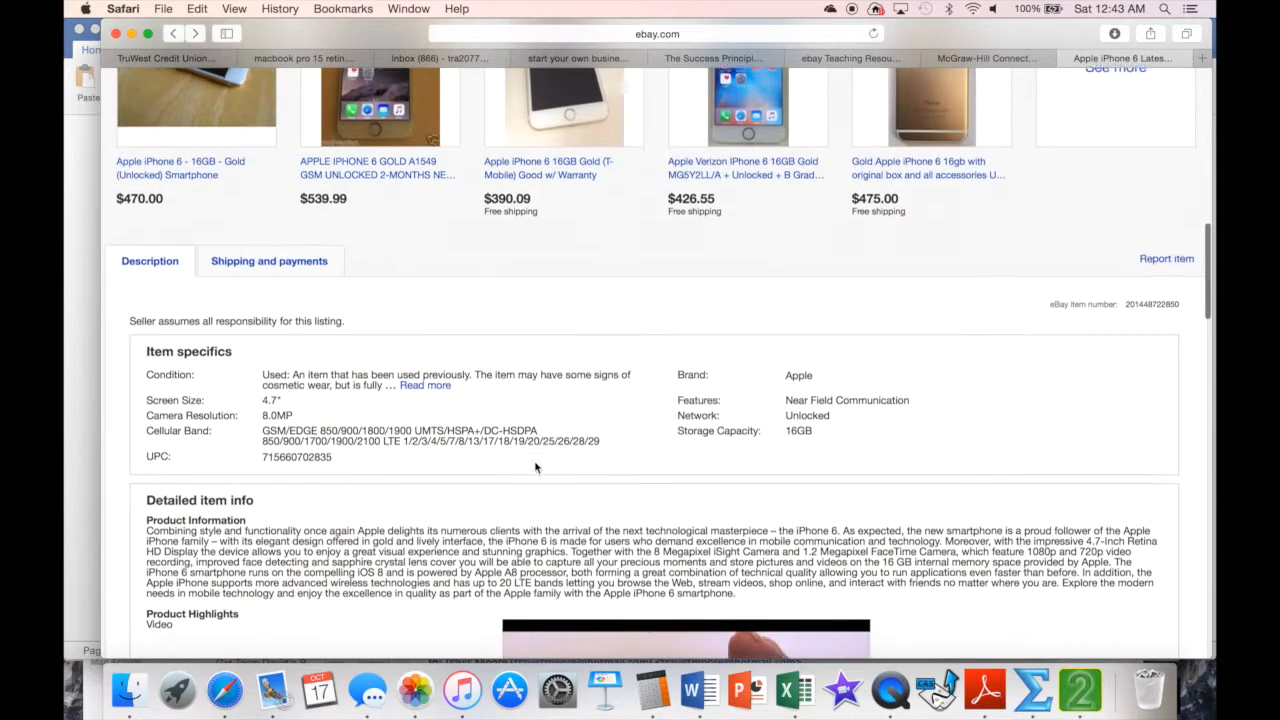
# Step: Expand 'Read more' under Condition, read the description noting minor wear and original accessories, then return to the top
pyautogui.scroll(-3)
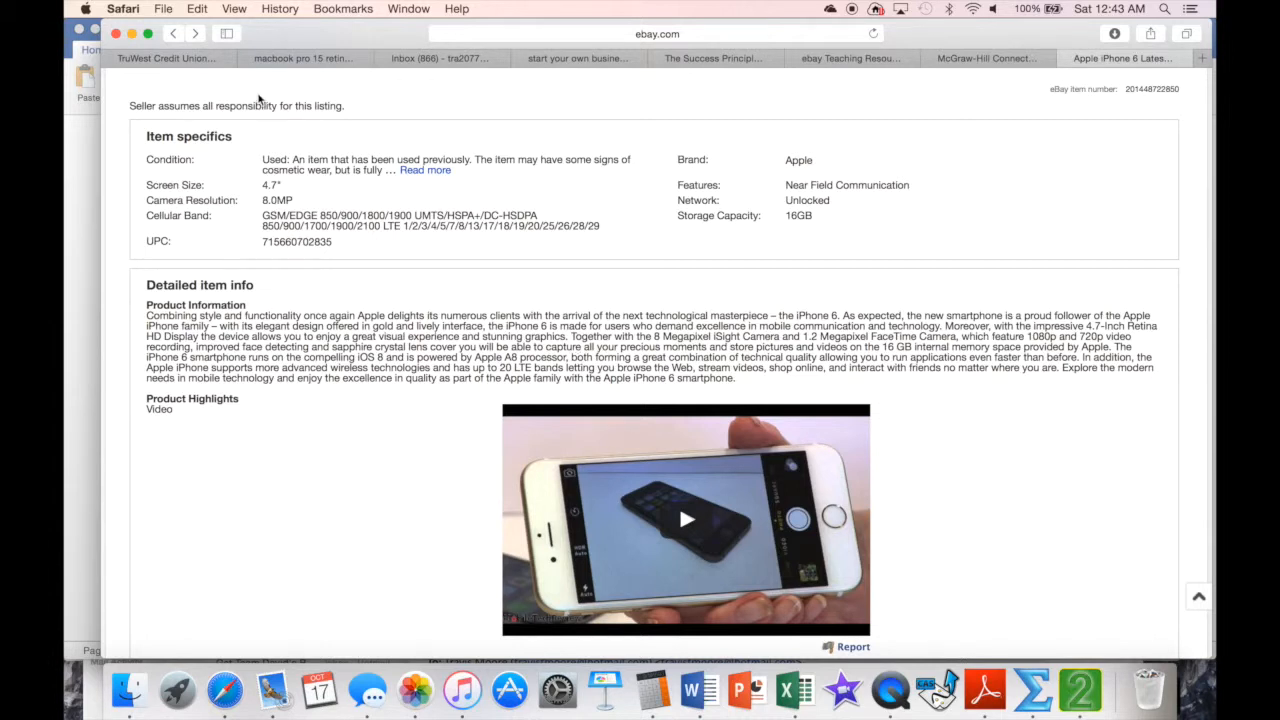
pyautogui.moveTo(316, 160)
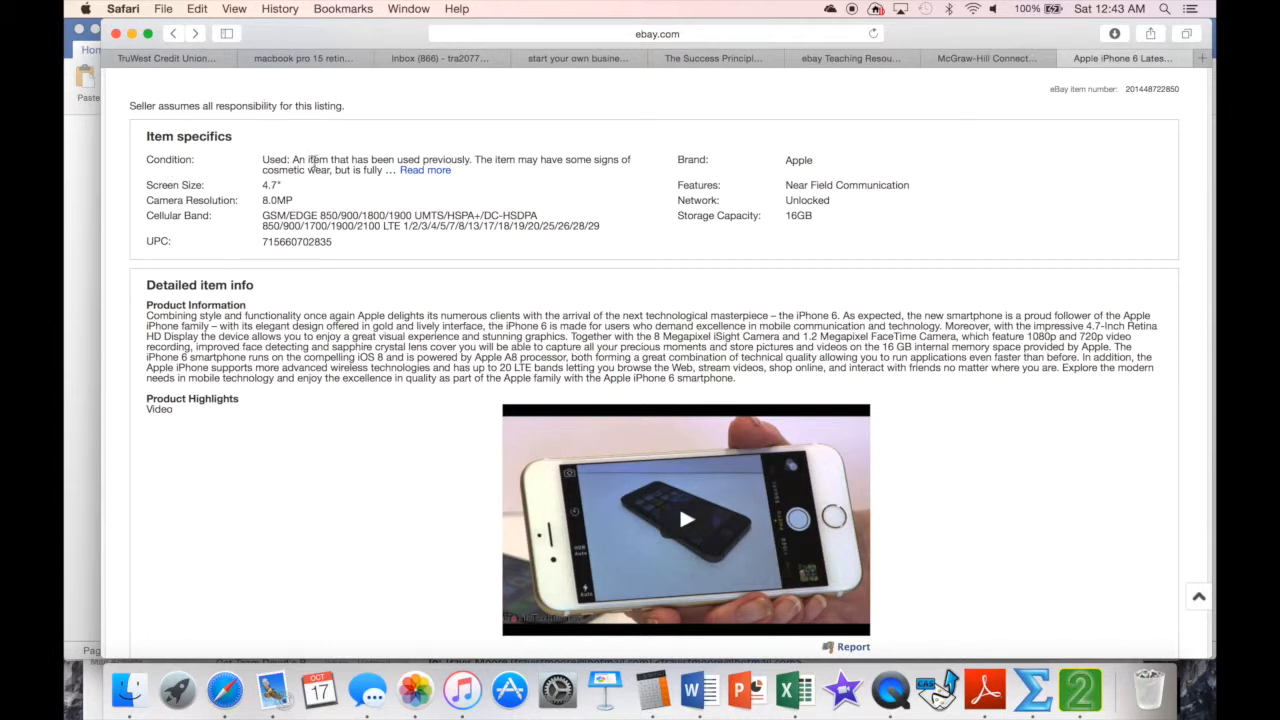
pyautogui.moveTo(344, 182)
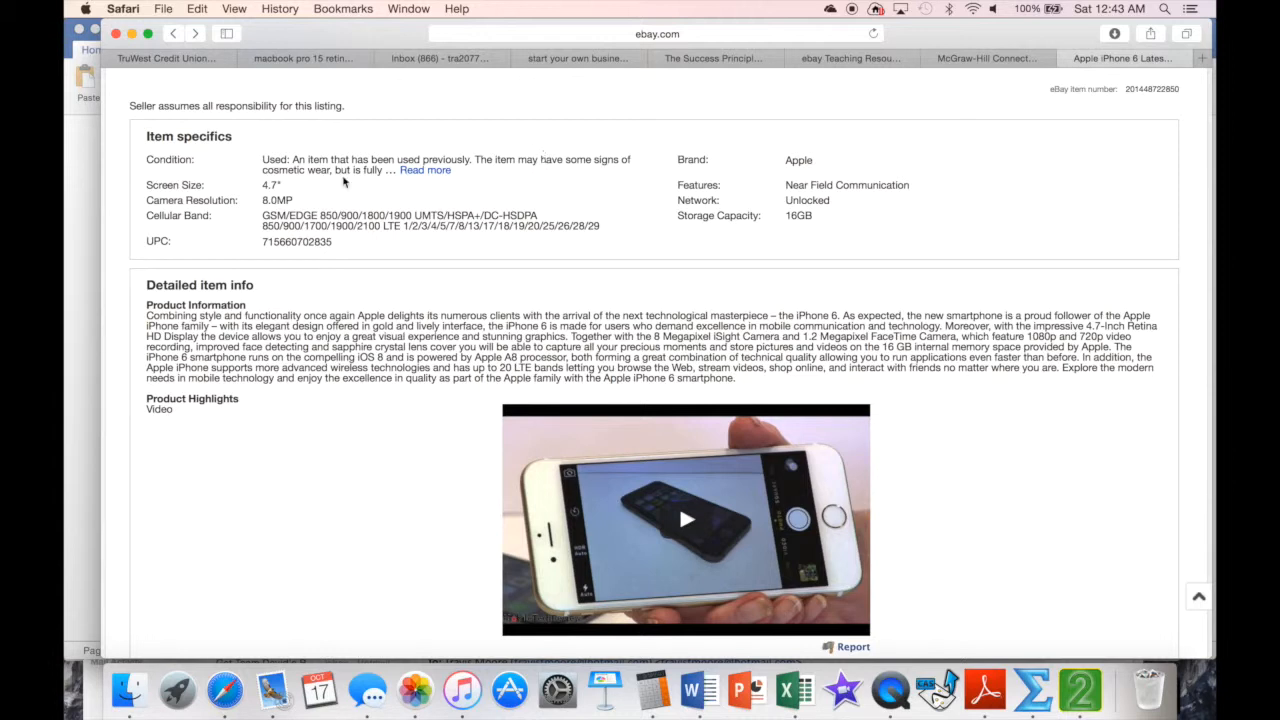
pyautogui.click(424, 168)
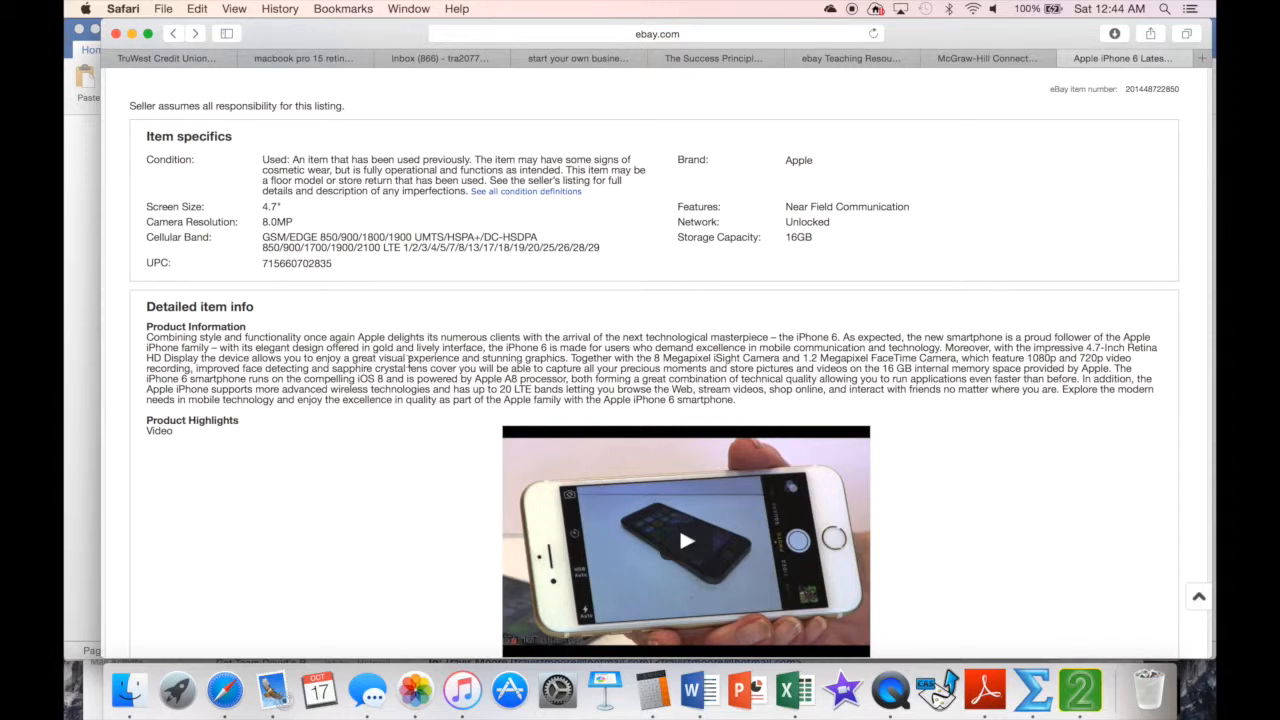
pyautogui.scroll(3)
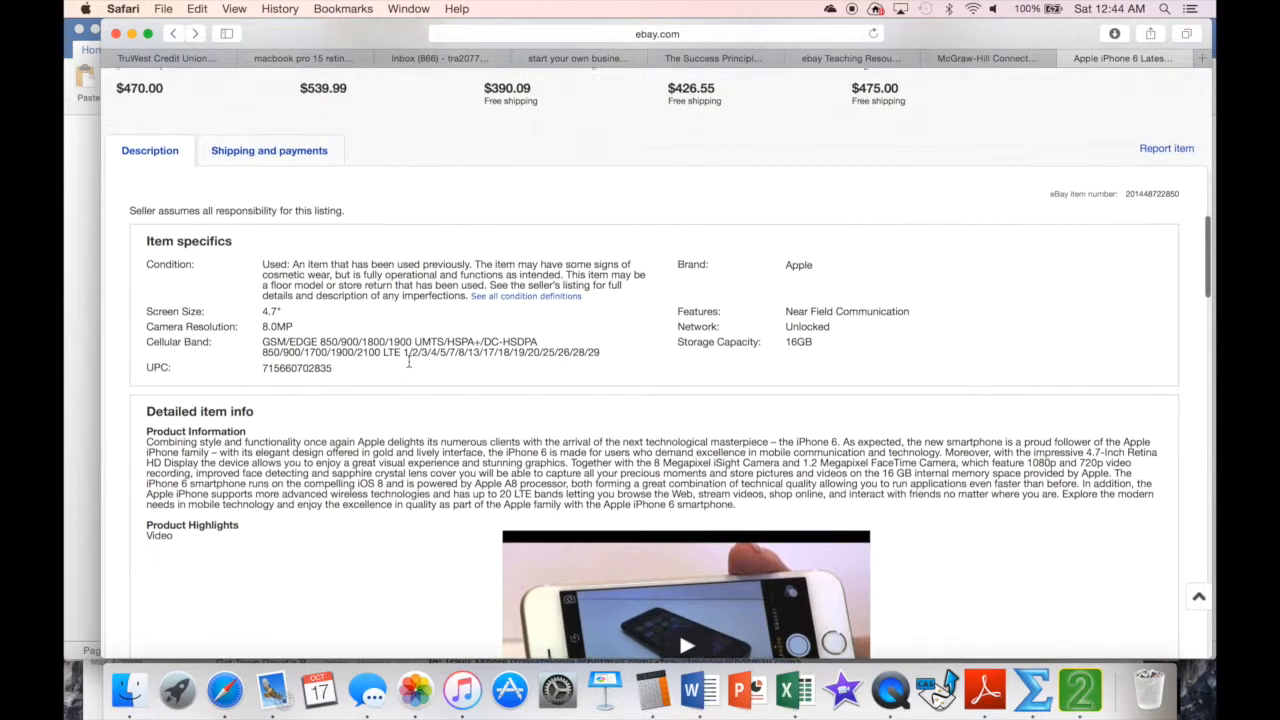
pyautogui.scroll(-3)
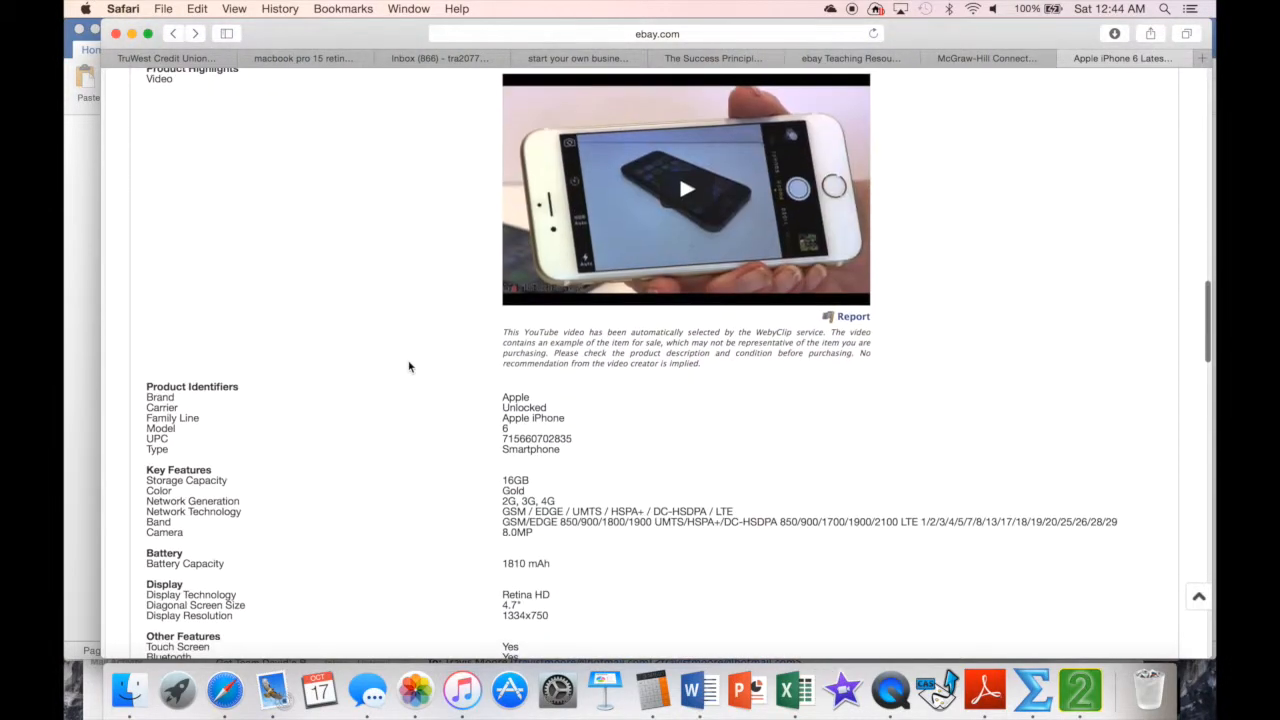
pyautogui.scroll(3)
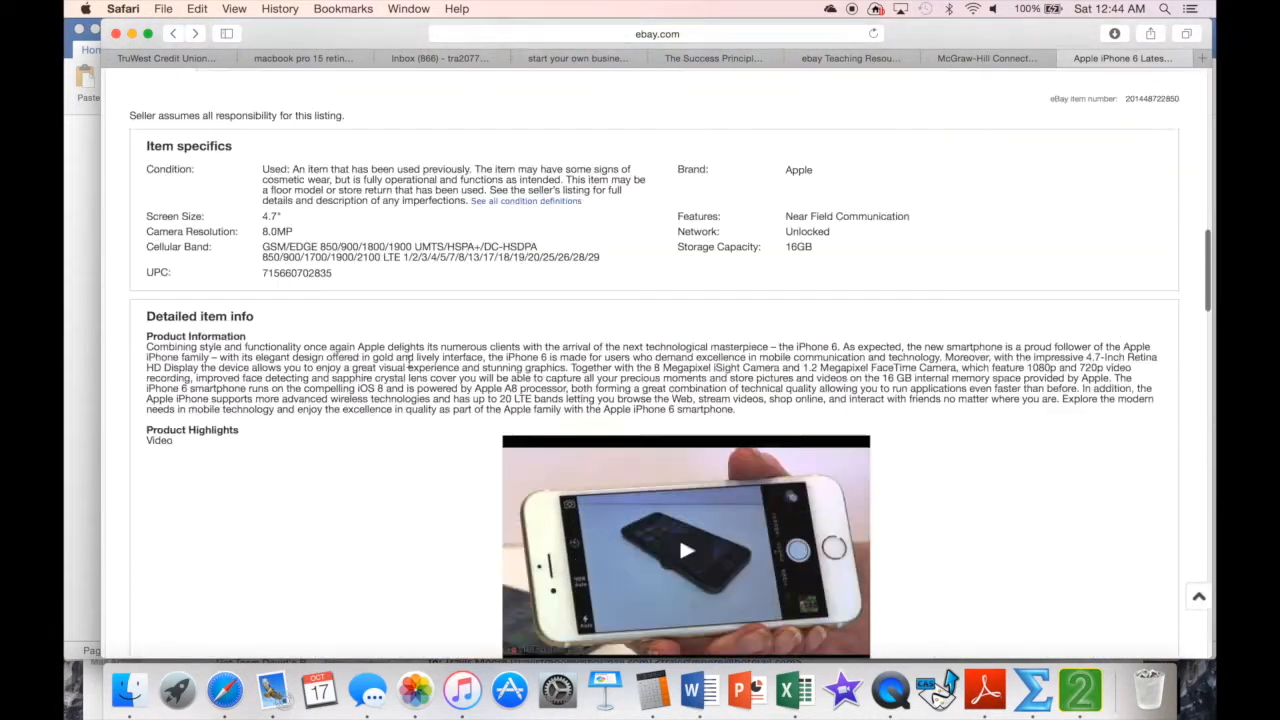
pyautogui.scroll(-3)
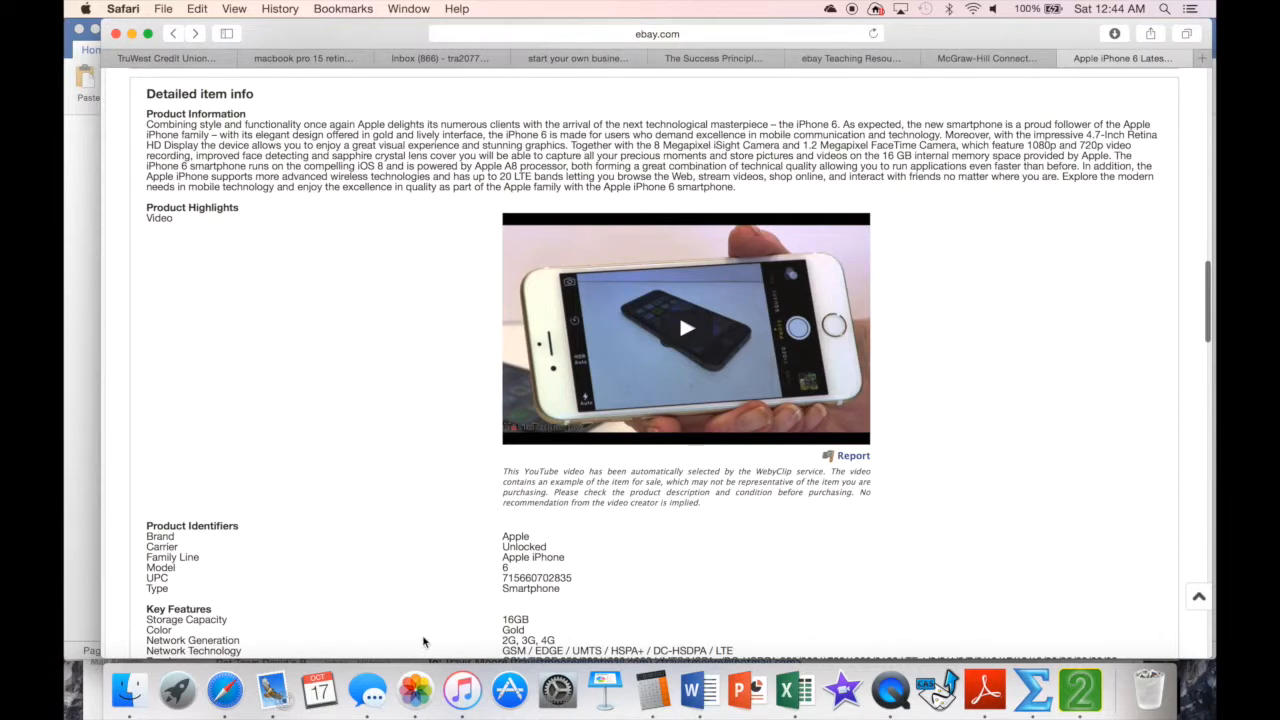
pyautogui.scroll(-3)
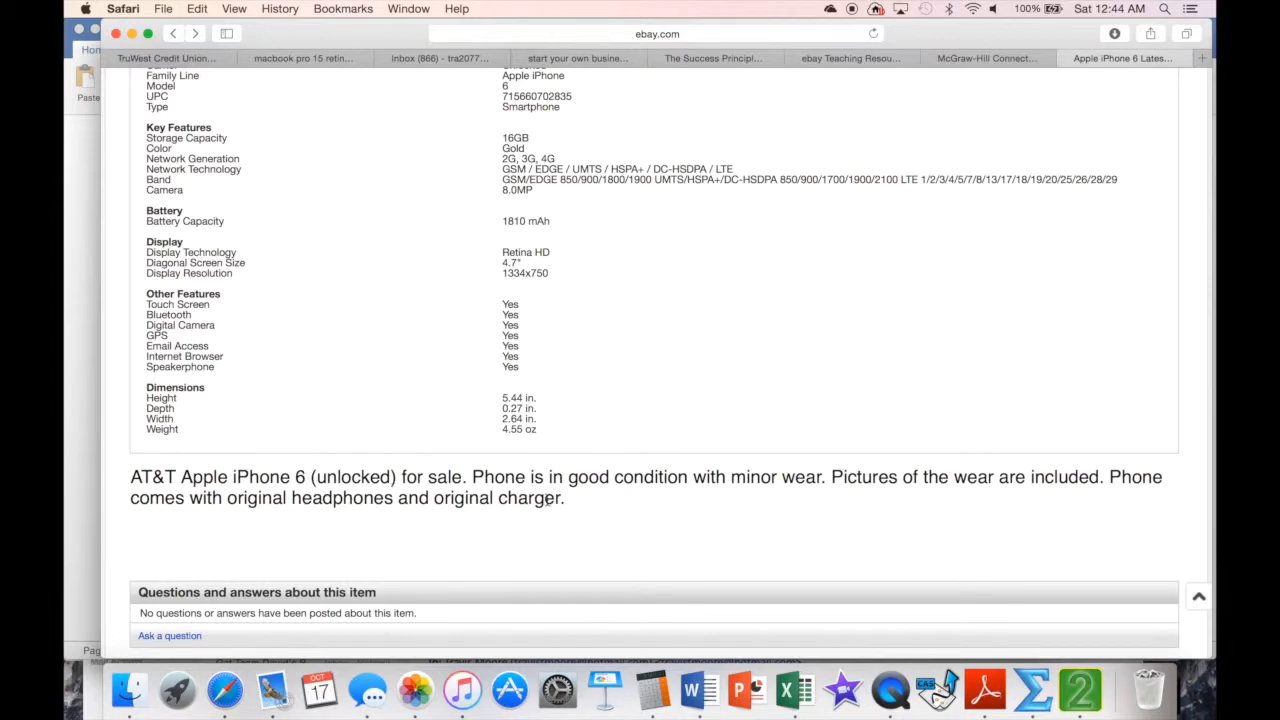
pyautogui.scroll(3)
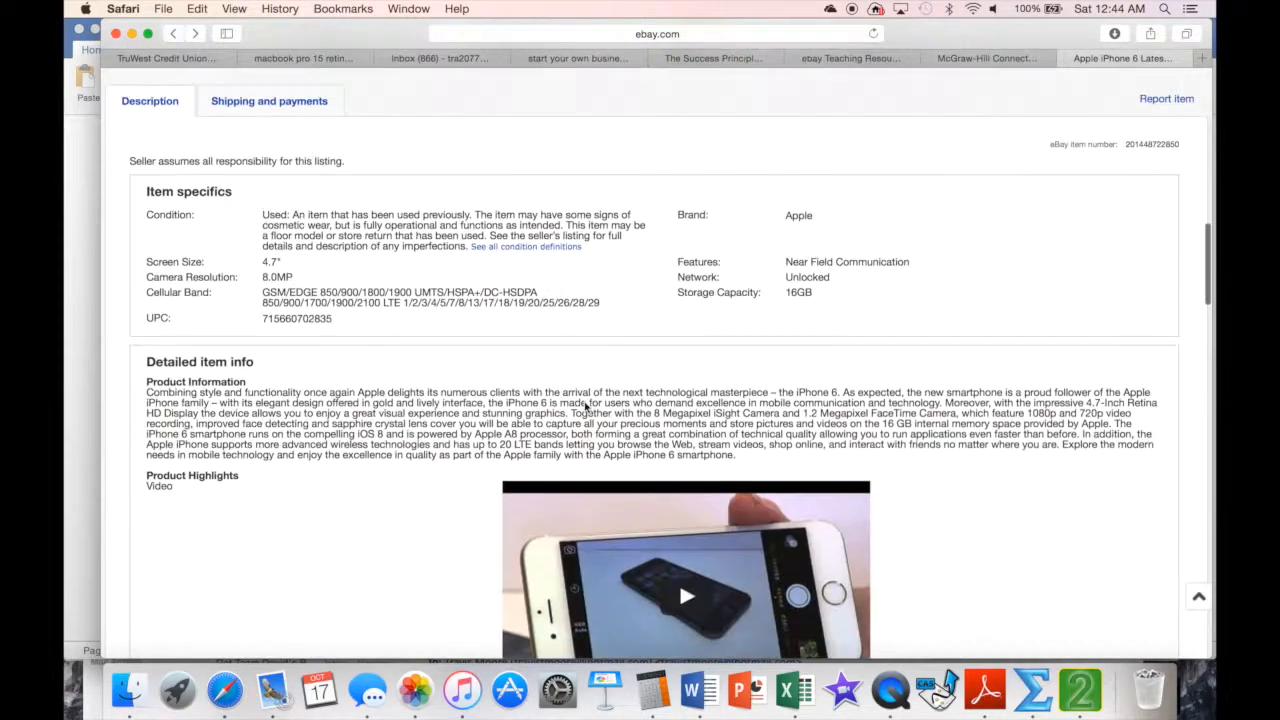
pyautogui.scroll(3)
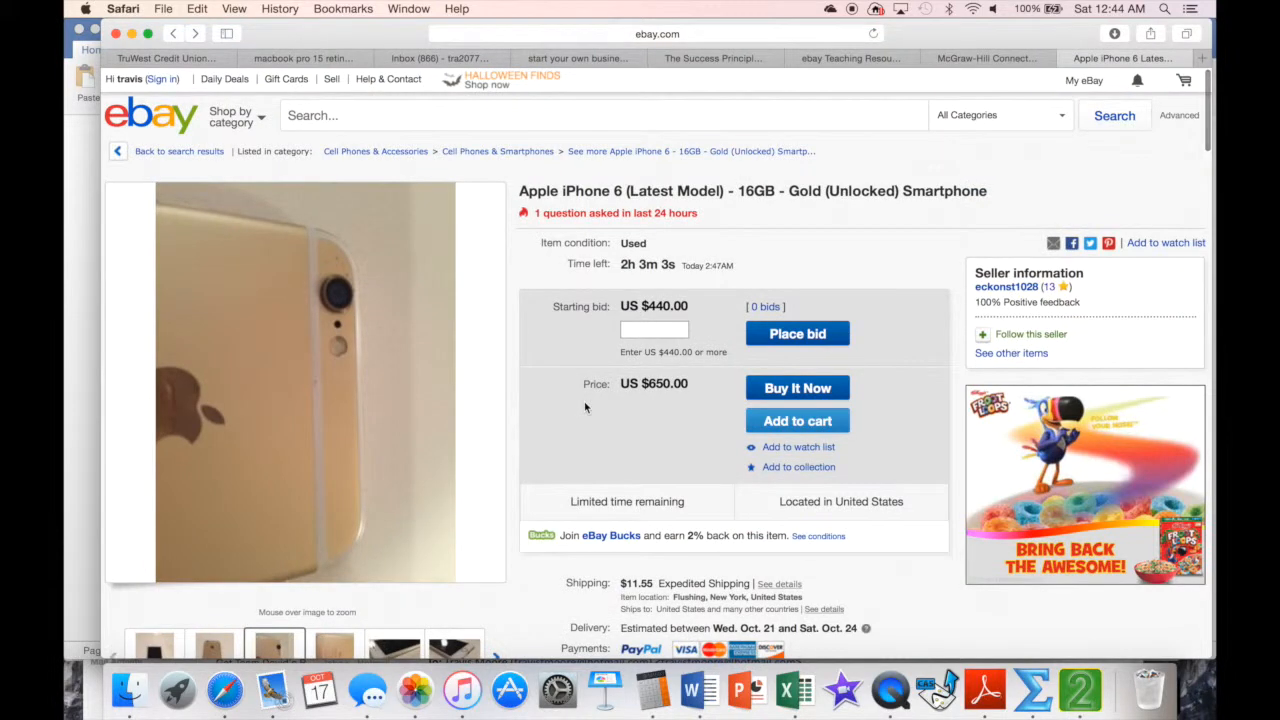